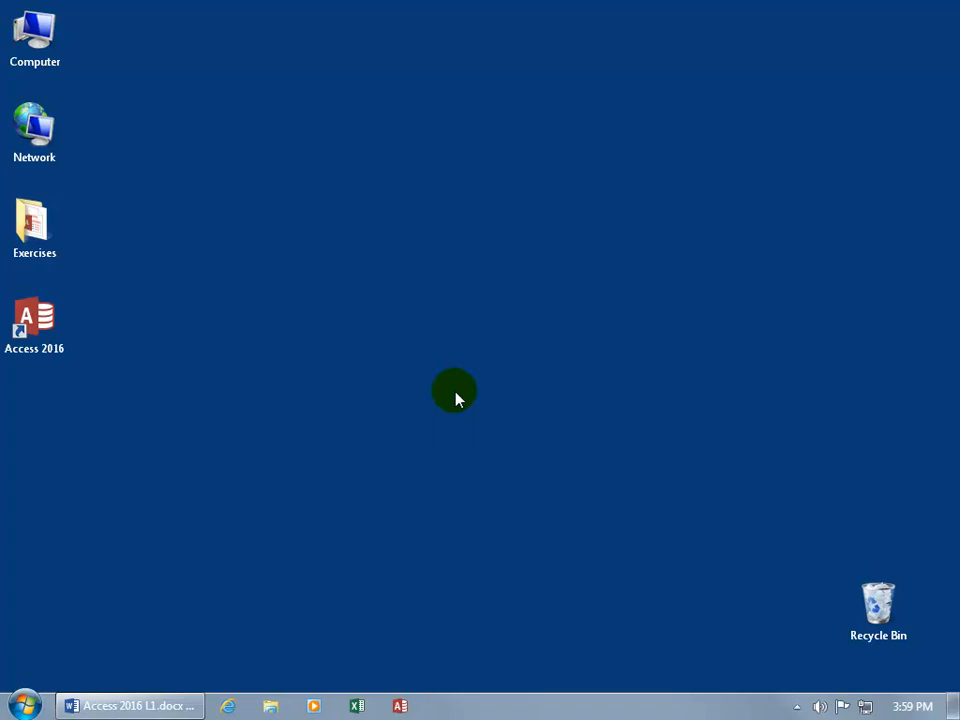
mouse_move(78, 255)
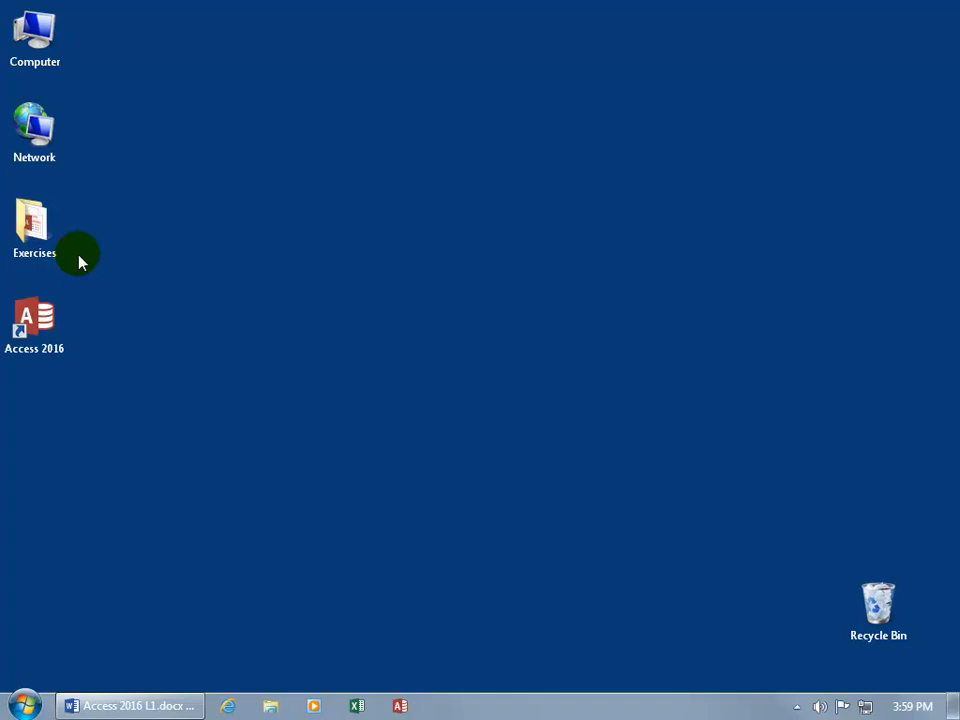
Step: Look inside the Exercises folder, then launch Access to its recent databases and templates
left_click(34, 225)
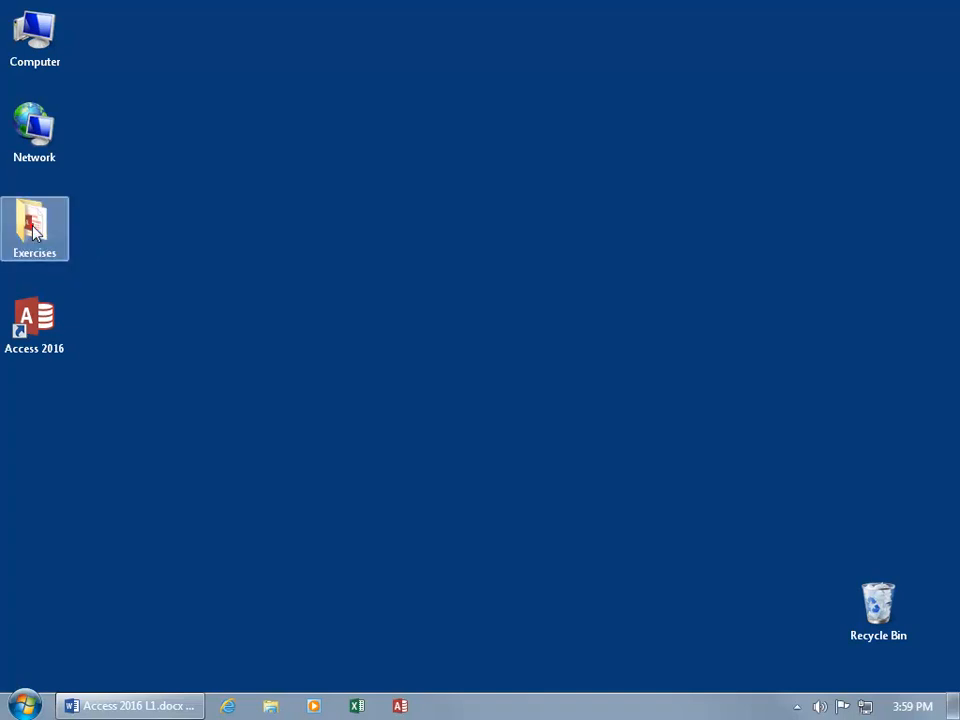
double_click(34, 228)
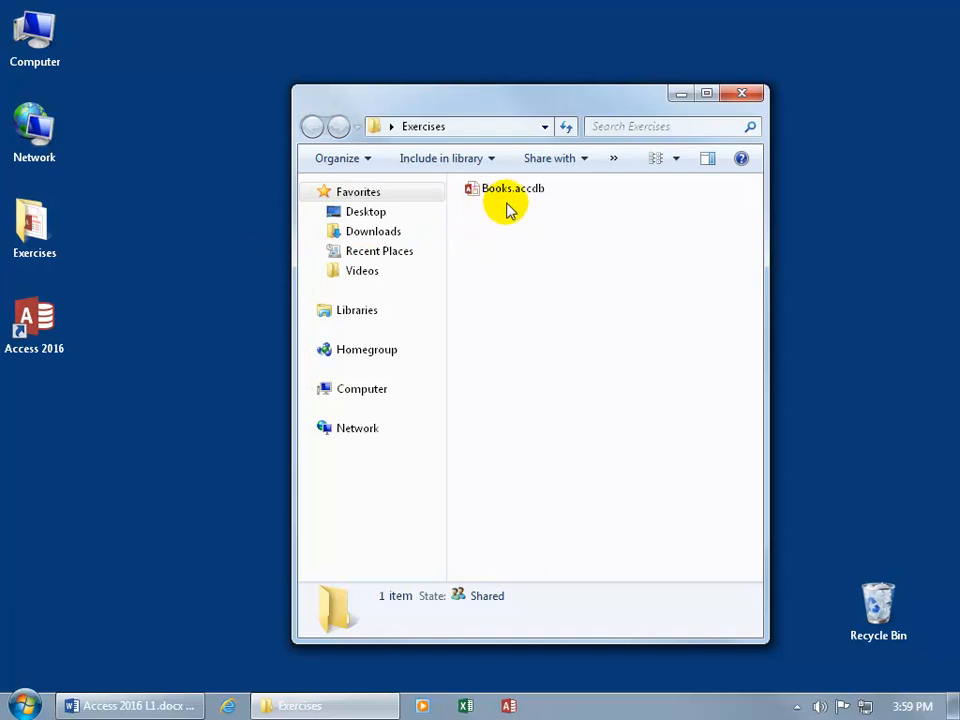
left_click(743, 93)
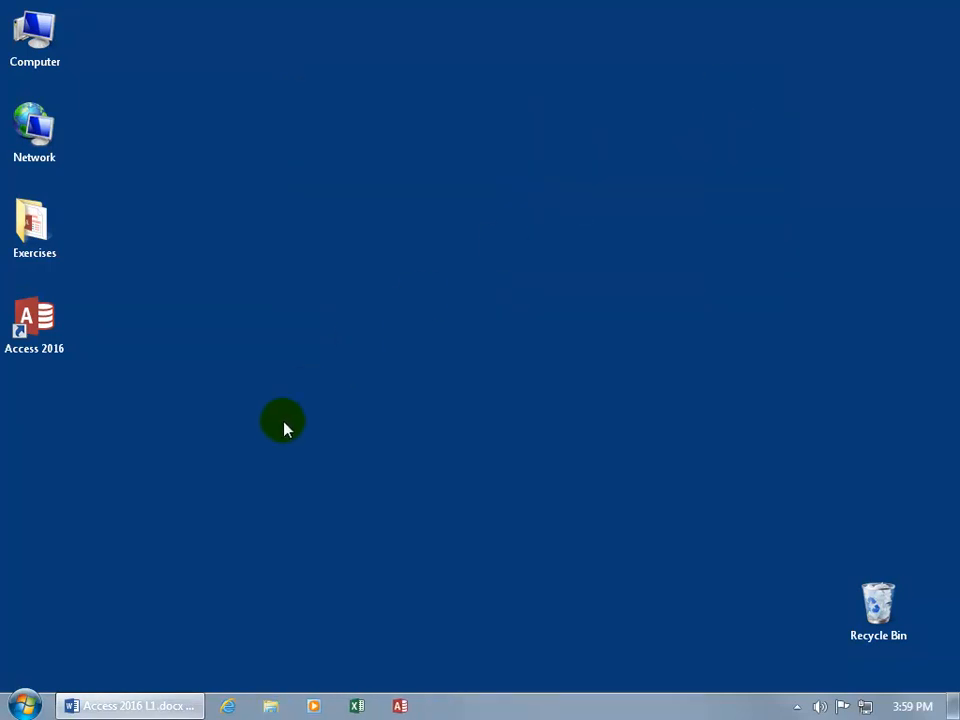
mouse_move(48, 378)
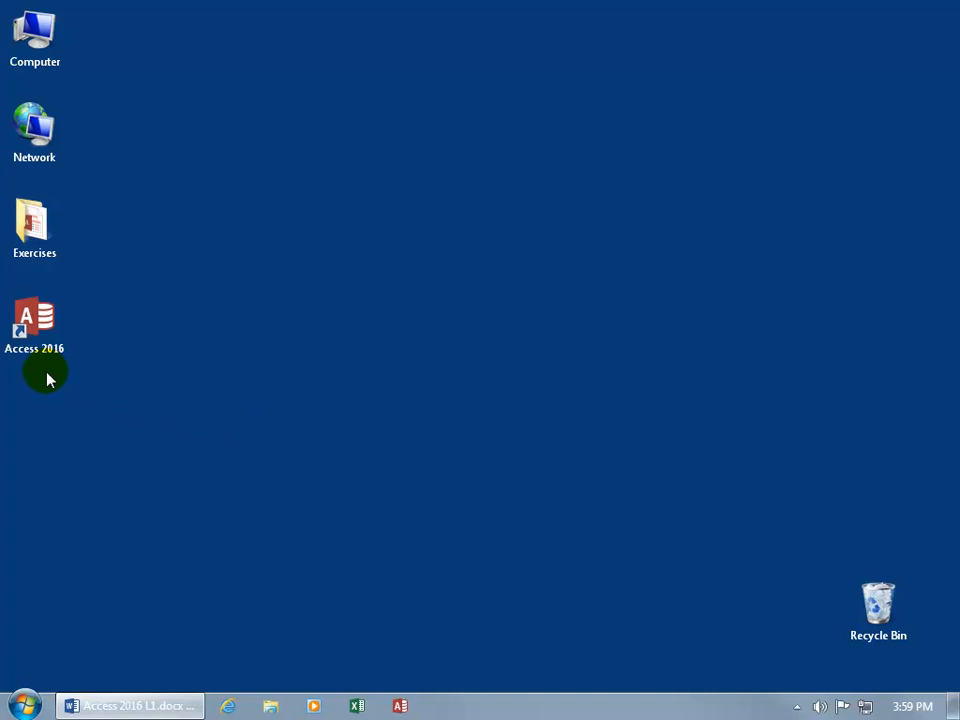
mouse_move(445, 705)
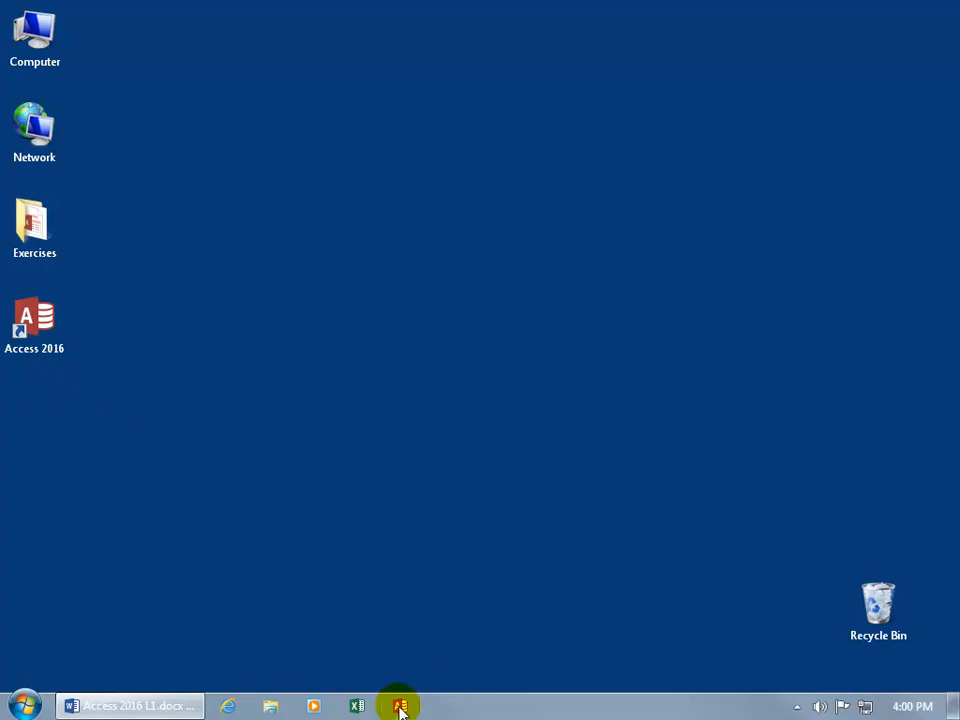
left_click(398, 706)
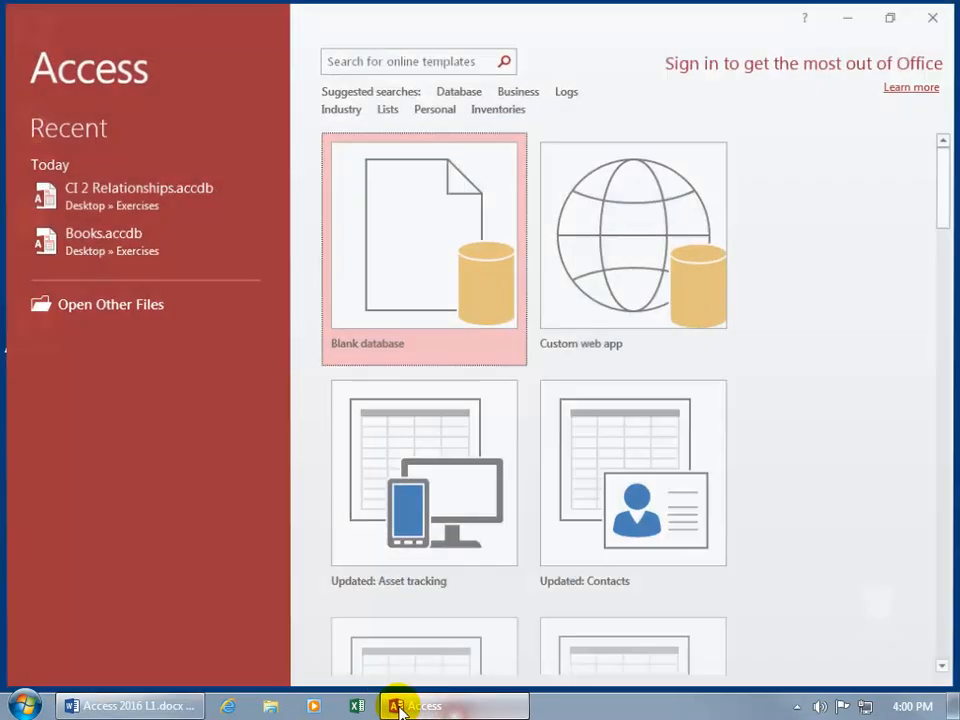
mouse_move(207, 443)
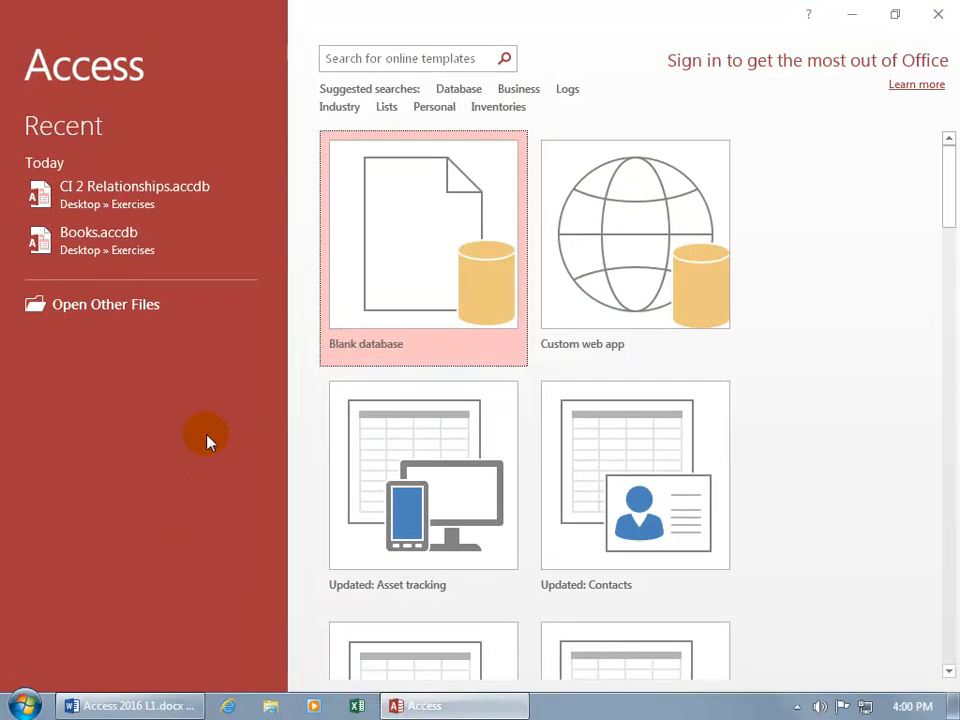
mouse_move(350, 360)
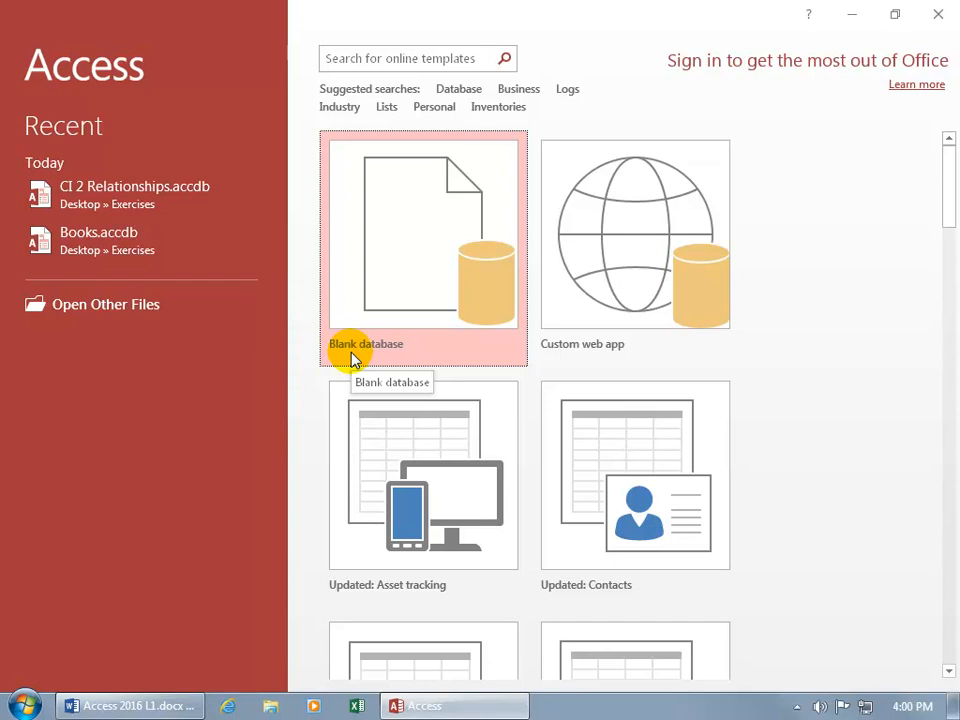
mouse_move(655, 465)
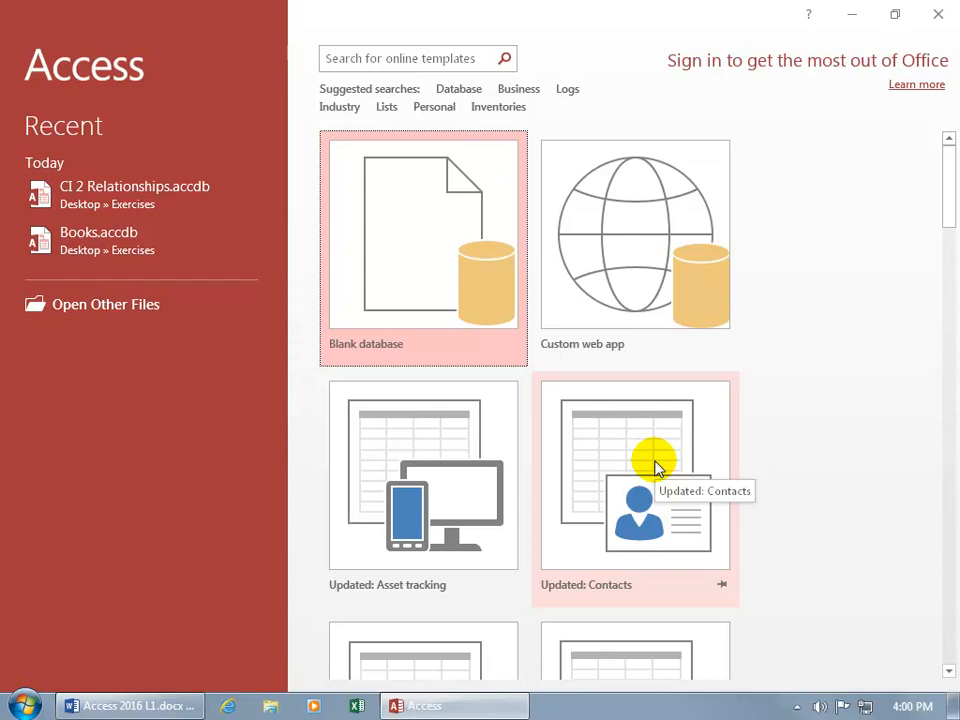
mouse_move(253, 378)
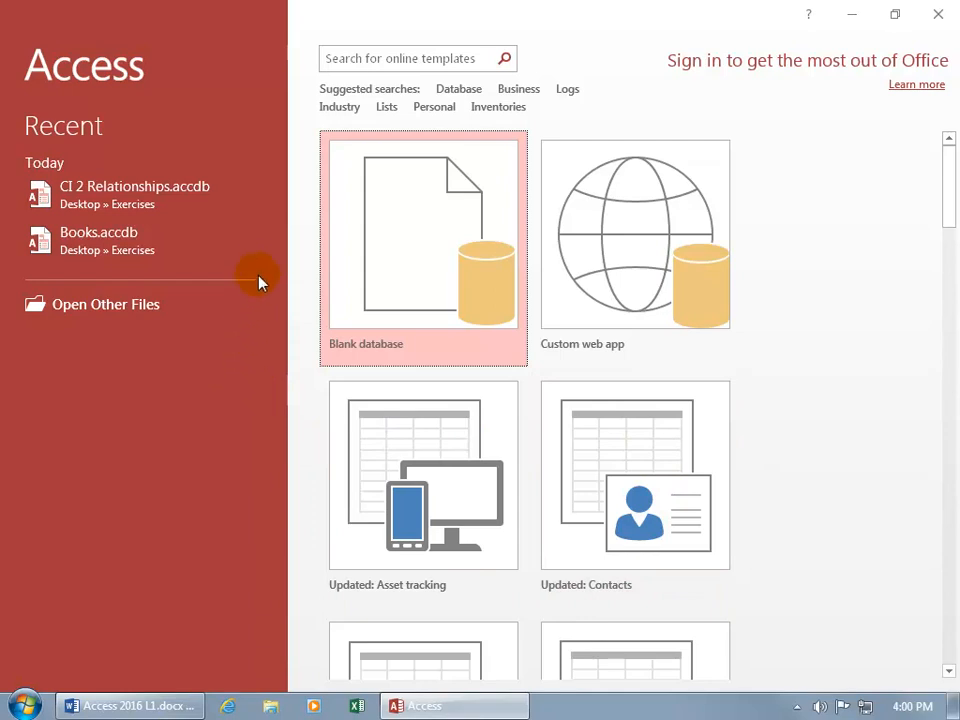
mouse_move(118, 155)
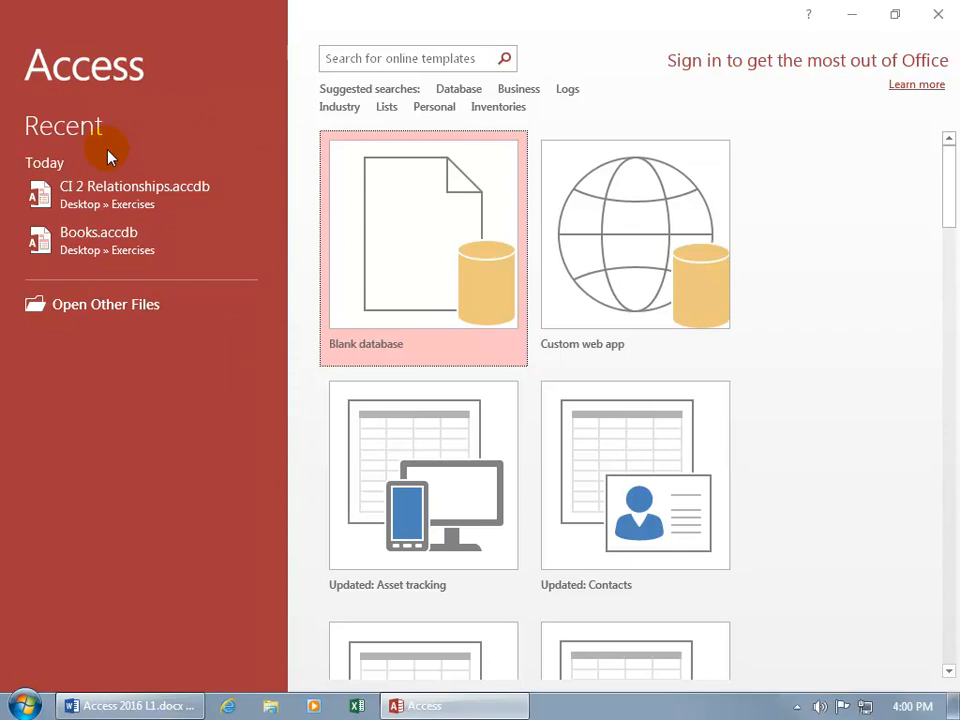
mouse_move(110, 204)
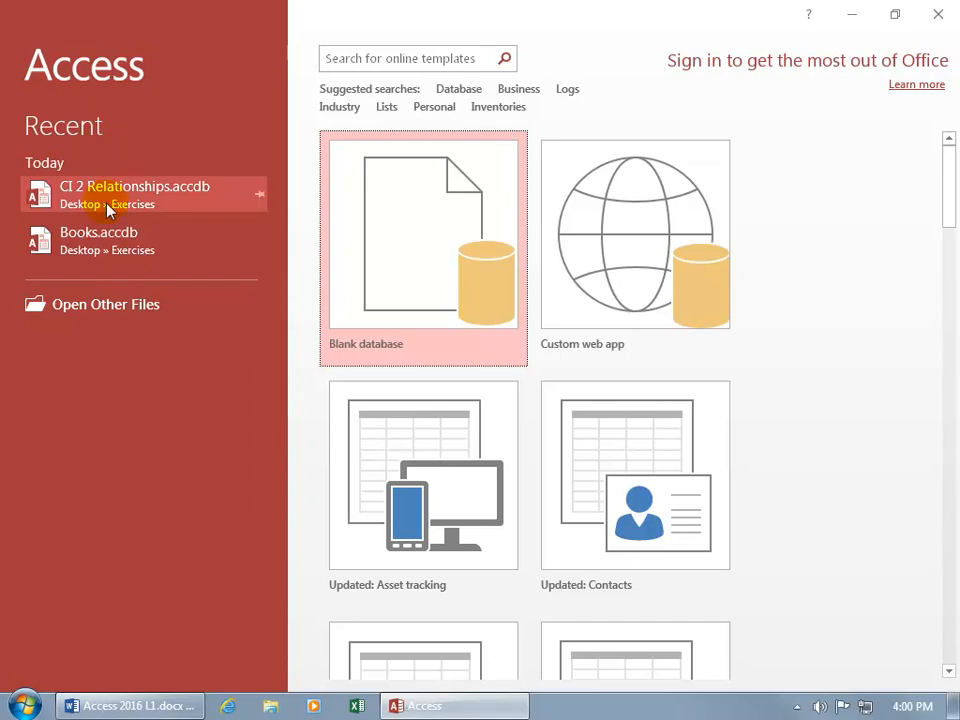
mouse_move(110, 195)
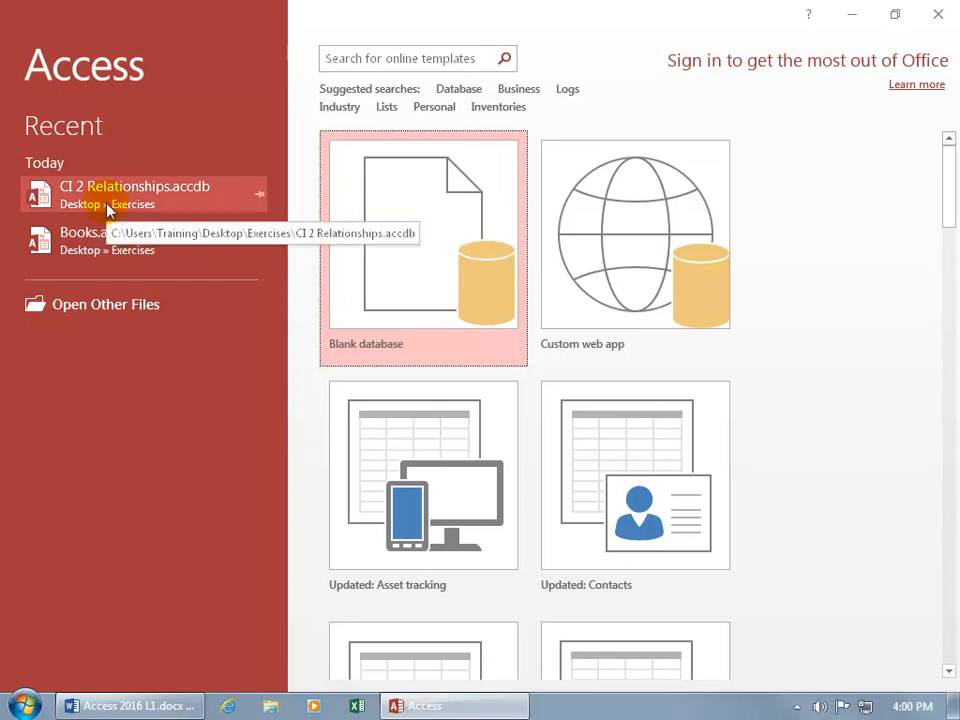
mouse_move(90, 215)
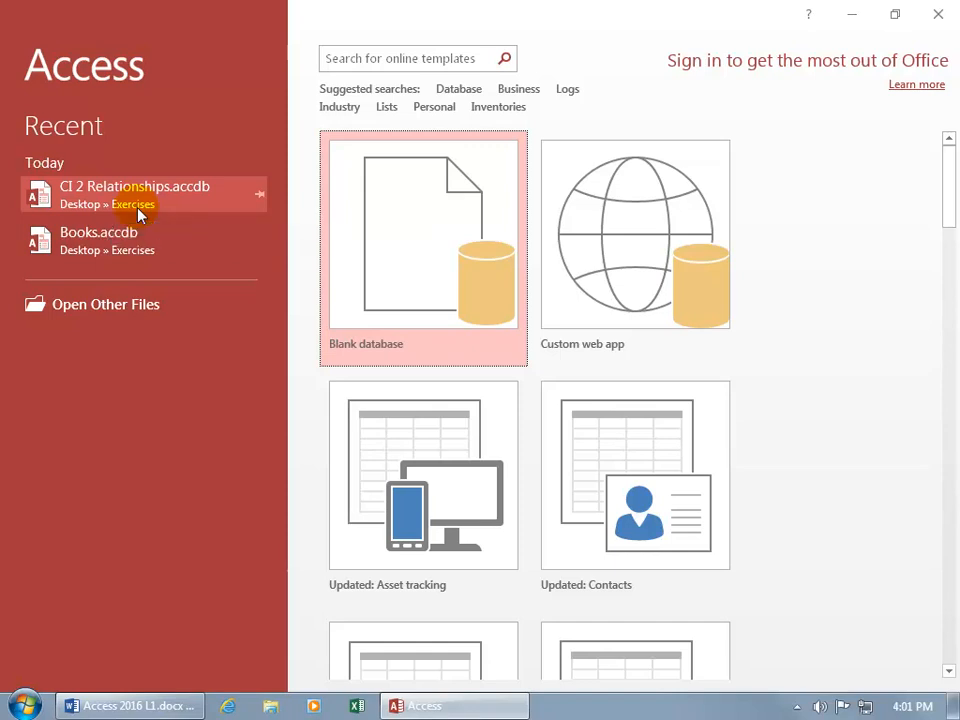
mouse_move(147, 205)
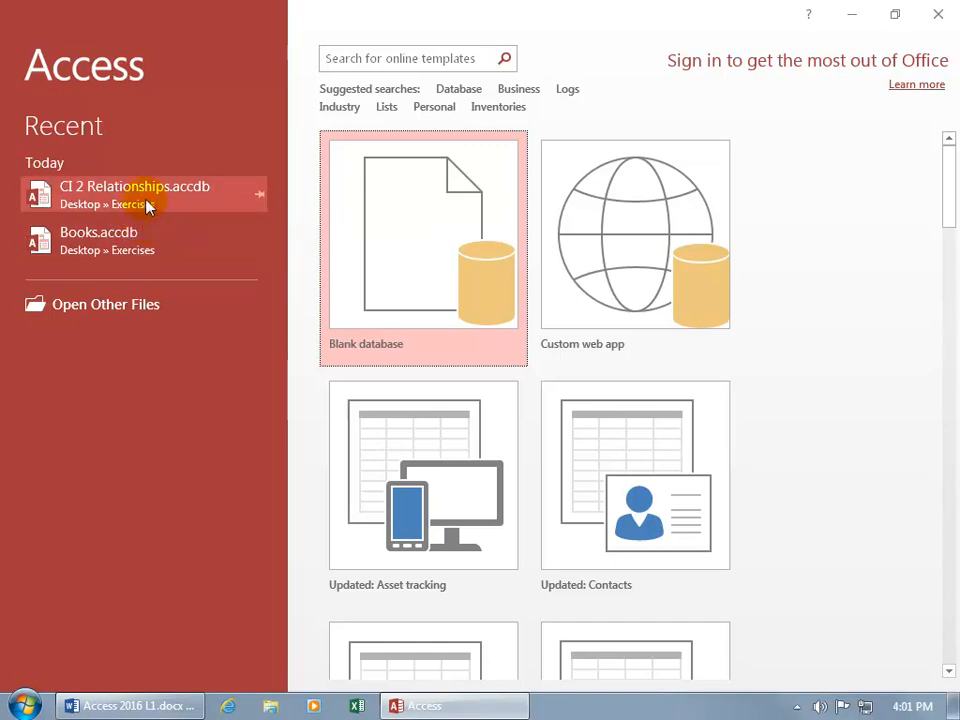
mouse_move(145, 195)
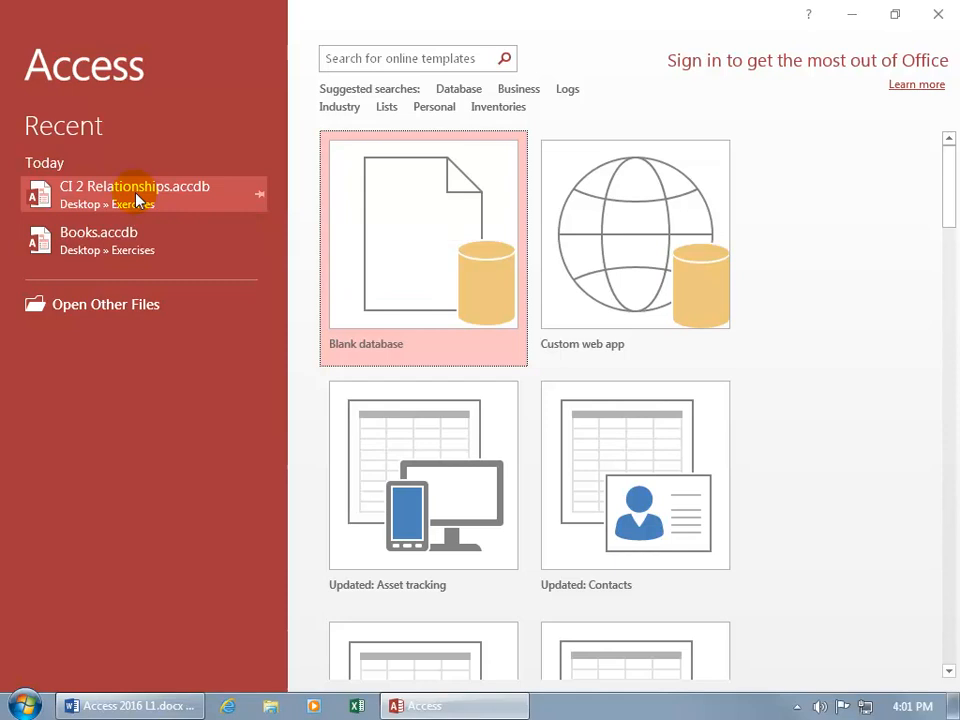
Step: Try opening CI 2 Relationships.accdb, dismiss the not-found error, and show the Open page
left_click(134, 186)
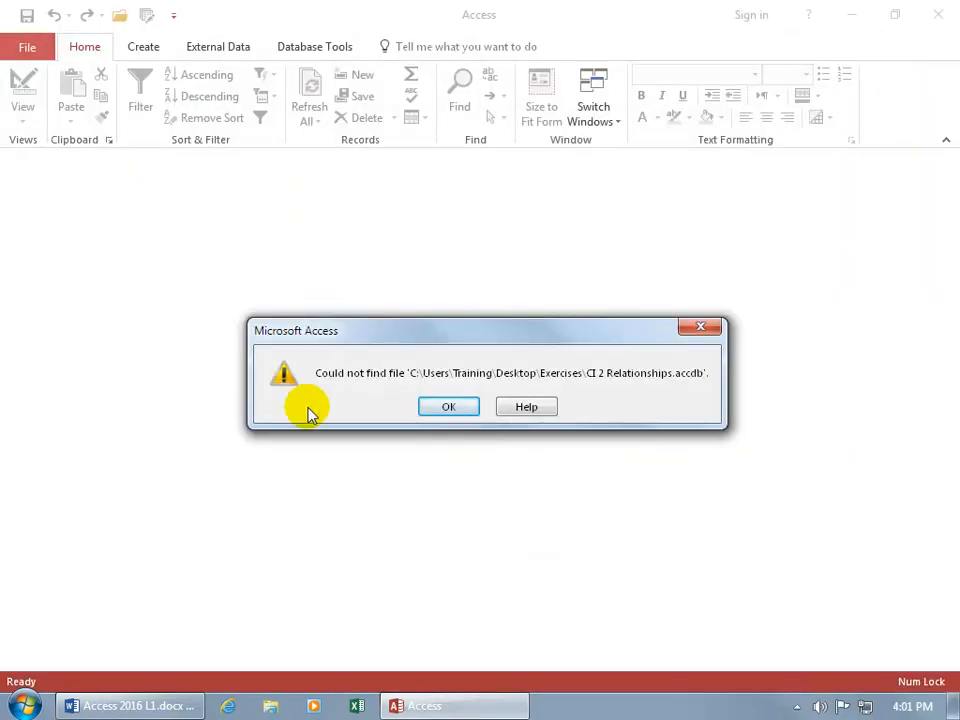
mouse_move(380, 400)
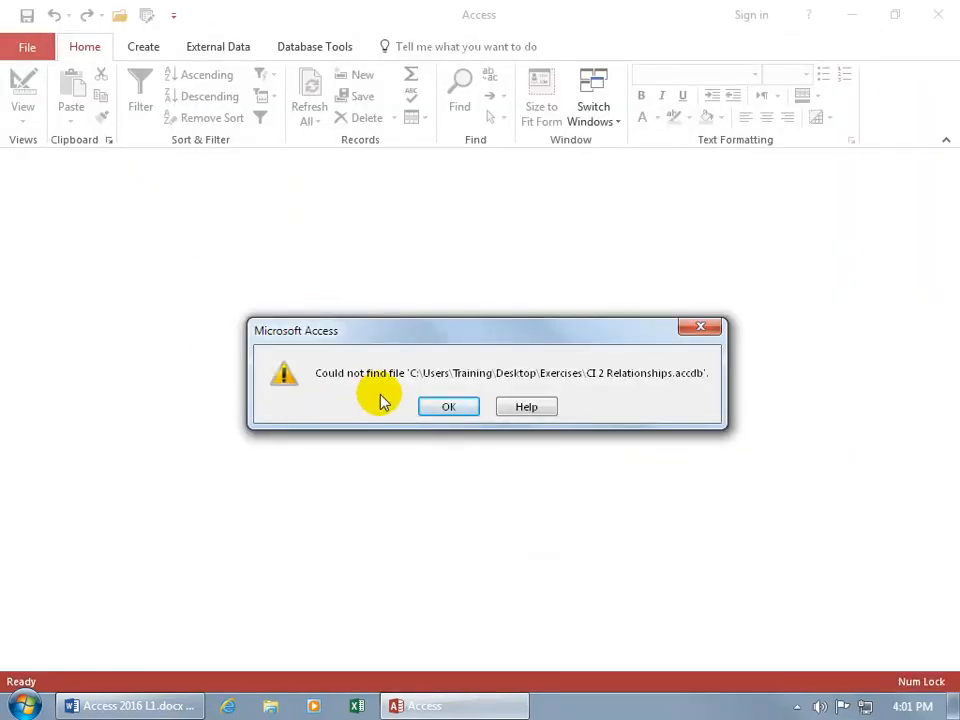
left_click(448, 406)
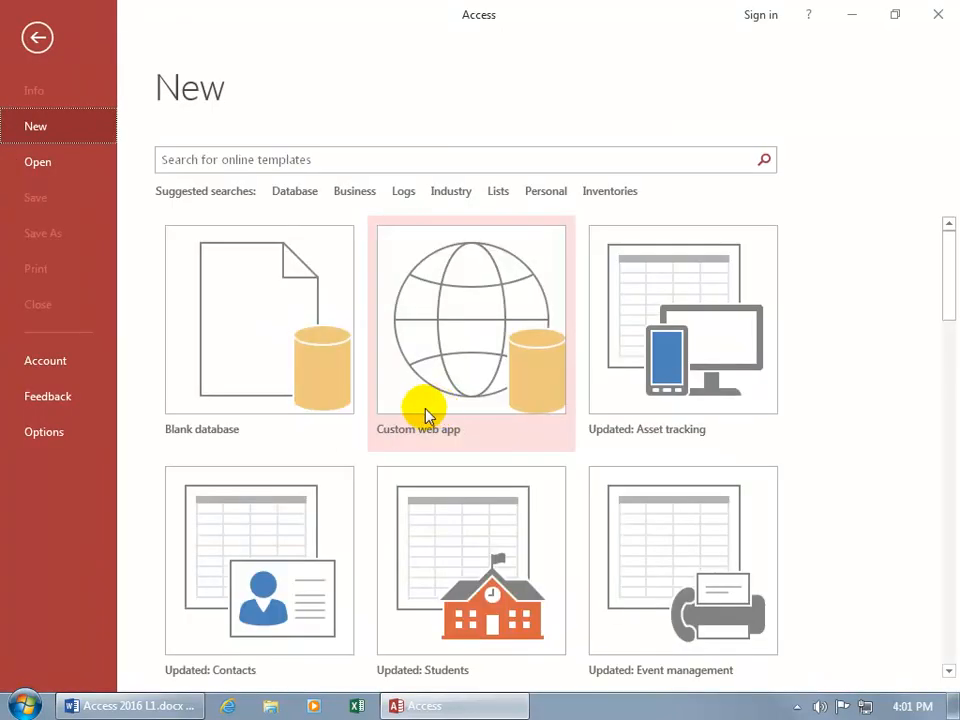
mouse_move(137, 425)
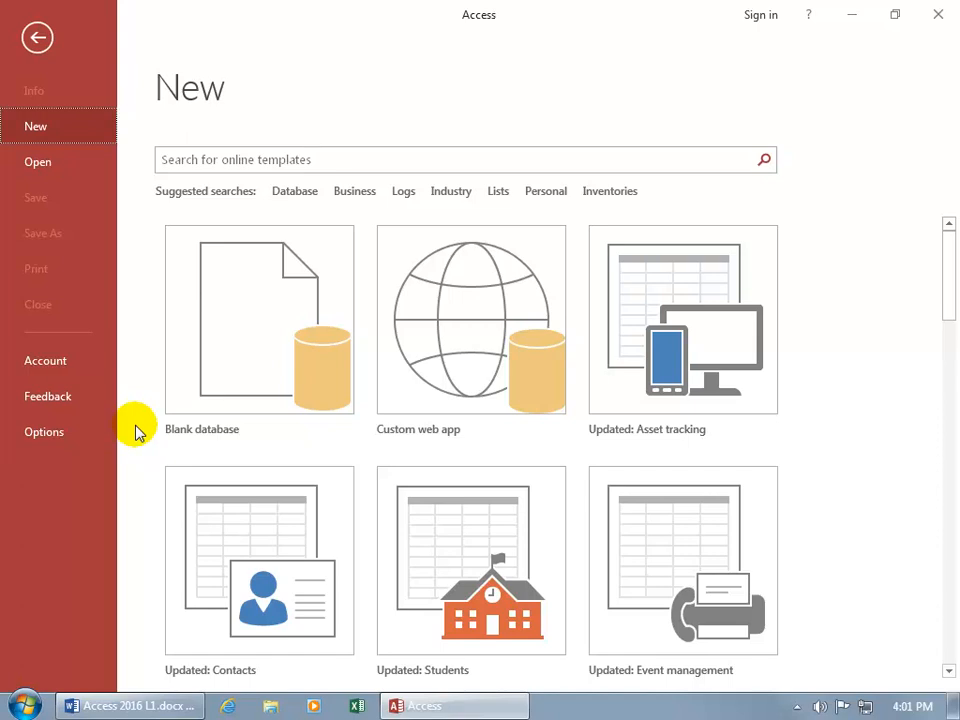
mouse_move(226, 385)
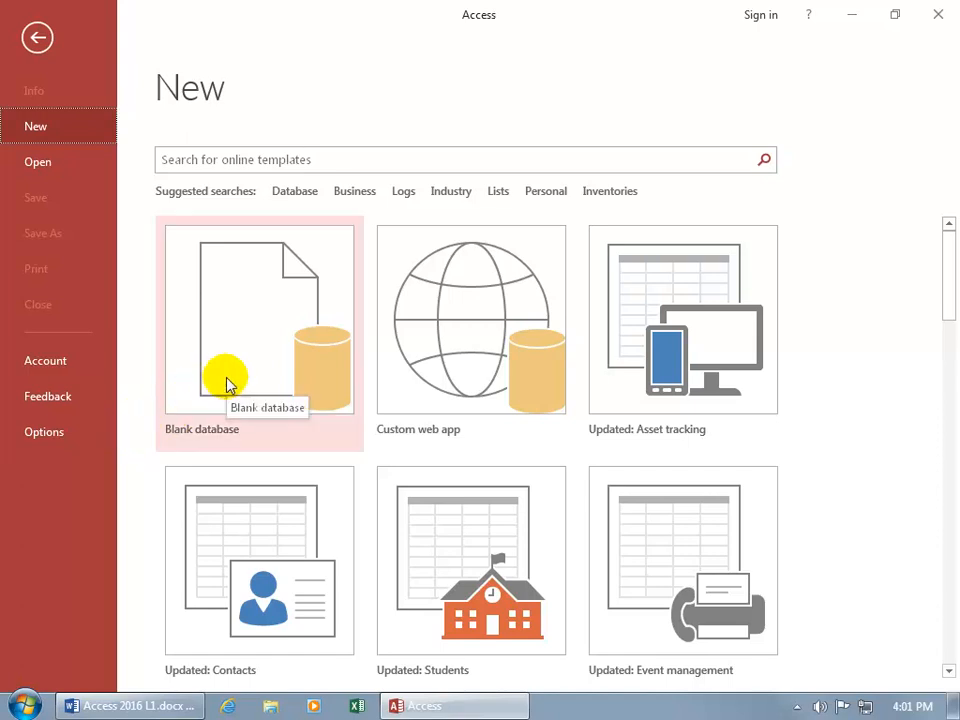
mouse_move(90, 252)
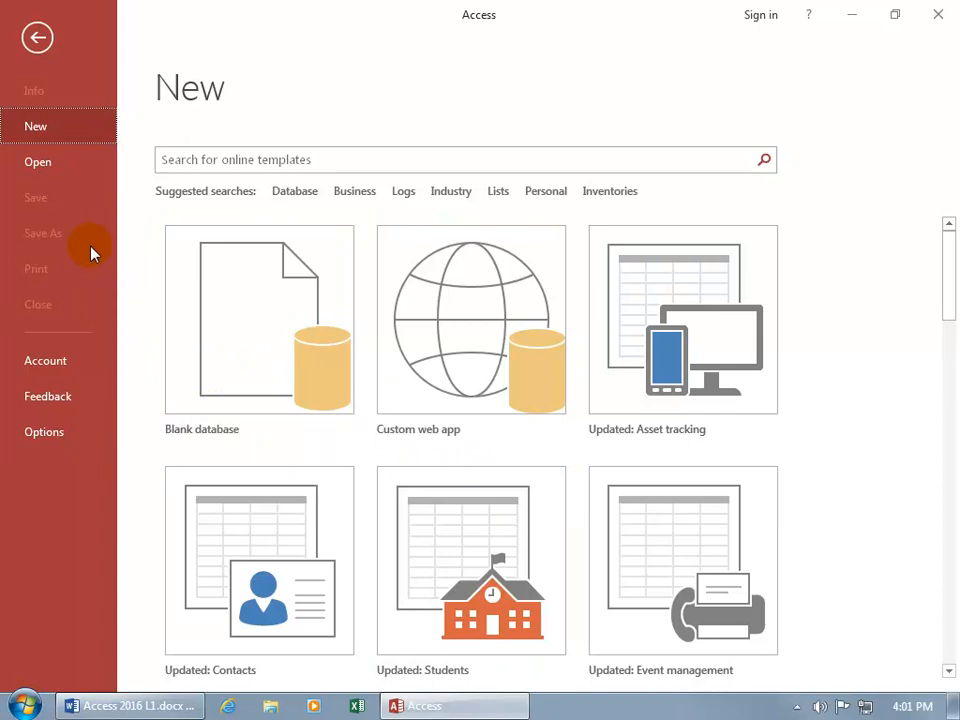
mouse_move(53, 197)
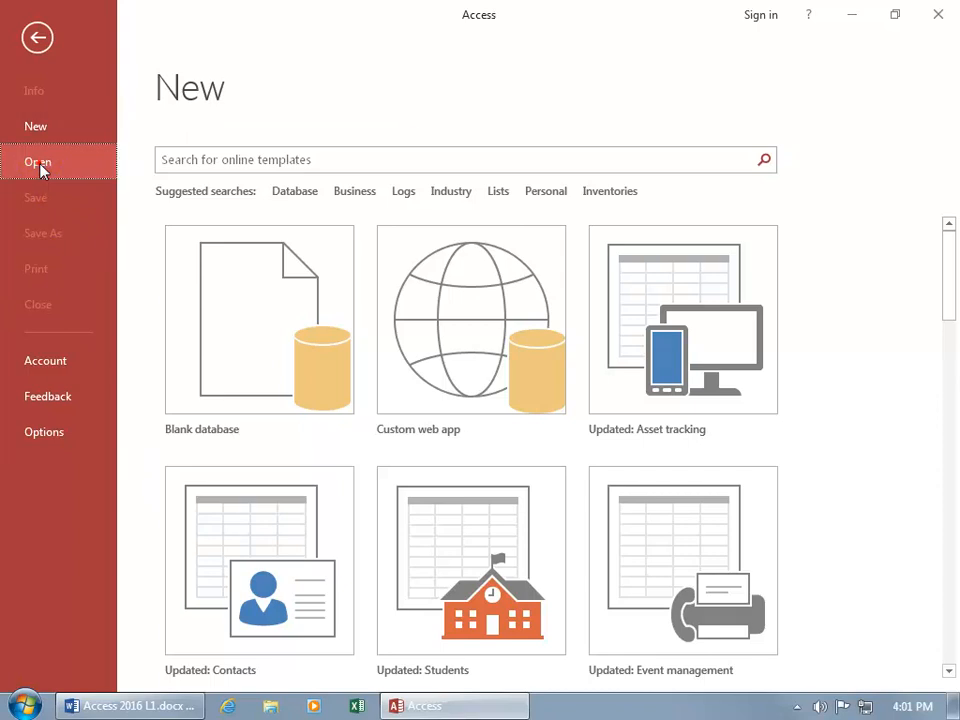
left_click(37, 162)
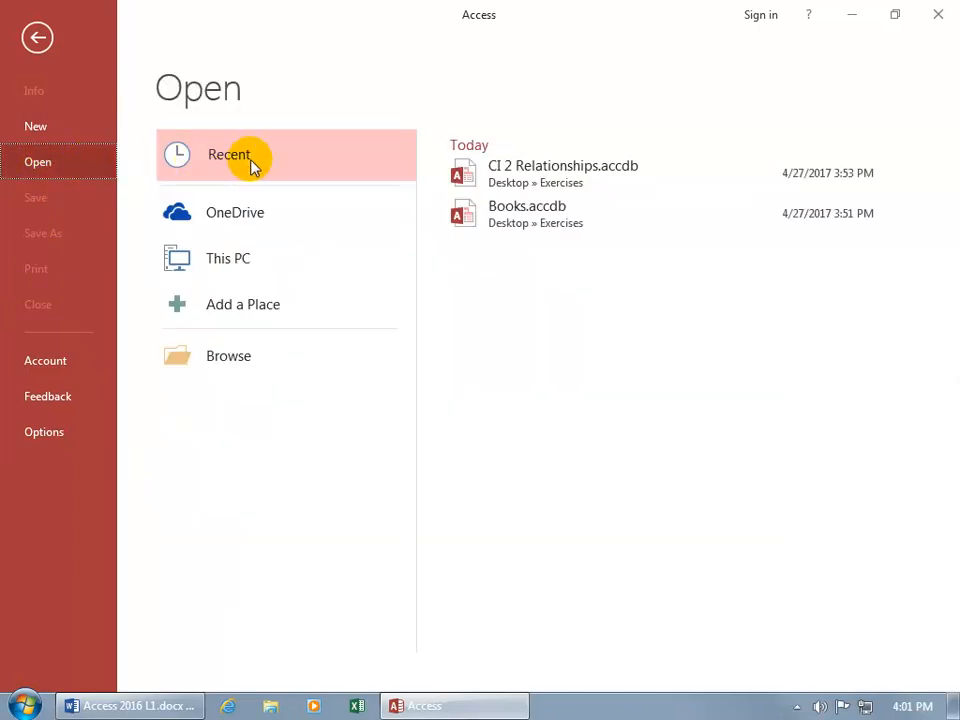
mouse_move(263, 197)
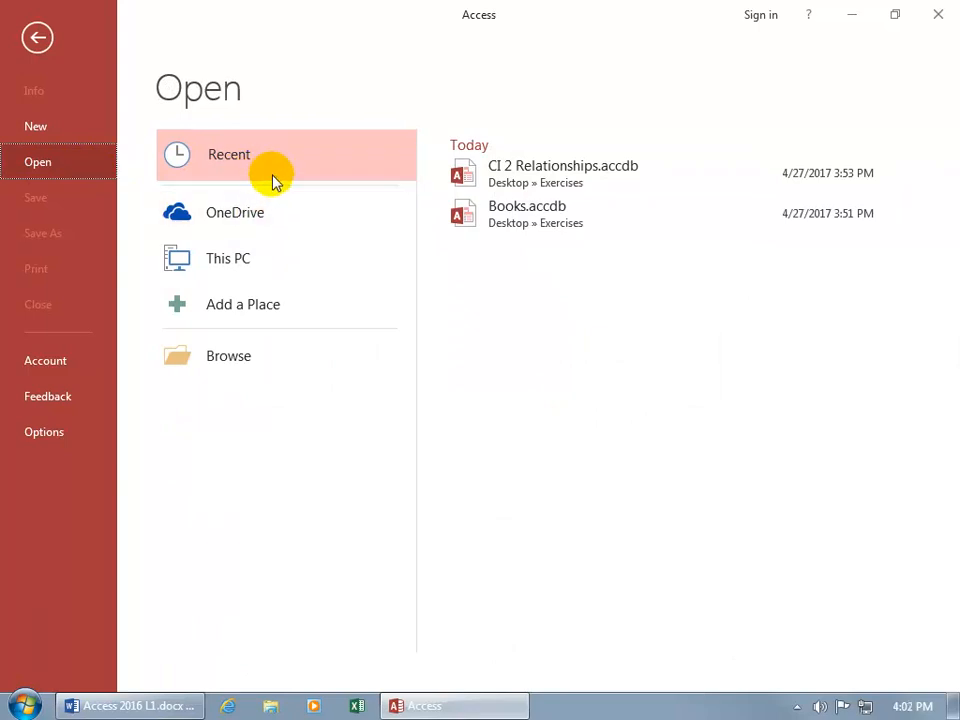
mouse_move(938, 14)
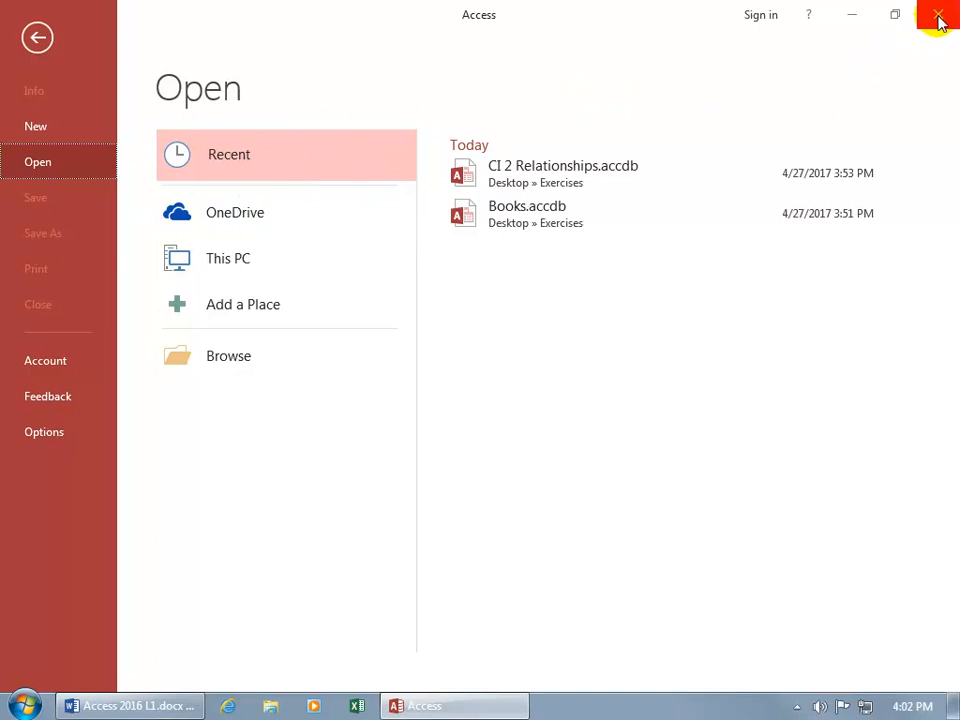
Step: Restart Access and remove the missing CI 2 Relationships.accdb from the recent list
left_click(938, 15)
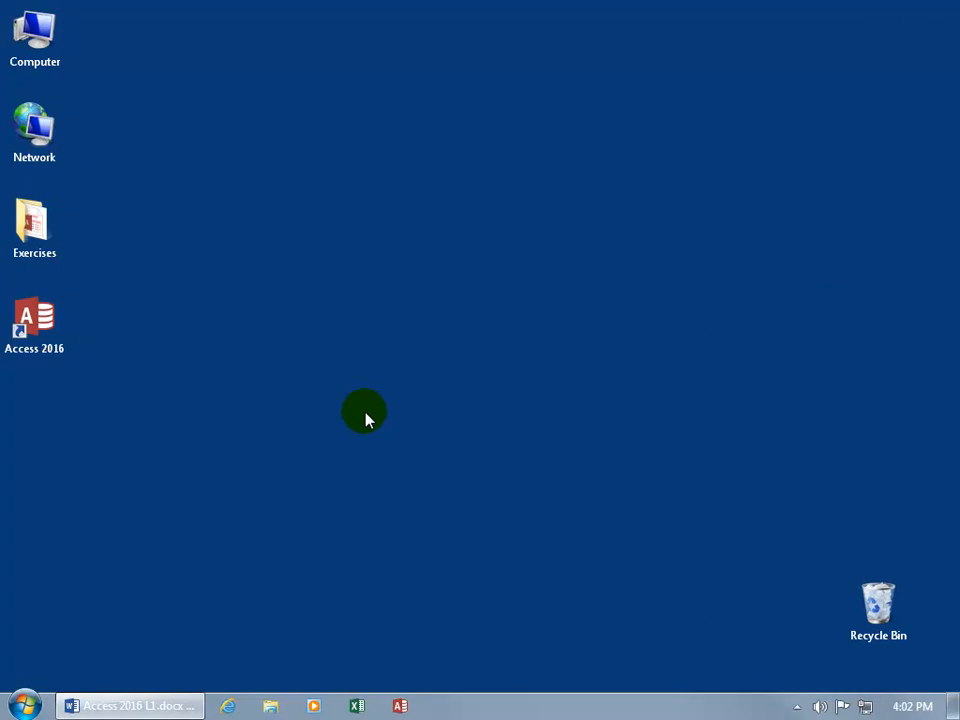
left_click(34, 320)
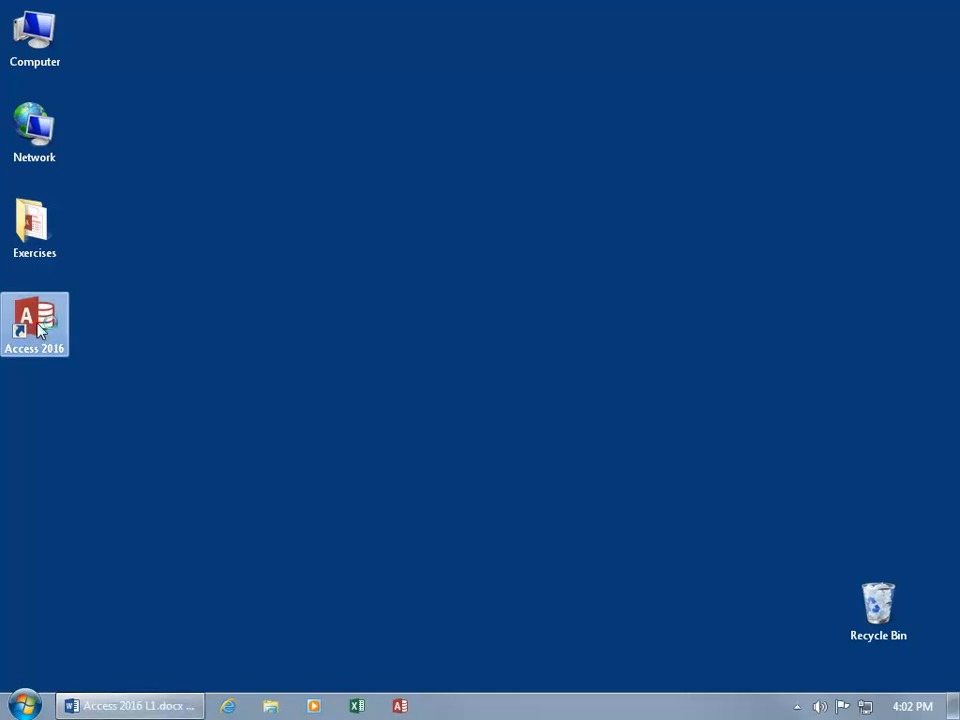
double_click(35, 325)
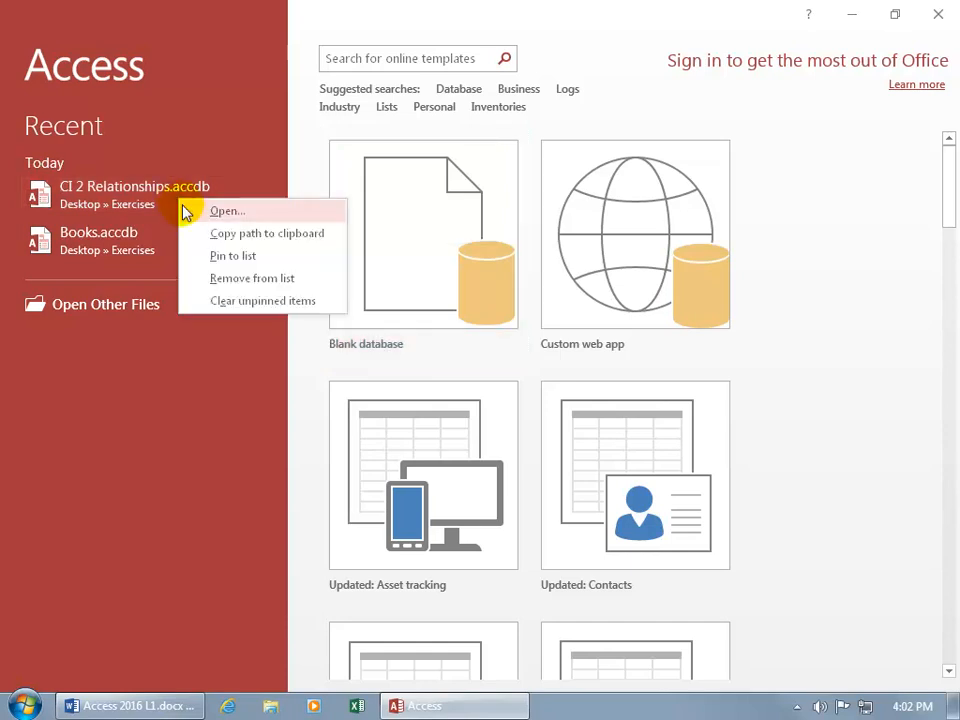
left_click(252, 278)
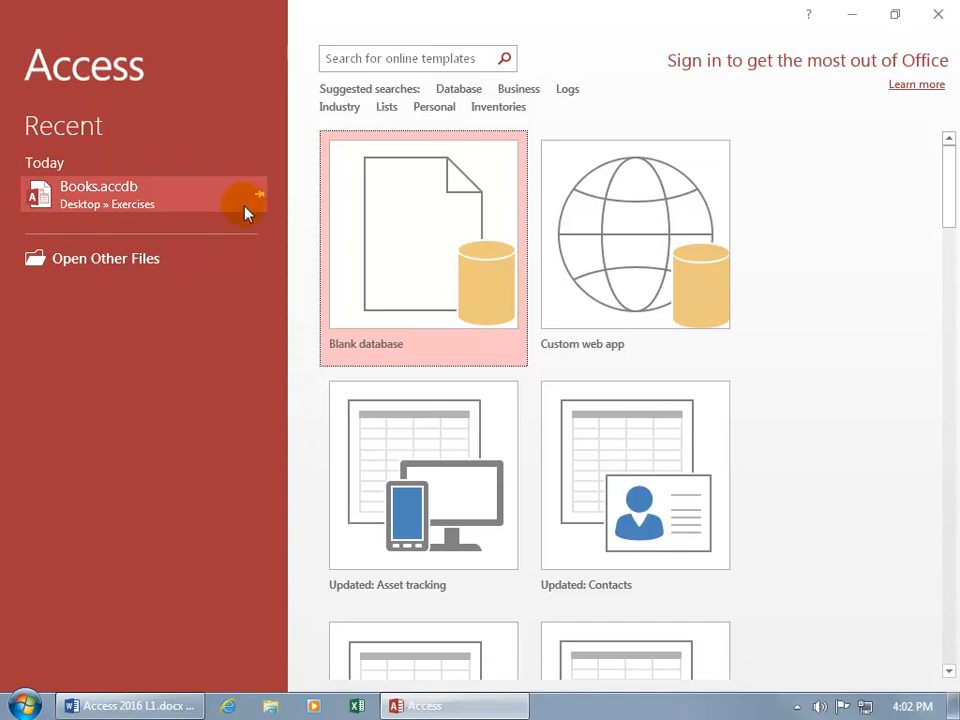
mouse_move(245, 222)
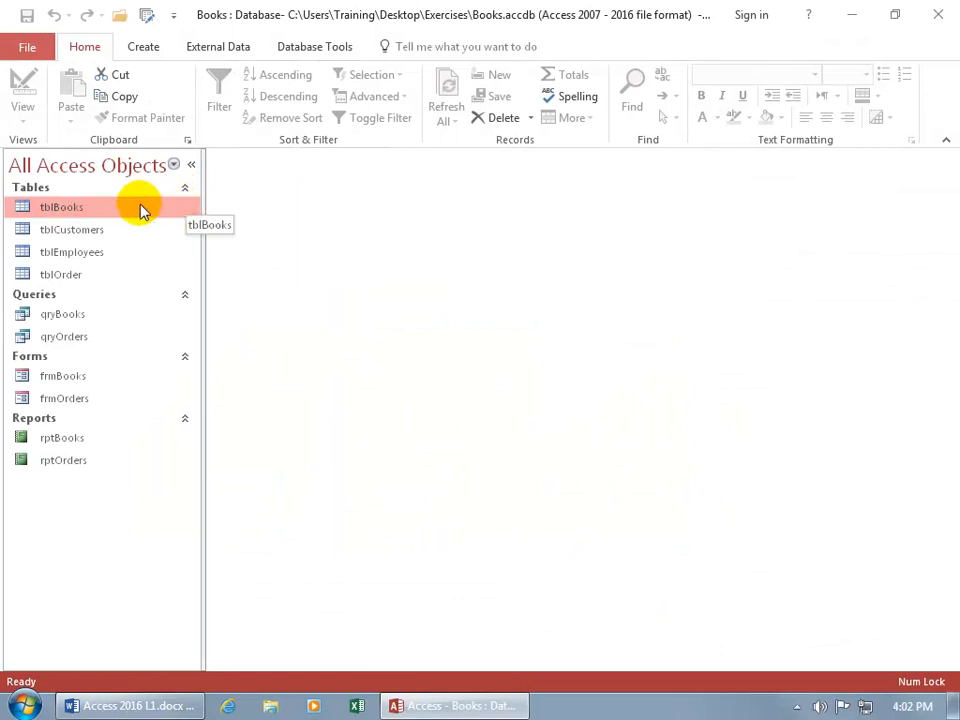
mouse_move(70, 455)
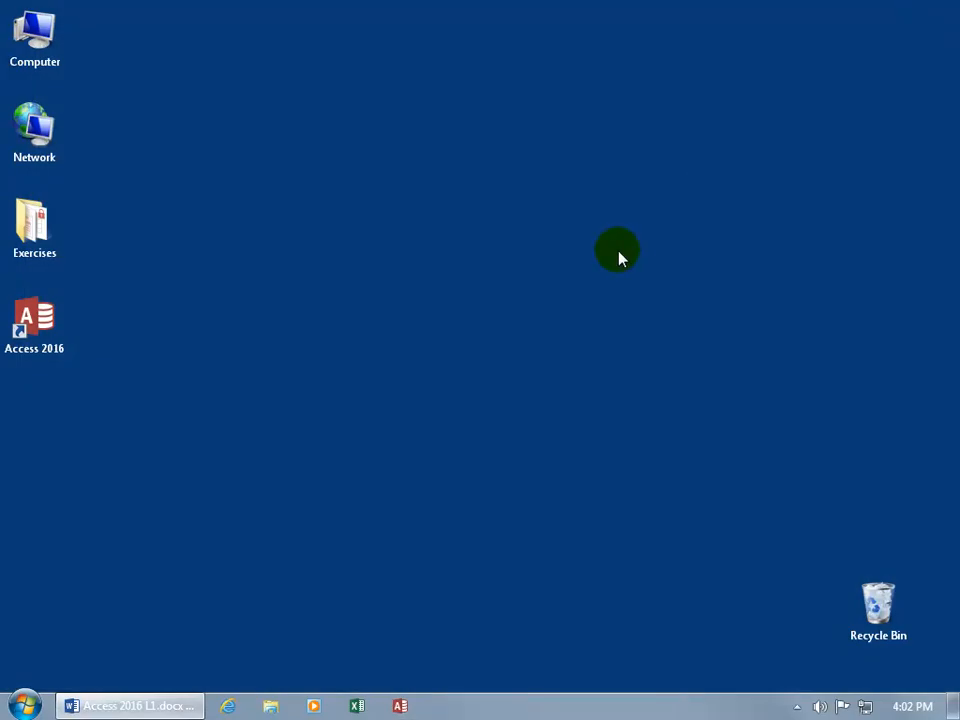
left_click(34, 320)
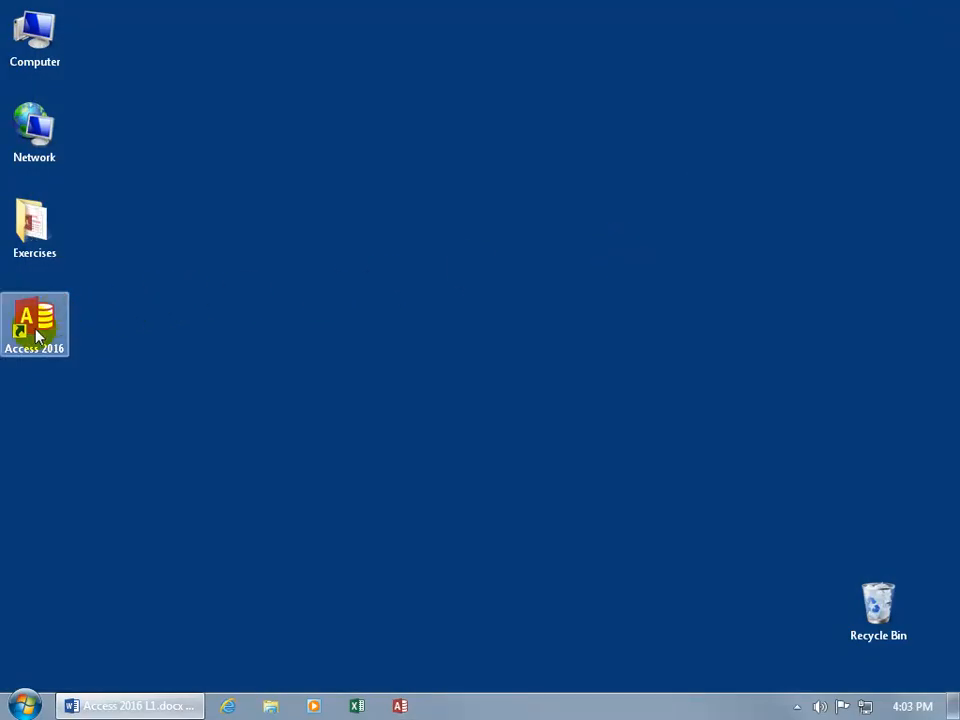
Step: Relaunch Access, then pin Books.accdb to the recent list and unpin it
double_click(34, 324)
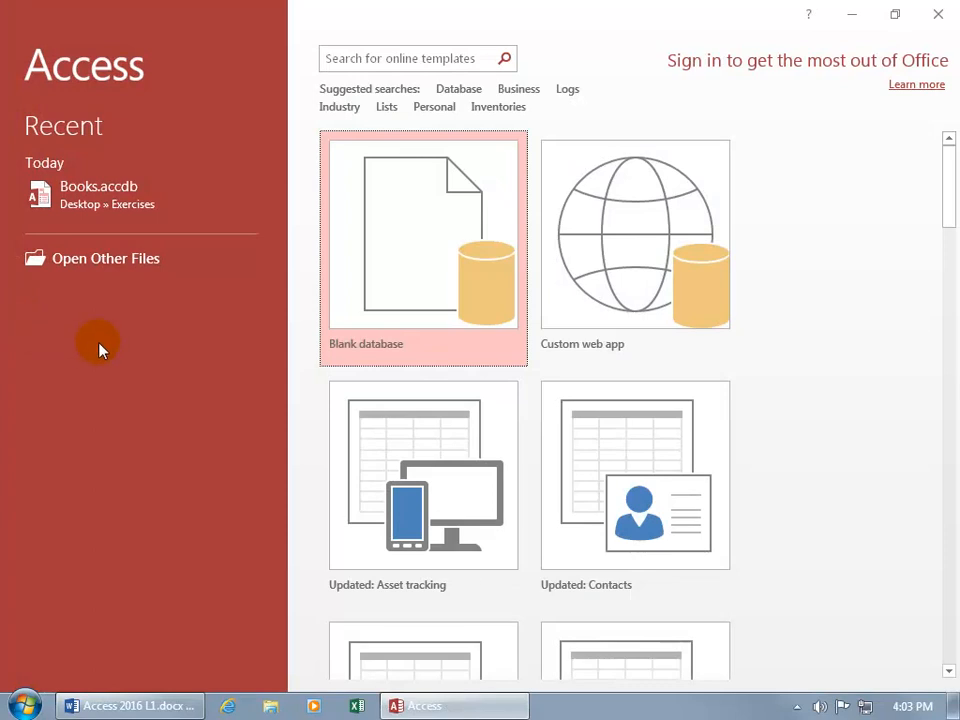
mouse_move(230, 345)
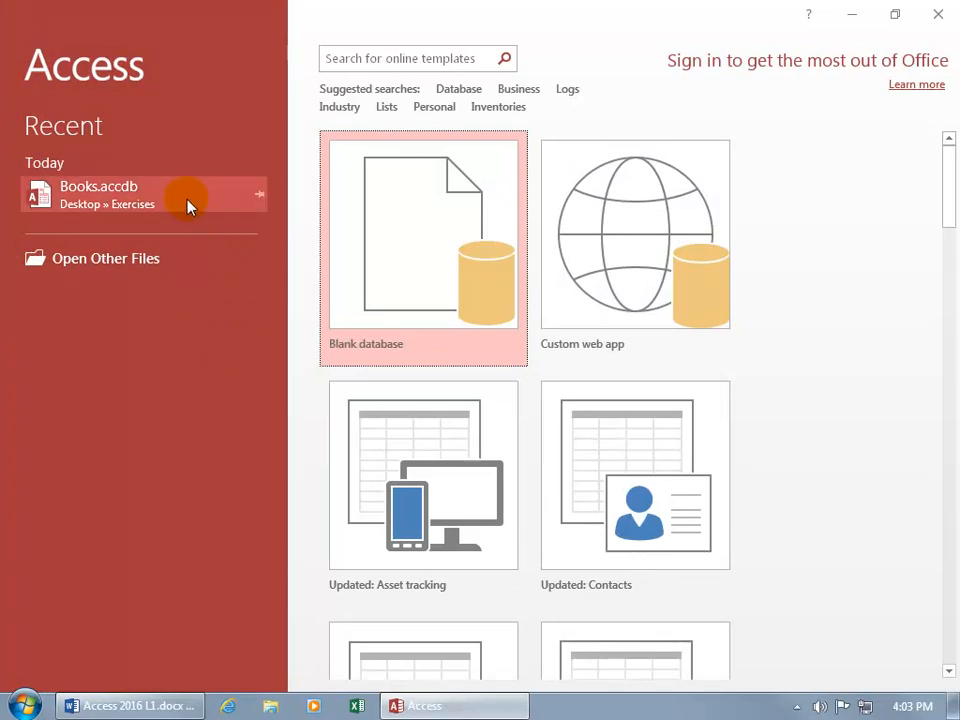
mouse_move(190, 195)
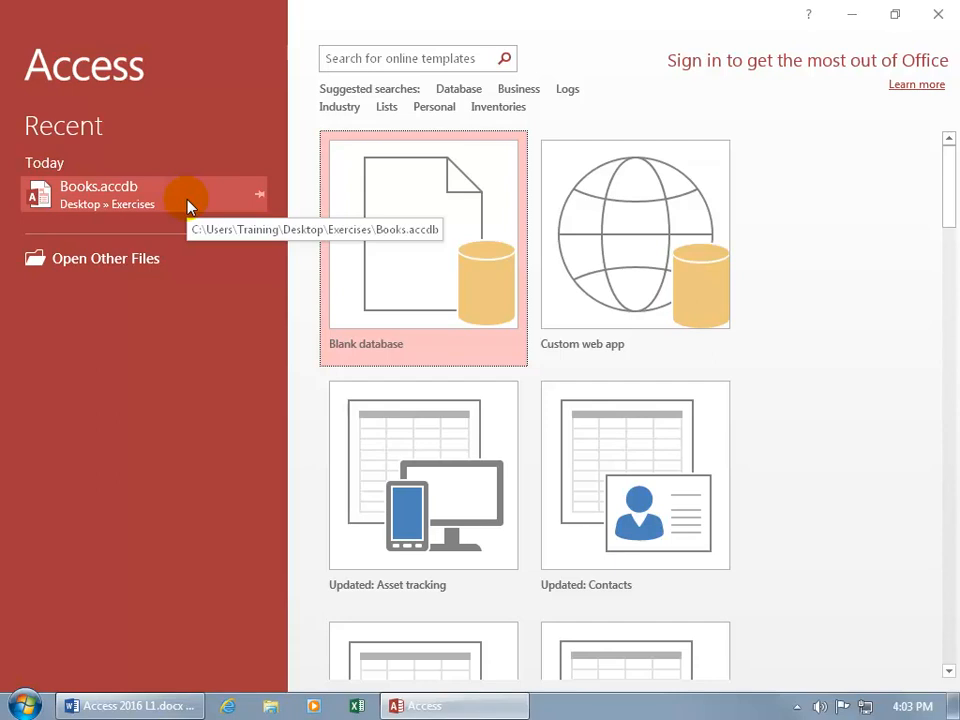
mouse_move(215, 362)
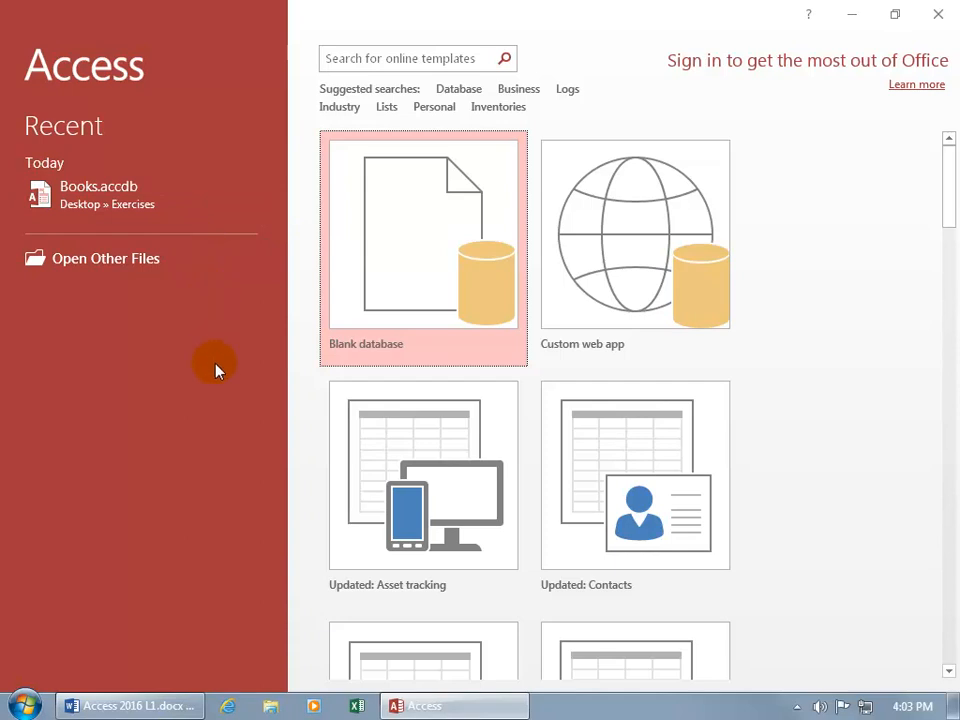
mouse_move(196, 521)
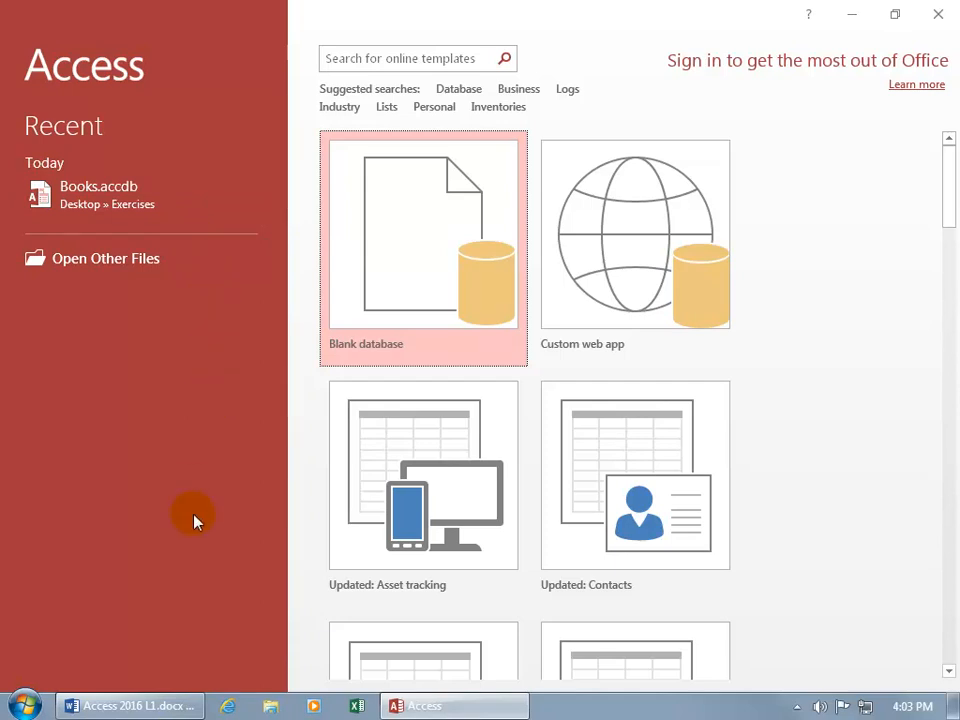
mouse_move(200, 193)
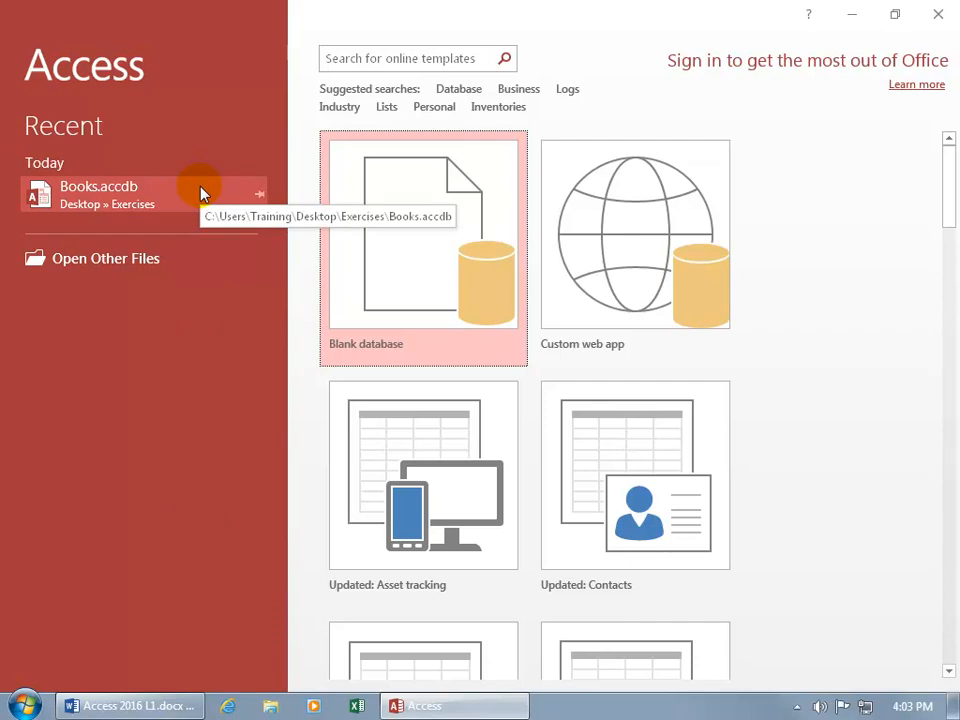
mouse_move(190, 200)
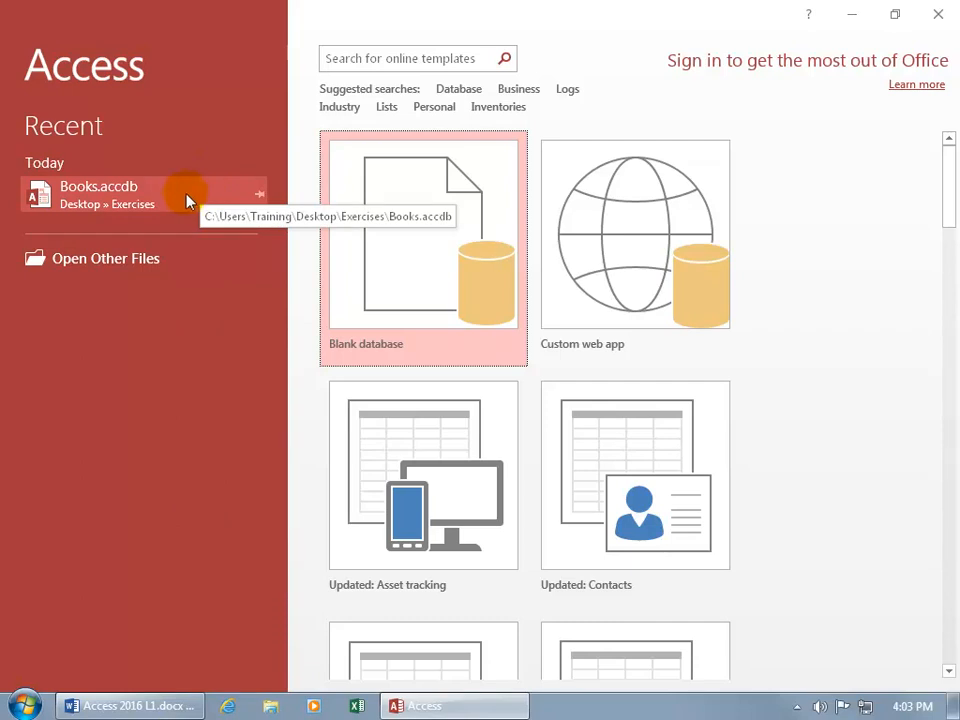
mouse_move(259, 194)
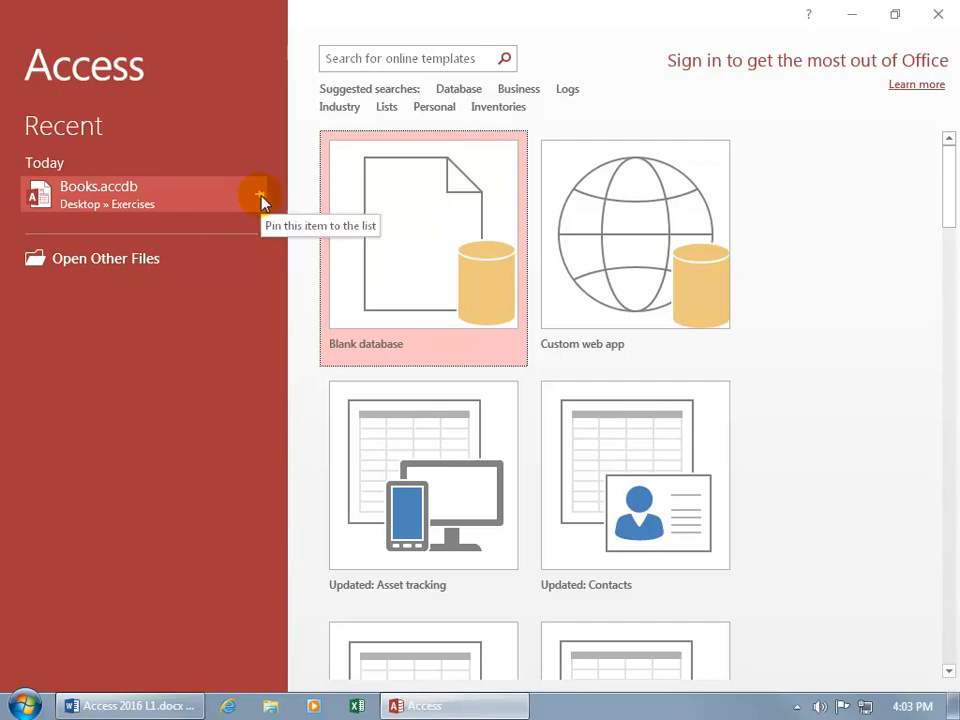
left_click(260, 194)
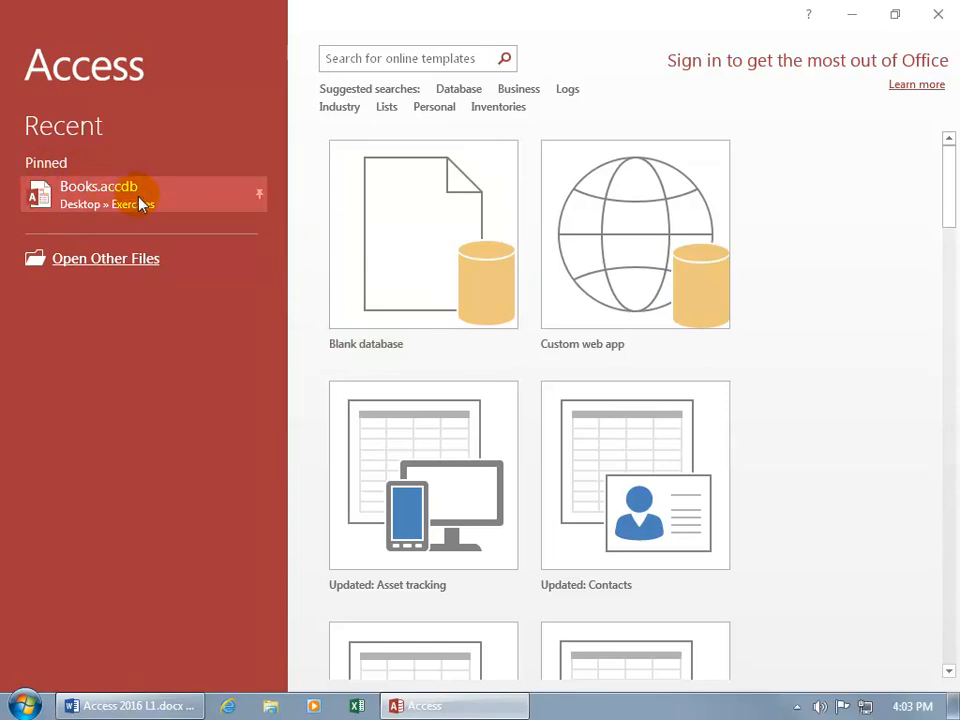
mouse_move(140, 195)
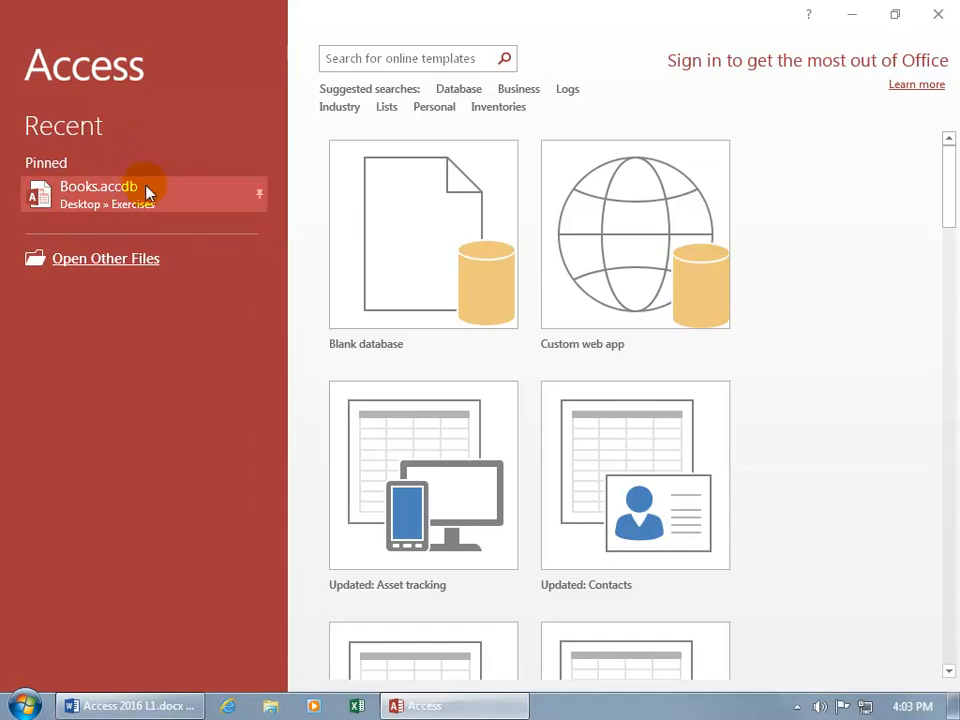
mouse_move(260, 194)
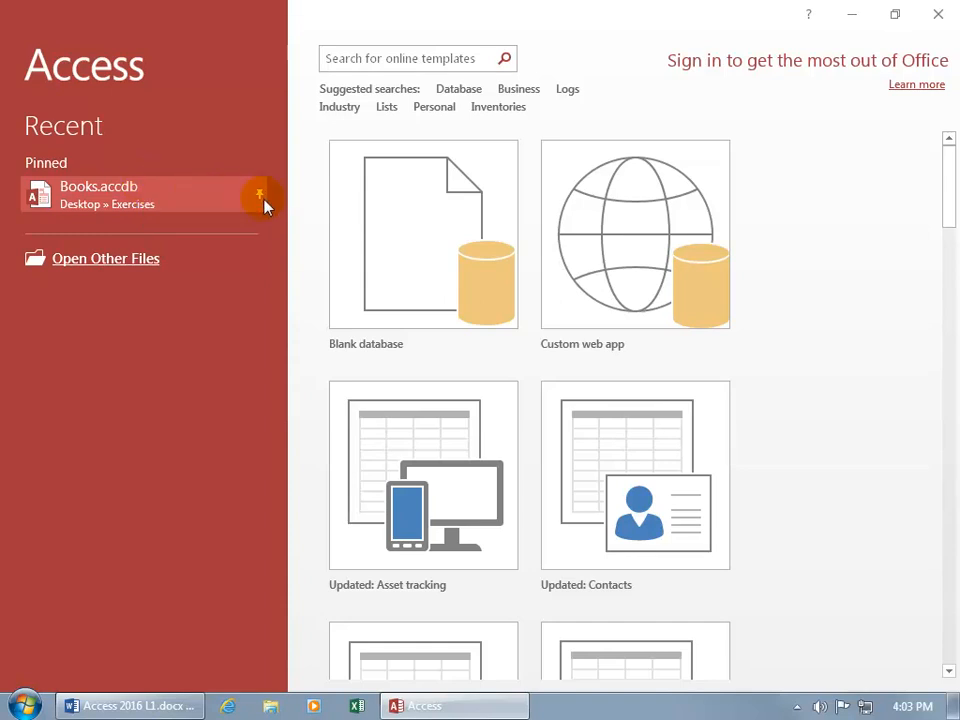
left_click(260, 195)
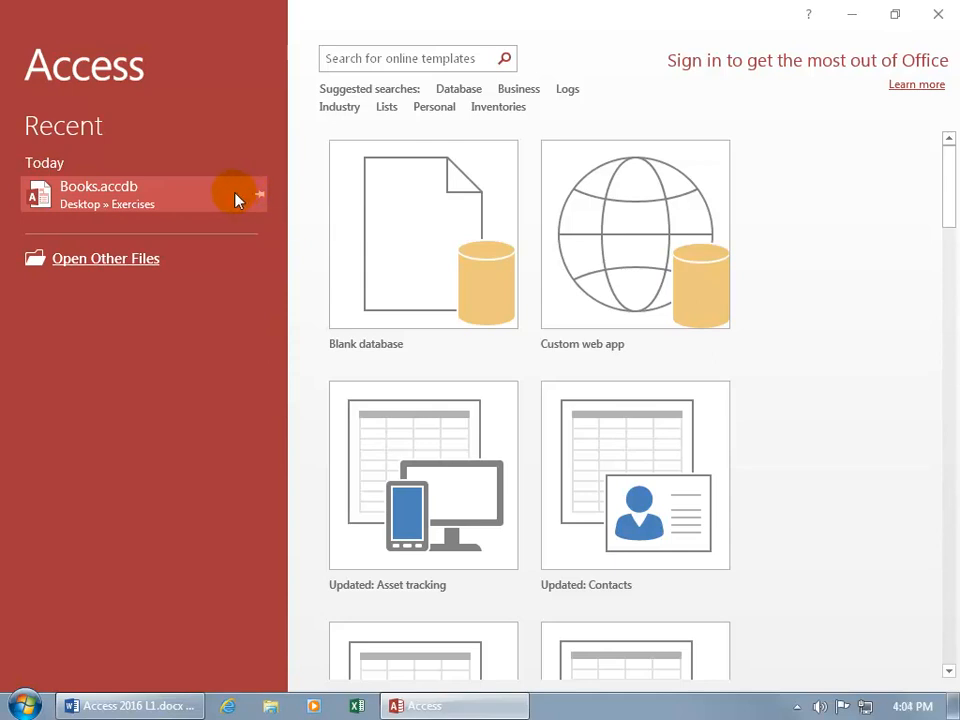
mouse_move(240, 195)
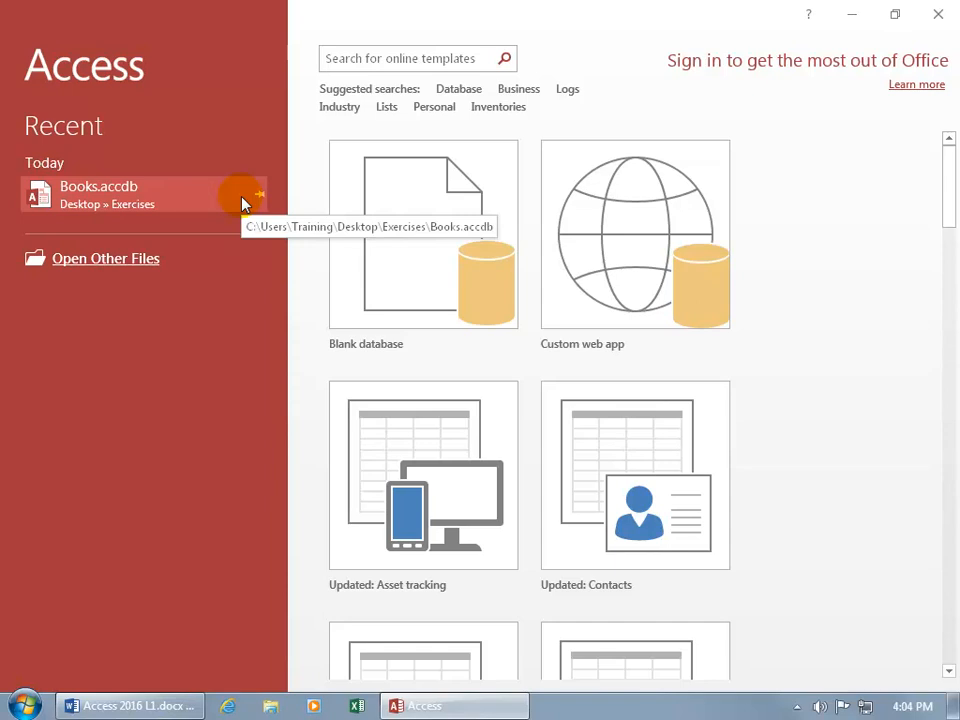
mouse_move(202, 196)
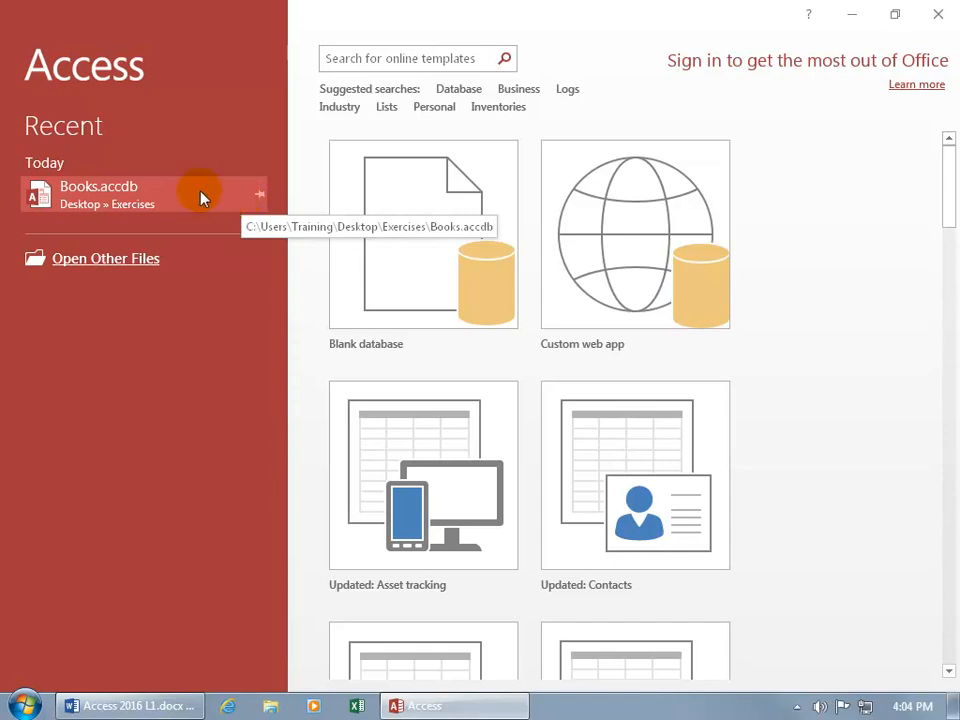
mouse_move(105, 258)
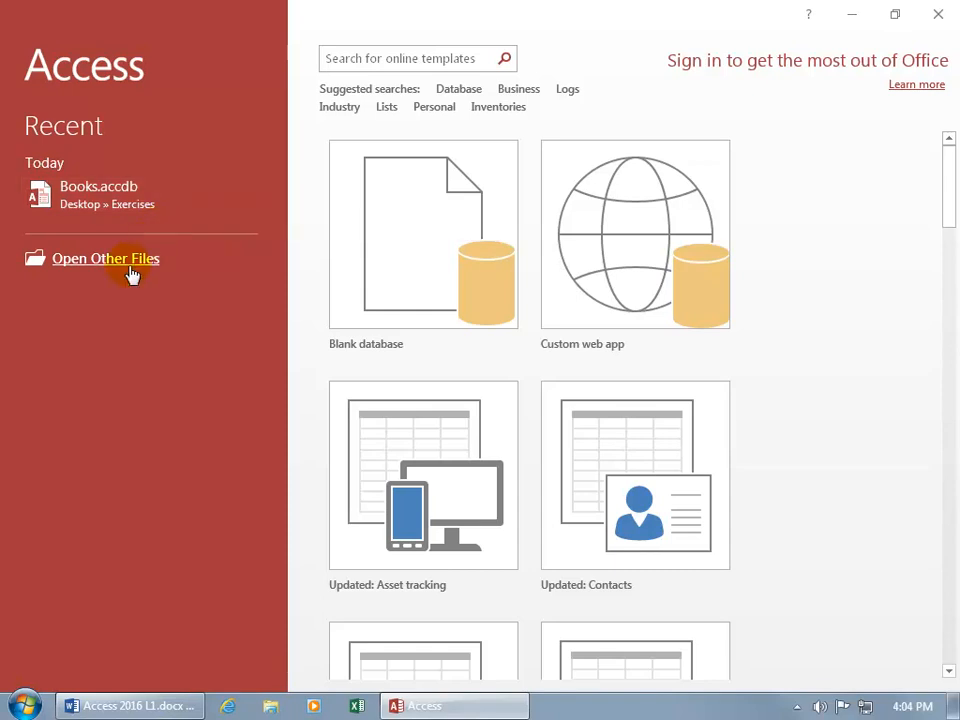
Step: Show the Open page via Open Other Files after a brief look at New templates
left_click(105, 258)
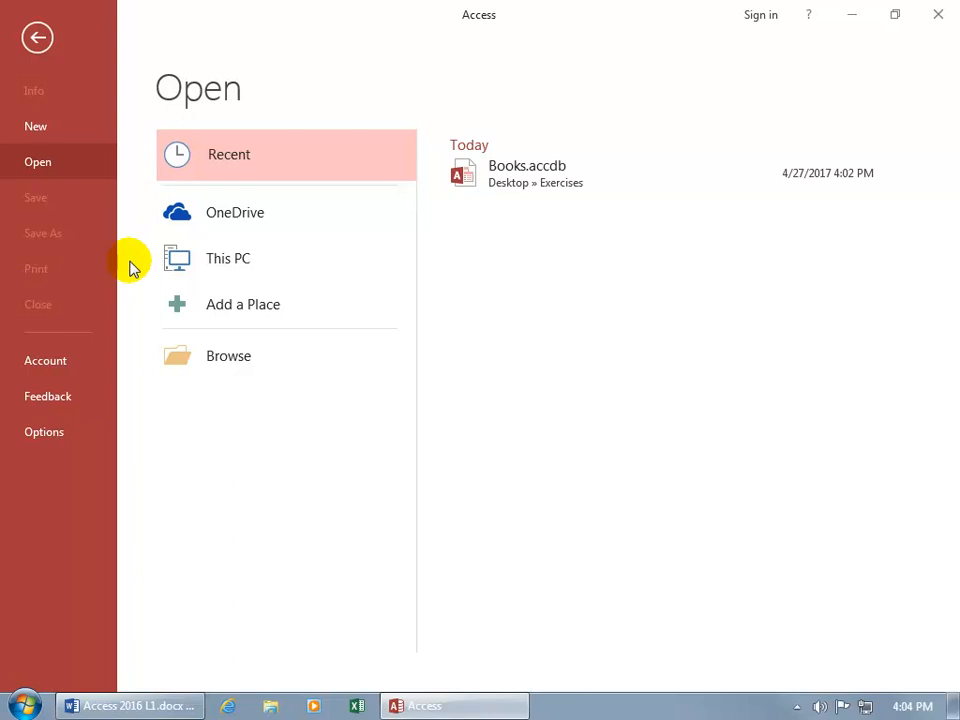
mouse_move(85, 168)
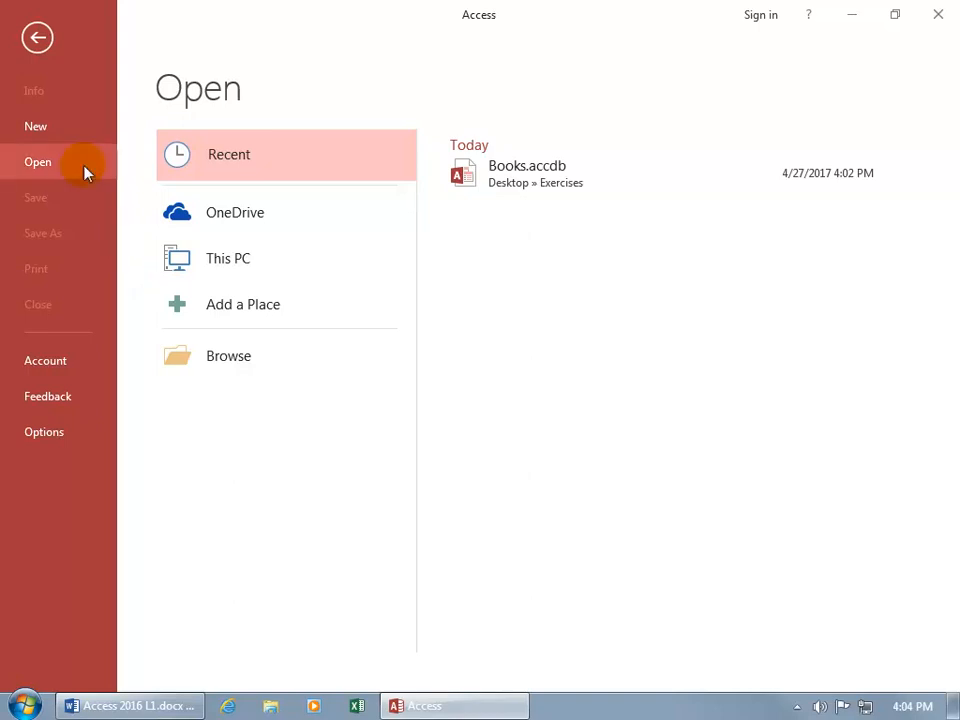
left_click(36, 125)
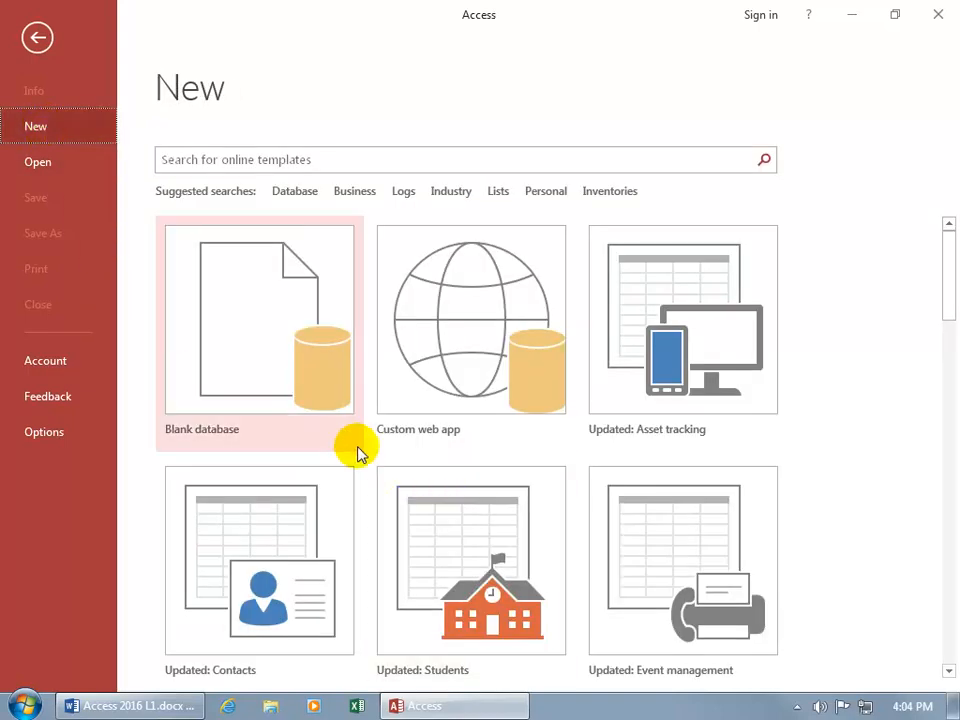
left_click(38, 162)
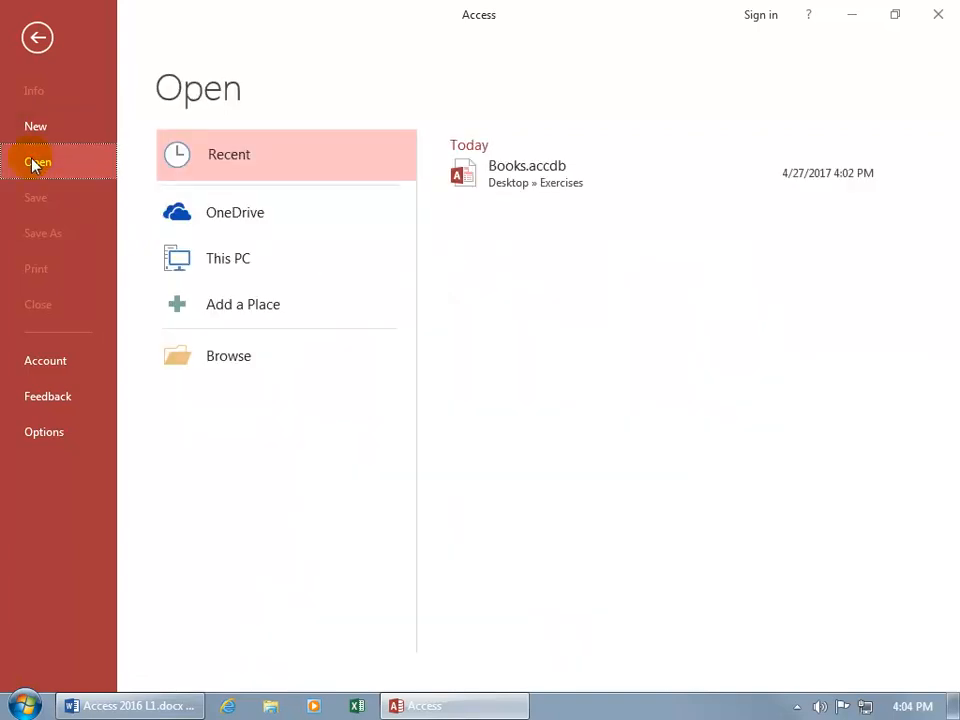
mouse_move(293, 154)
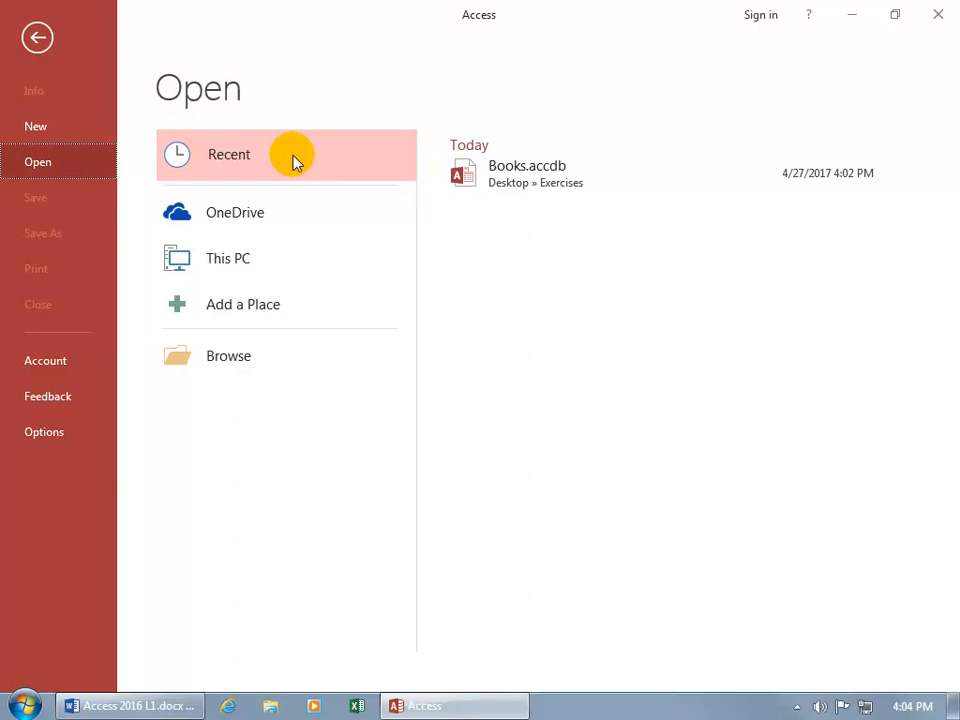
mouse_move(526, 173)
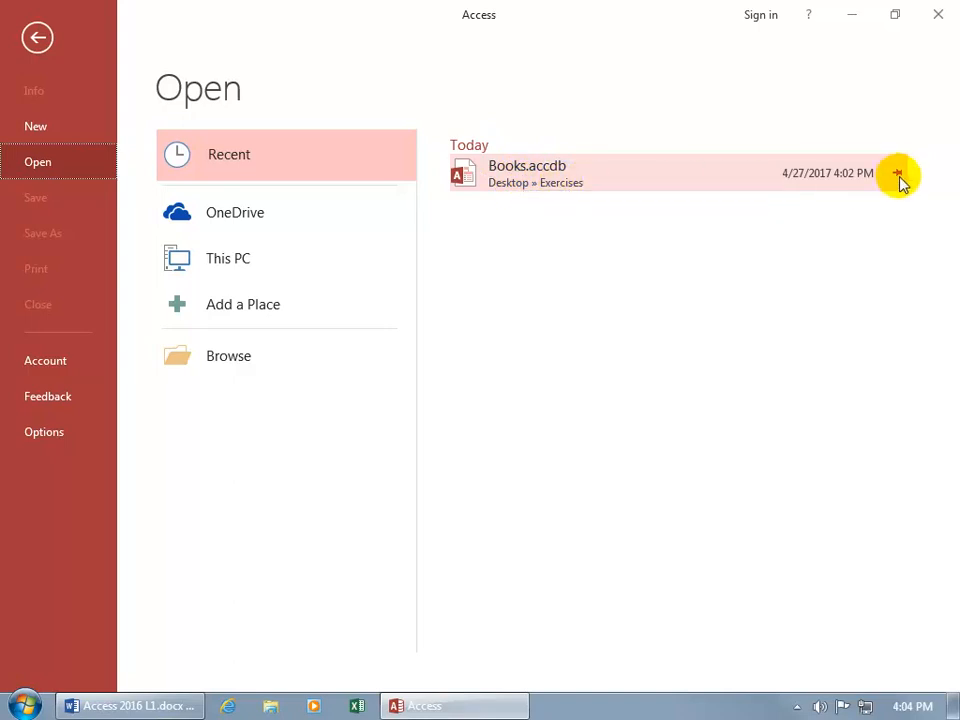
mouse_move(728, 182)
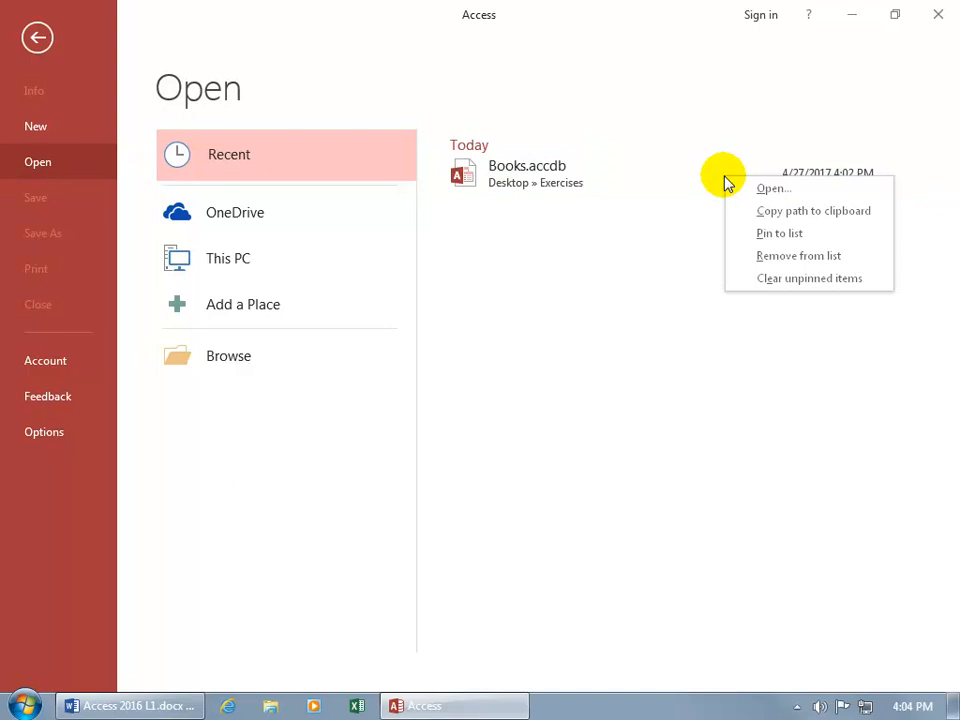
mouse_move(675, 222)
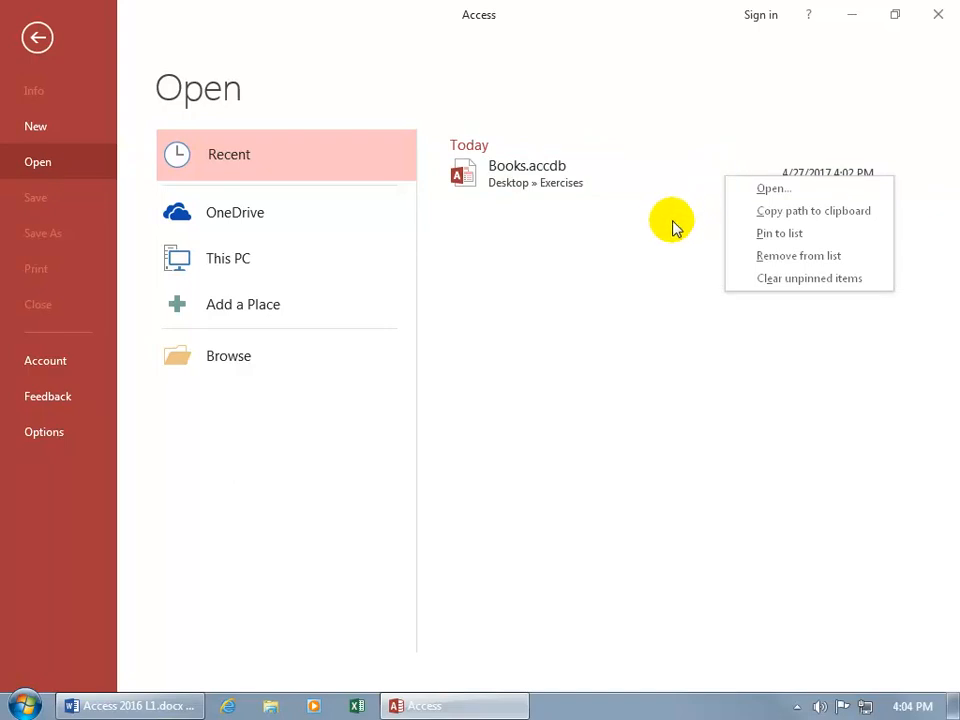
Step: Dismiss the Books.accdb options and switch the Open page to the OneDrive sign-in location
left_click(575, 225)
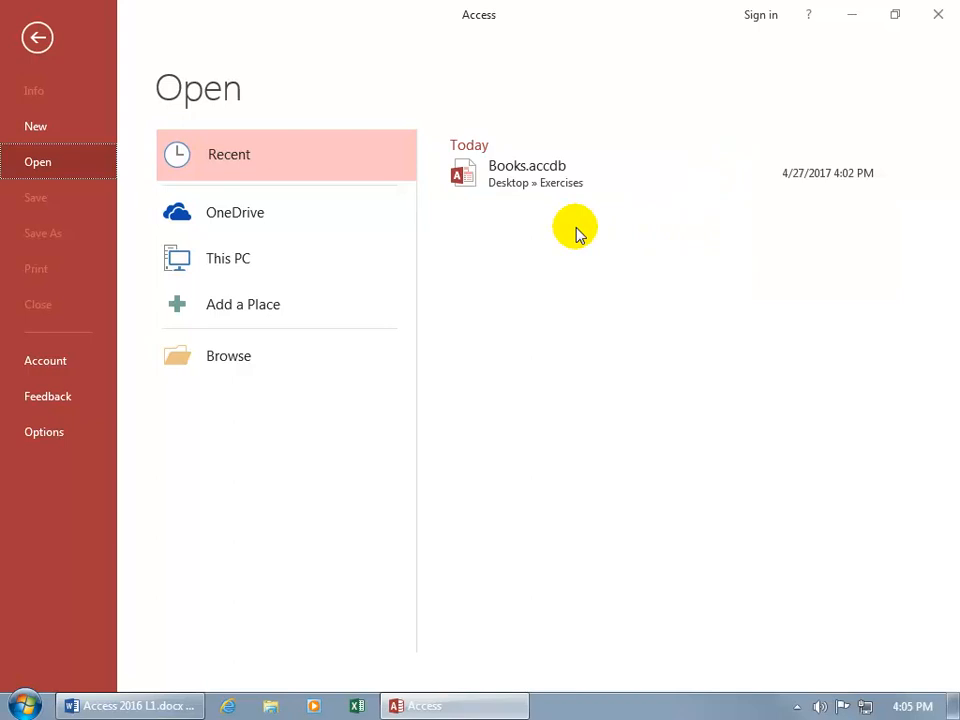
mouse_move(470, 230)
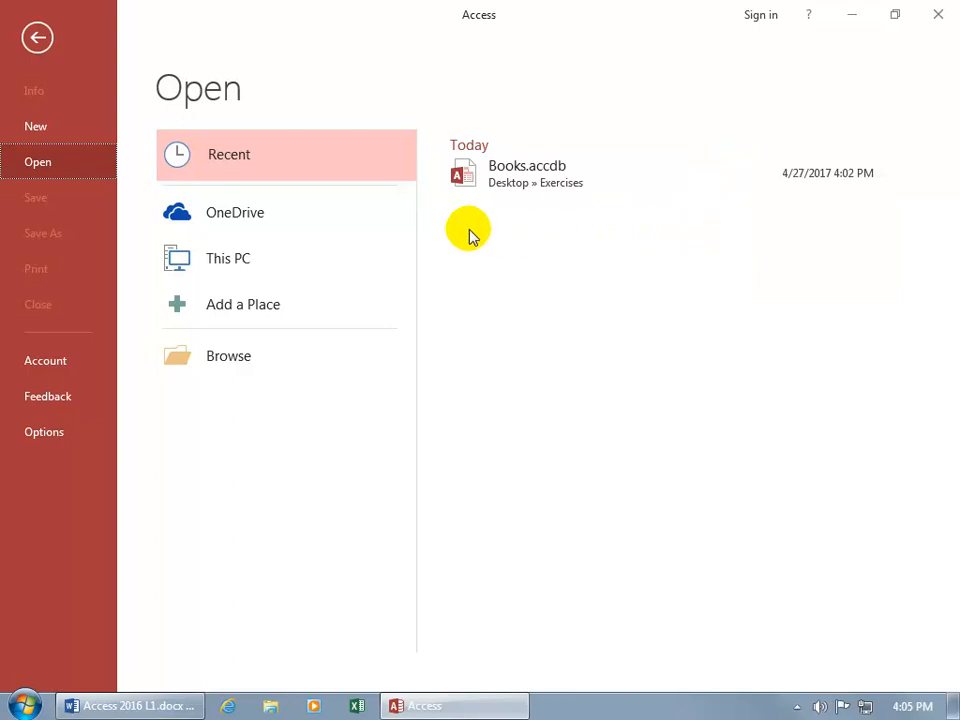
mouse_move(288, 212)
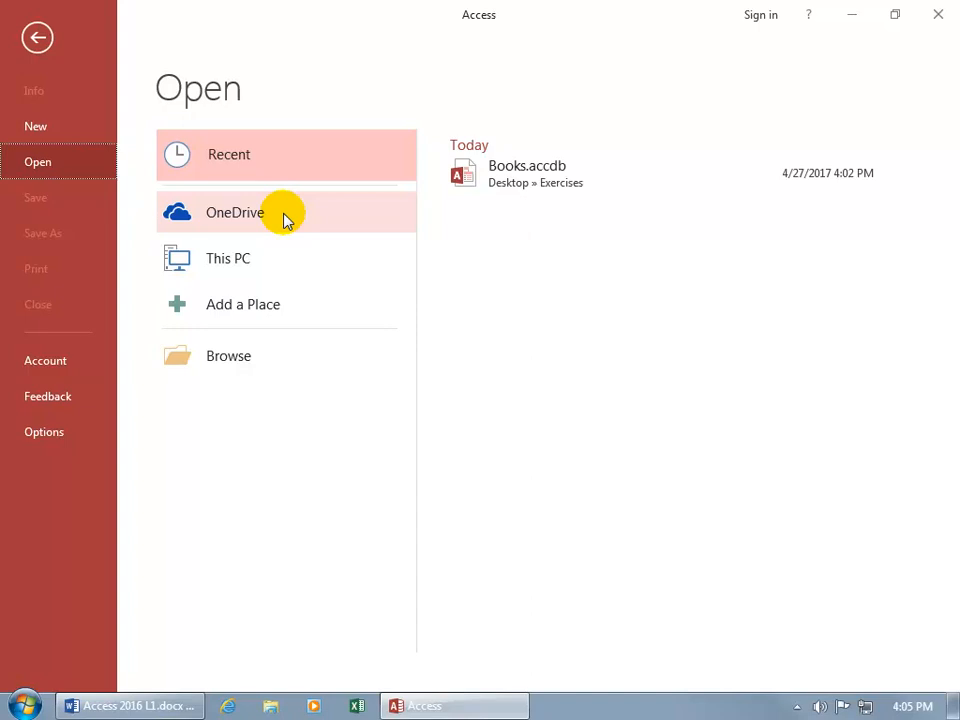
left_click(235, 212)
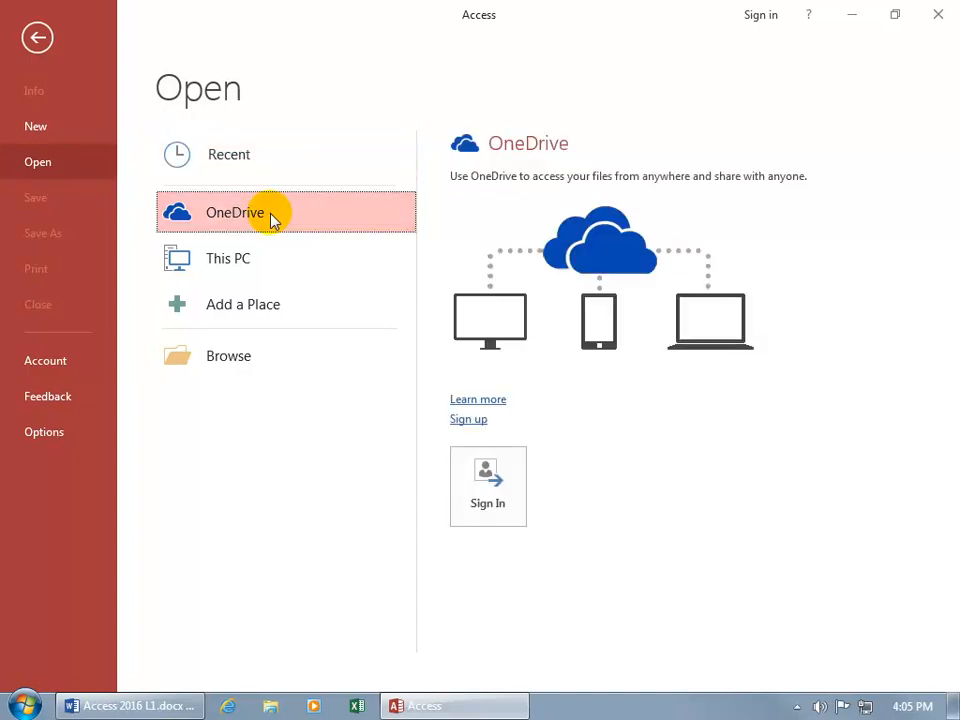
mouse_move(598, 218)
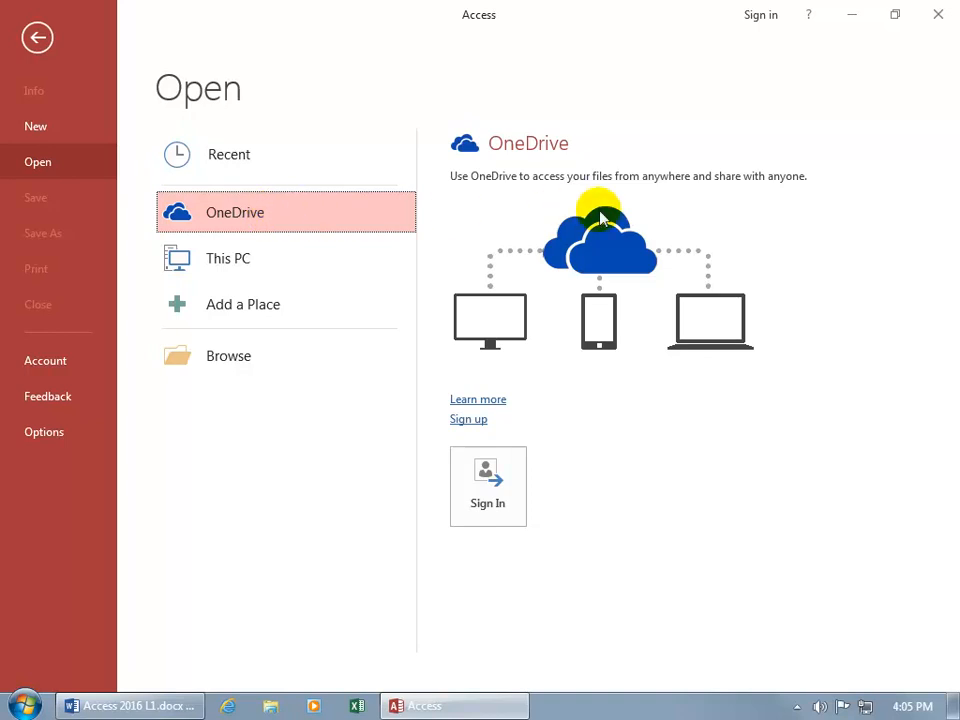
mouse_move(583, 393)
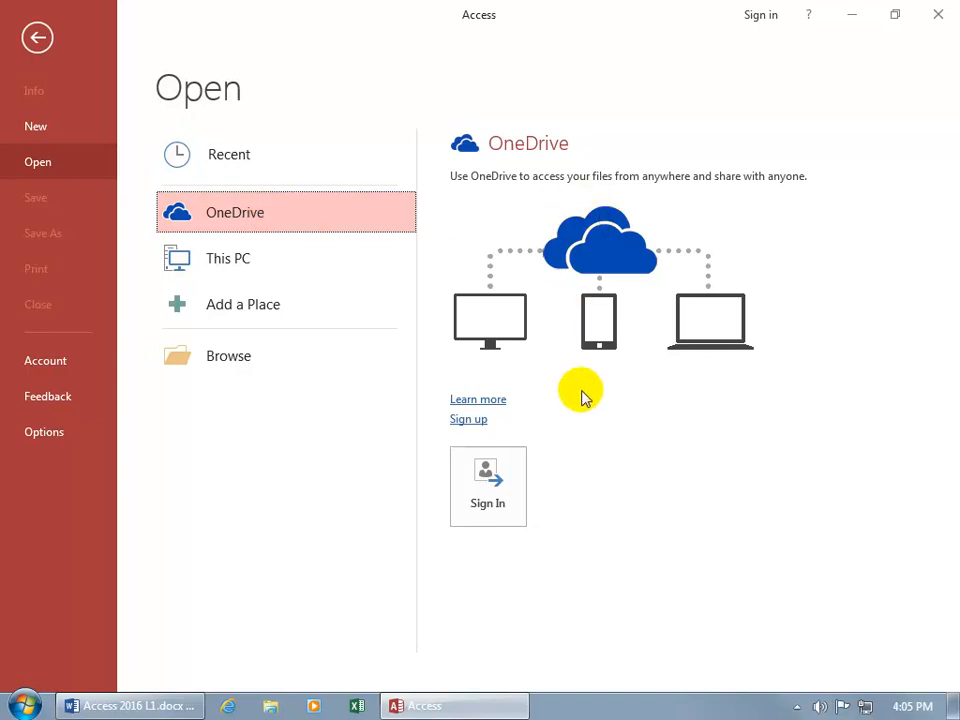
mouse_move(578, 385)
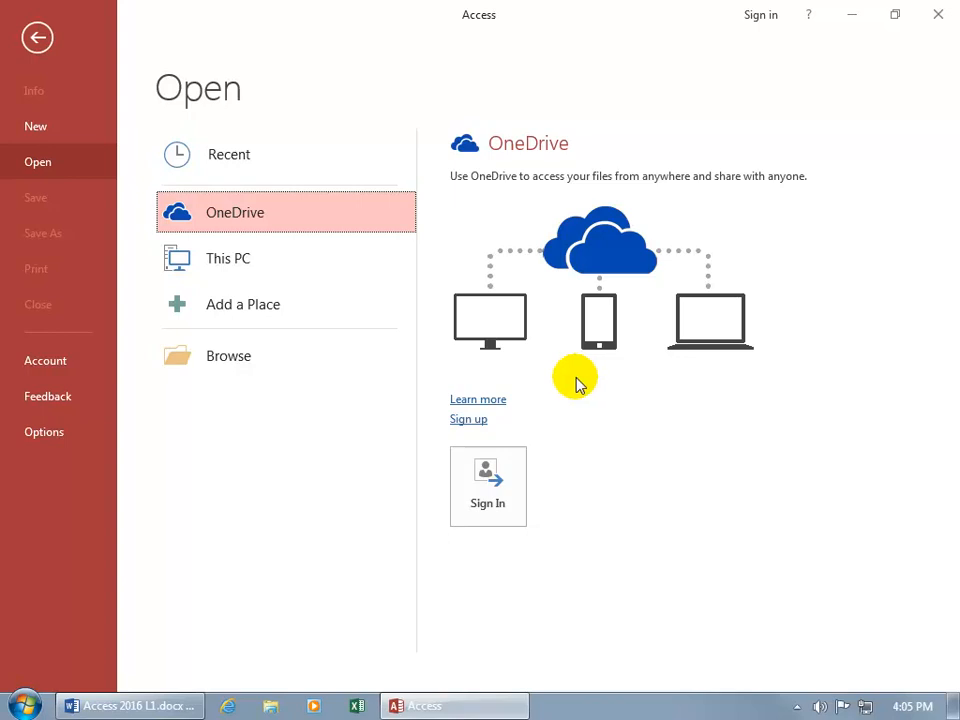
mouse_move(610, 248)
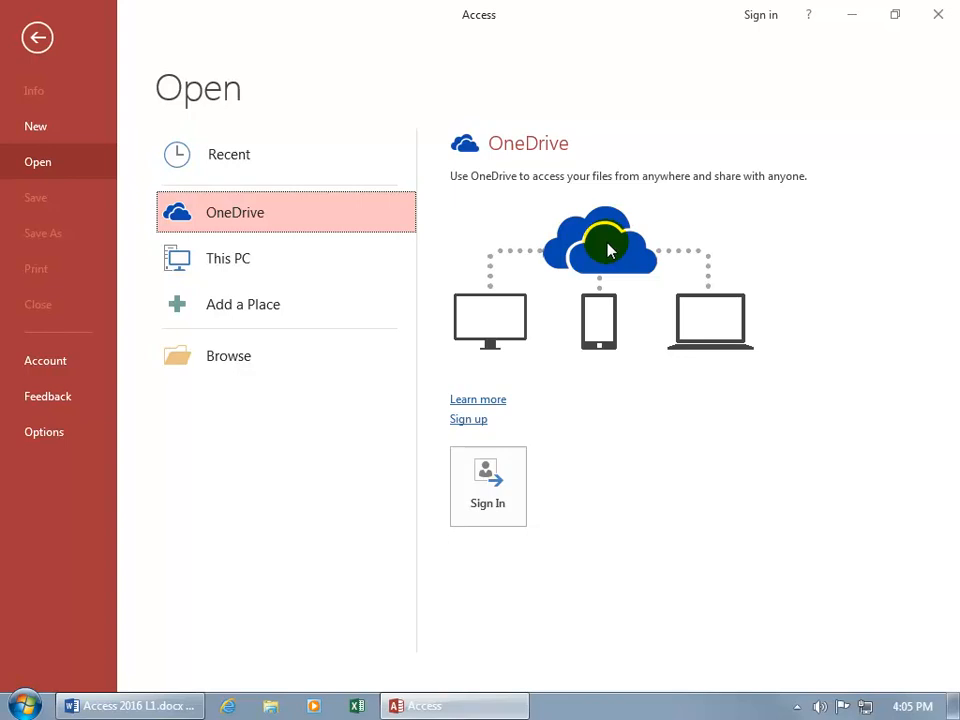
mouse_move(525, 480)
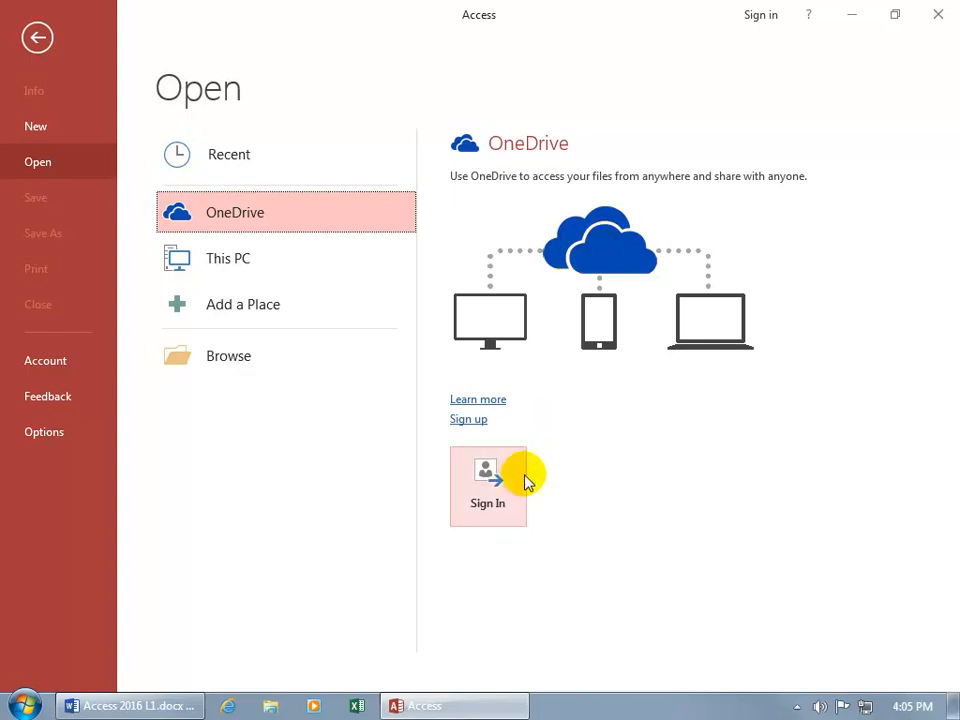
mouse_move(605, 255)
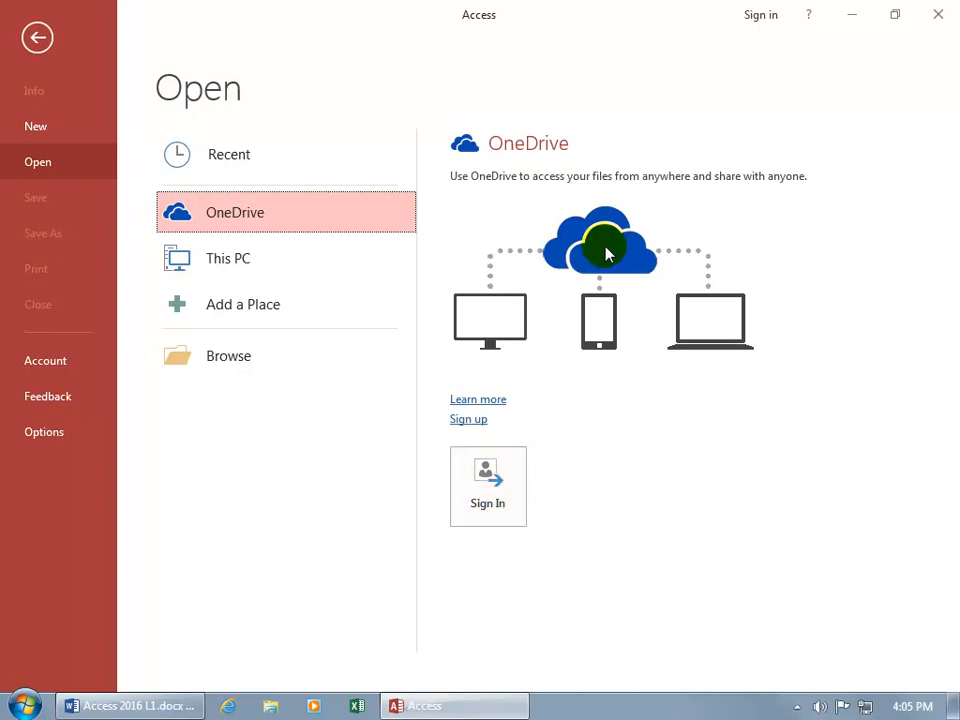
mouse_move(612, 248)
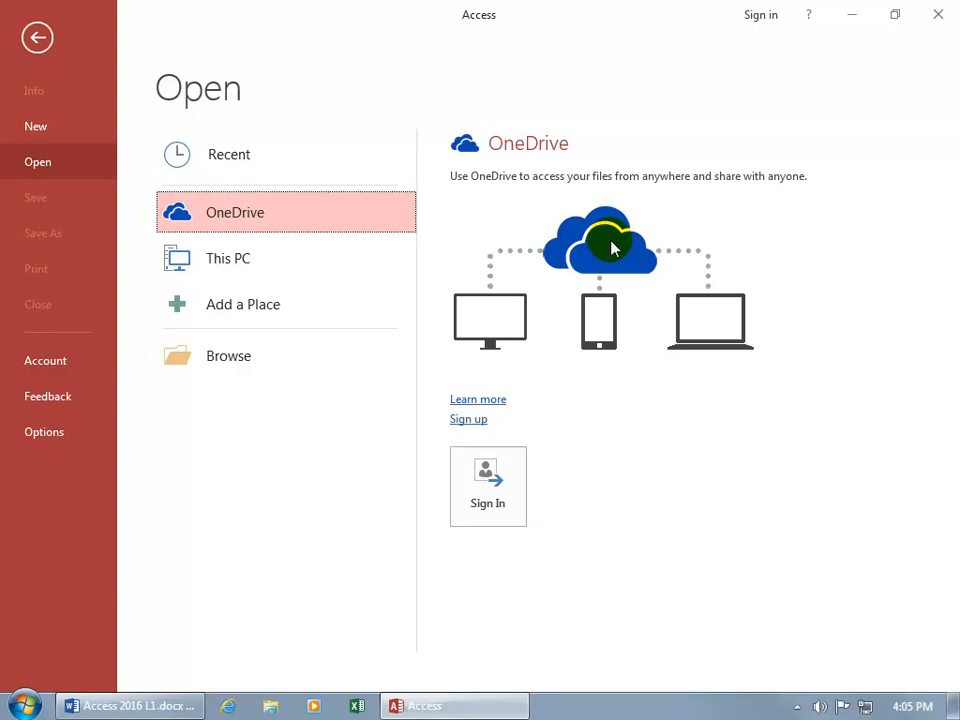
mouse_move(588, 263)
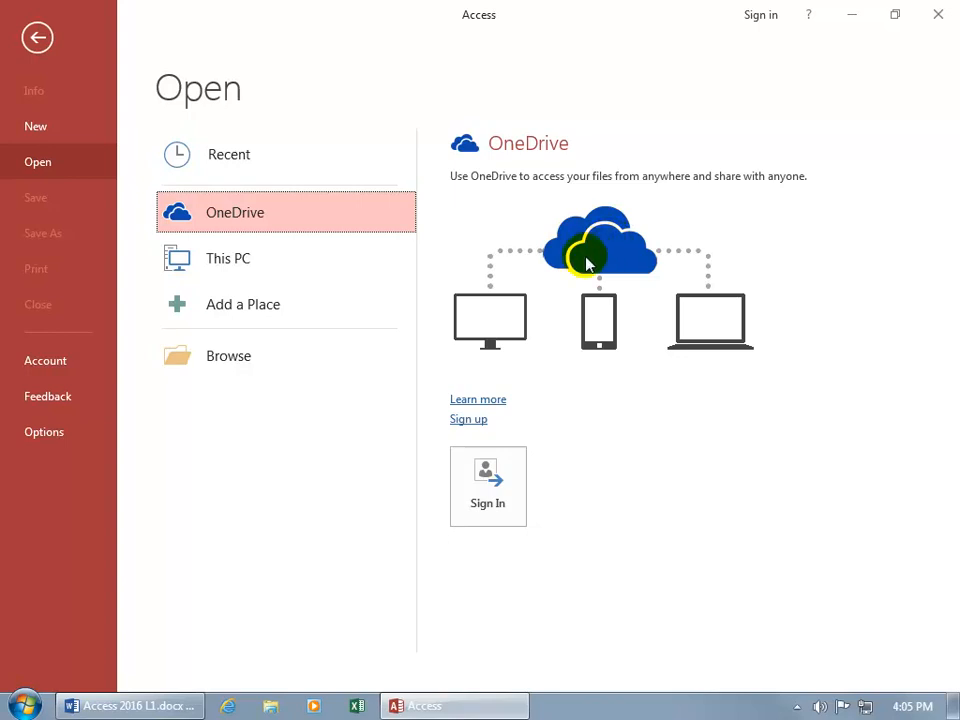
mouse_move(358, 258)
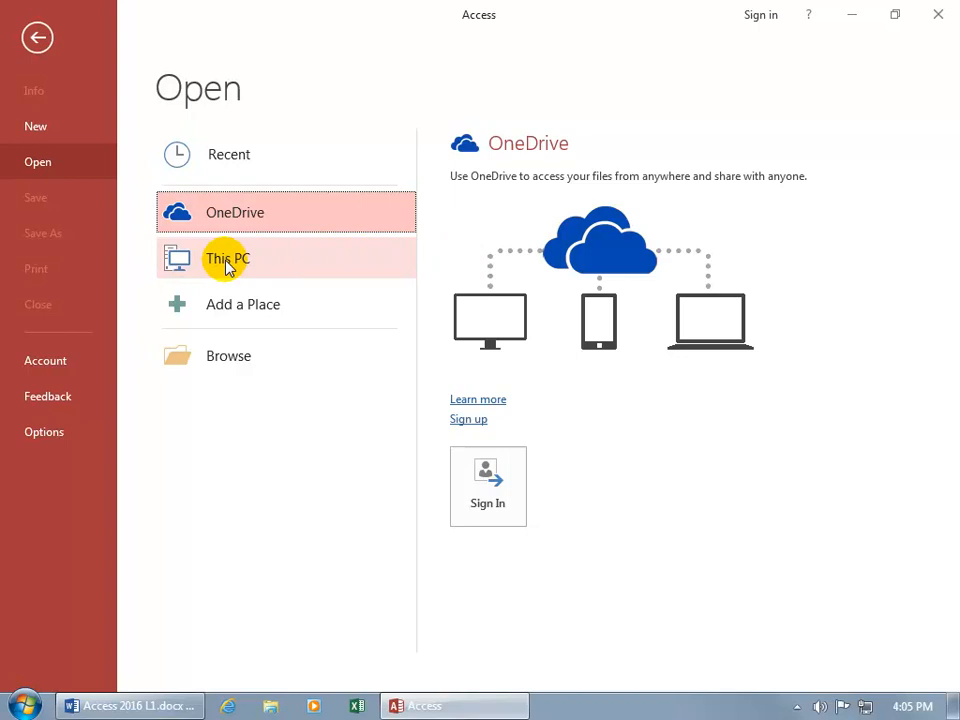
Step: Browse This PC up to the Desktop and into the Exercises folder
left_click(227, 258)
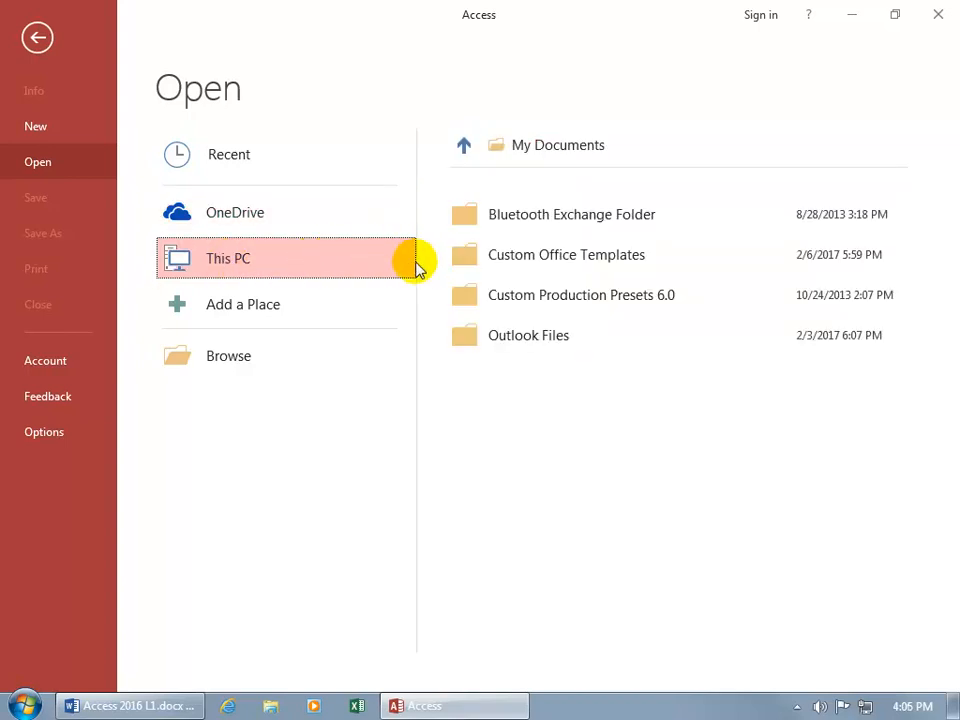
mouse_move(430, 320)
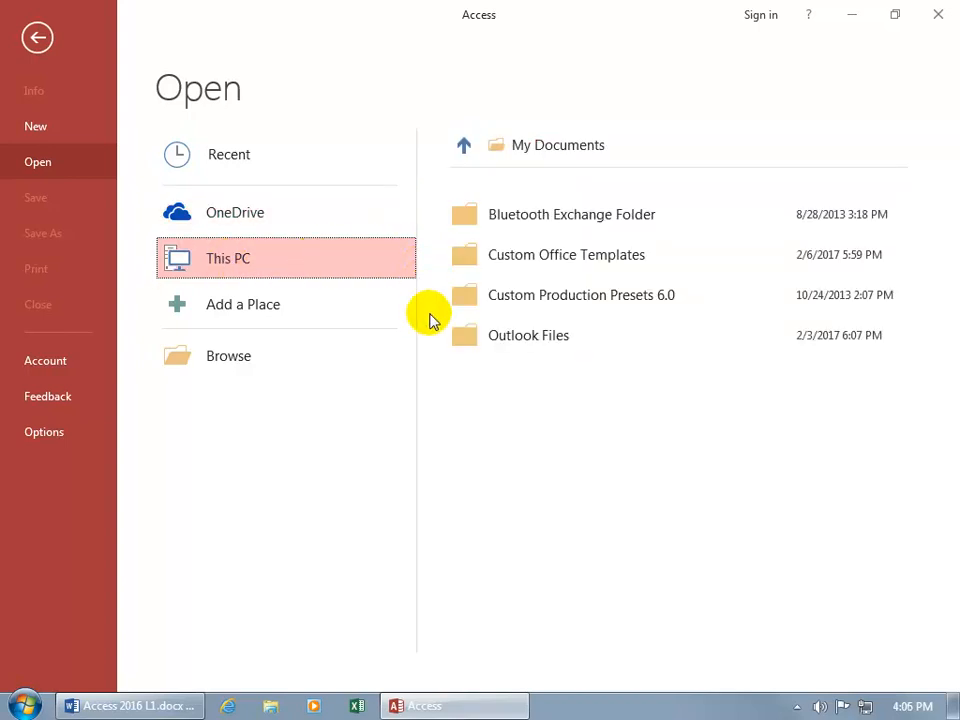
mouse_move(438, 347)
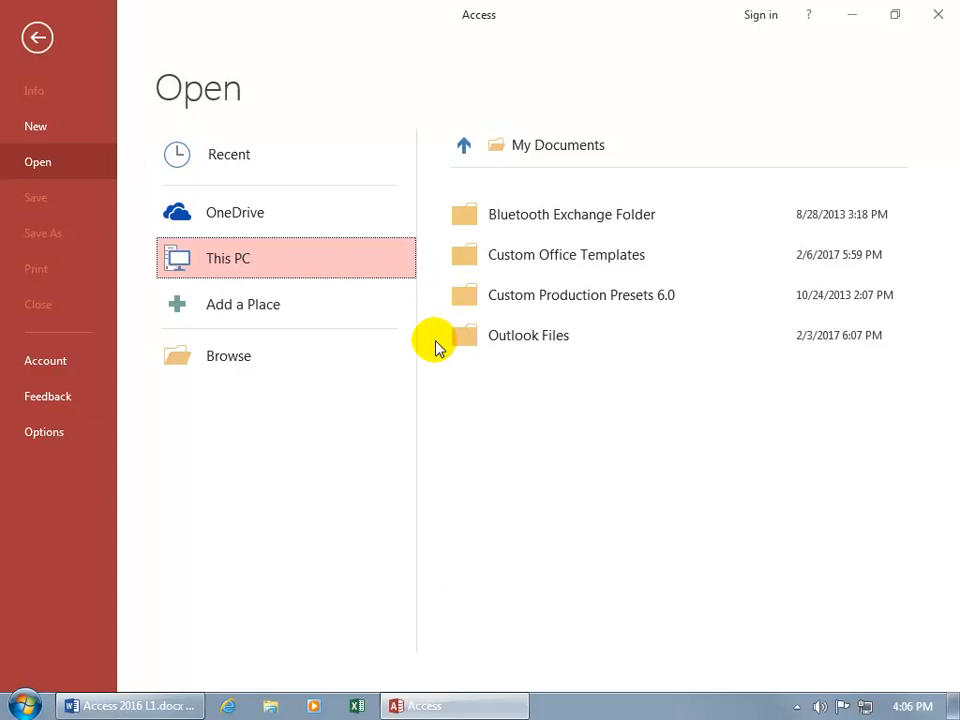
mouse_move(445, 214)
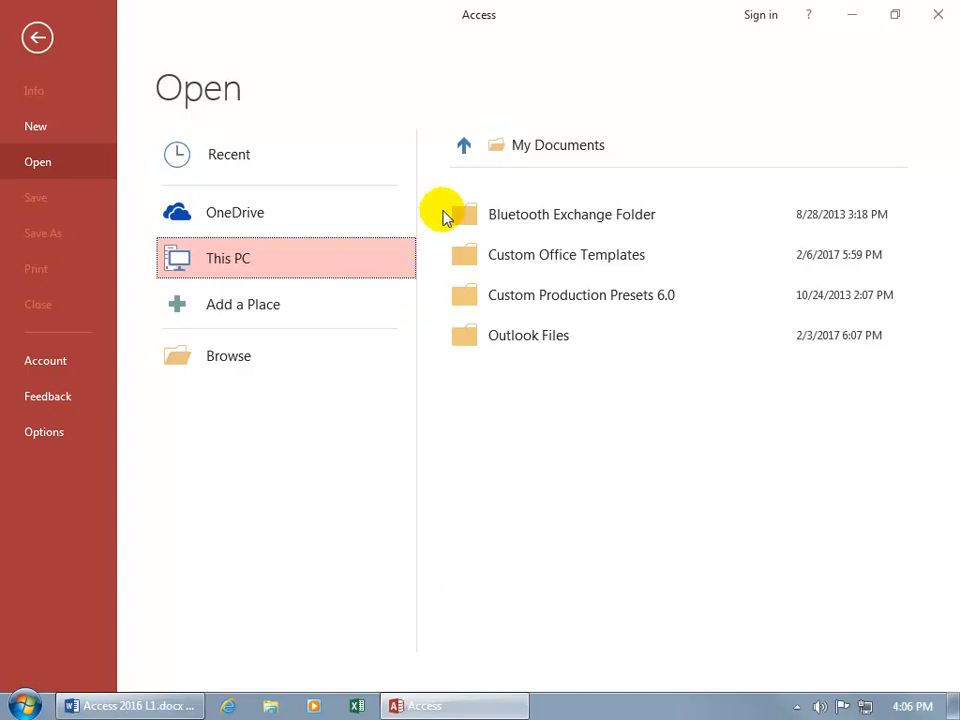
mouse_move(463, 145)
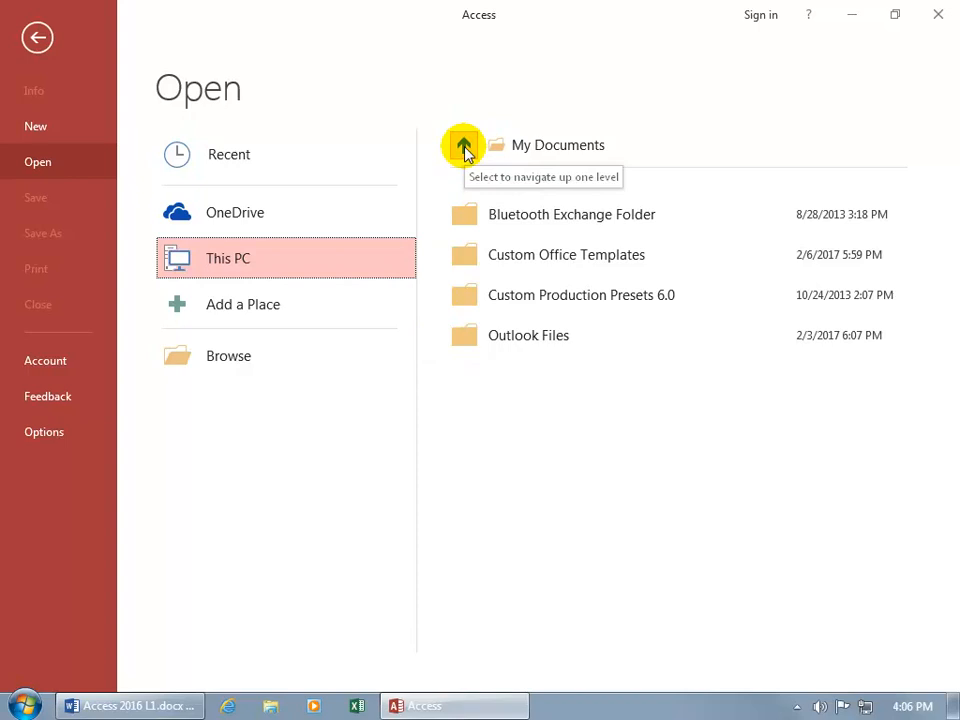
left_click(463, 145)
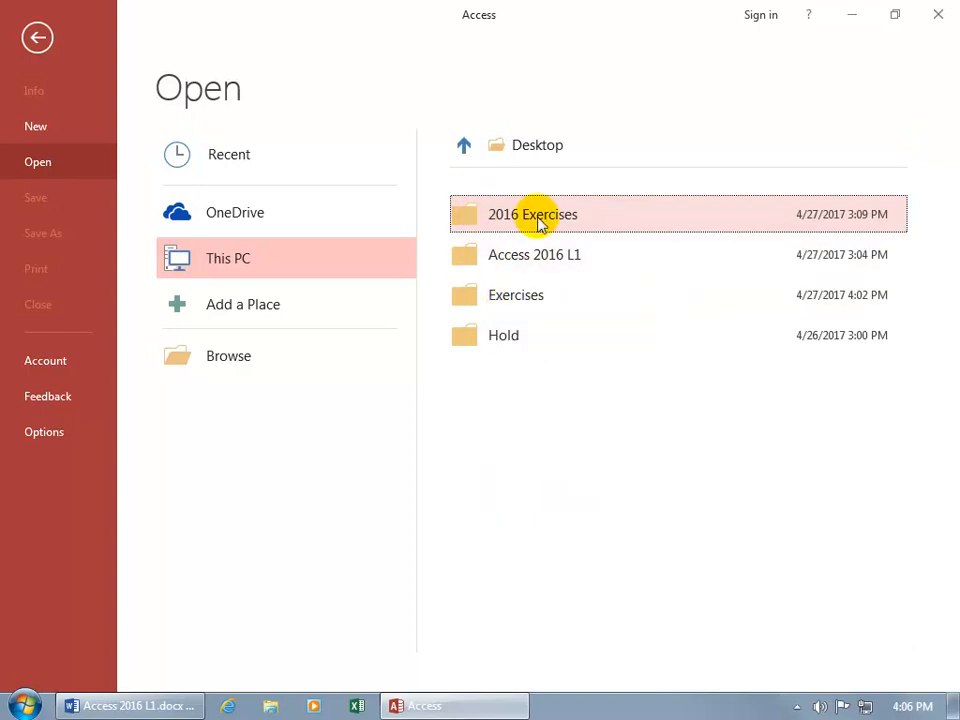
double_click(516, 295)
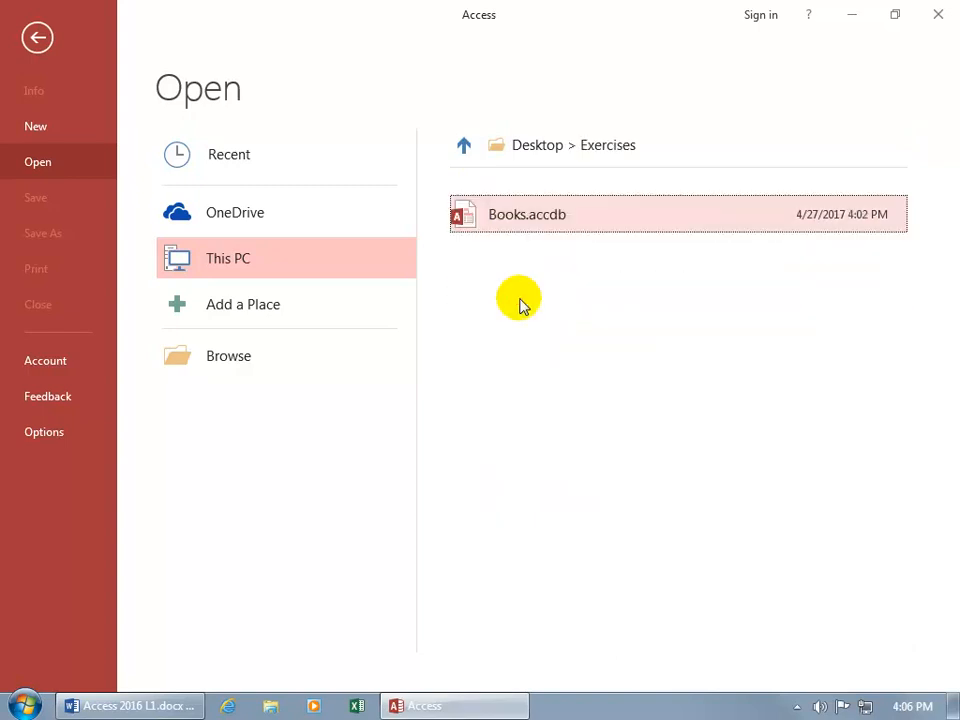
mouse_move(527, 264)
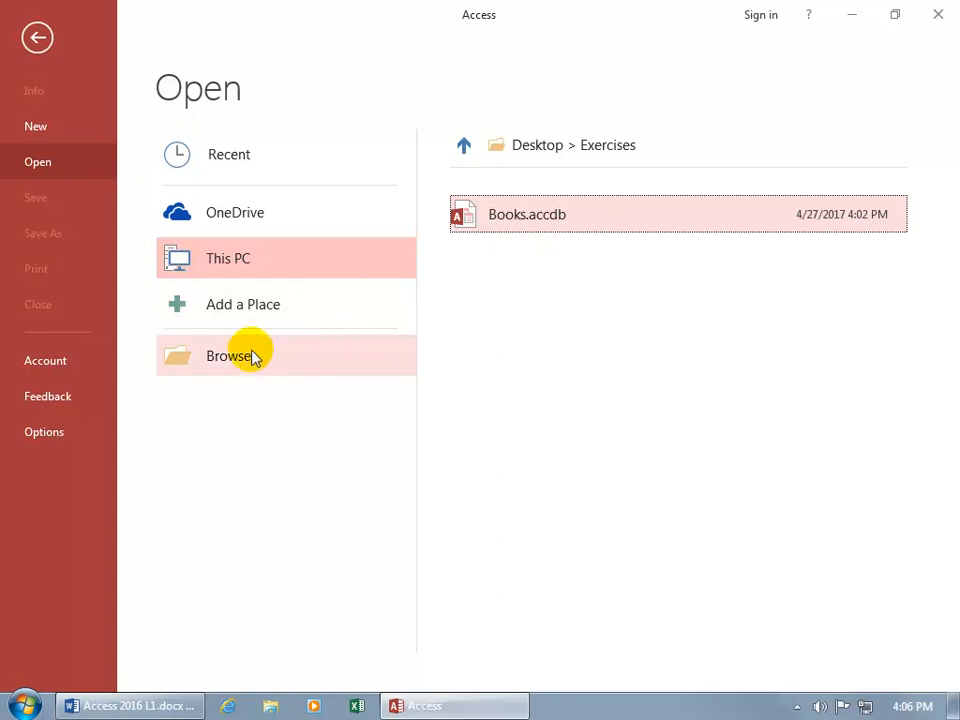
Step: In the Open dialog, go to Desktop > Exercises and open Books.accdb
left_click(230, 356)
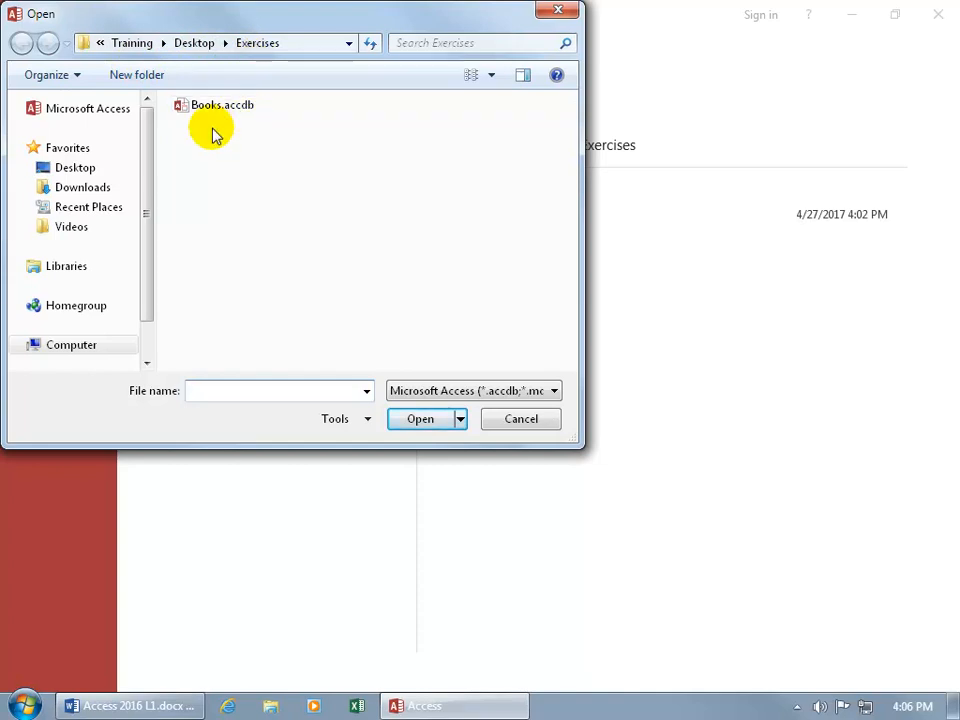
left_click(75, 167)
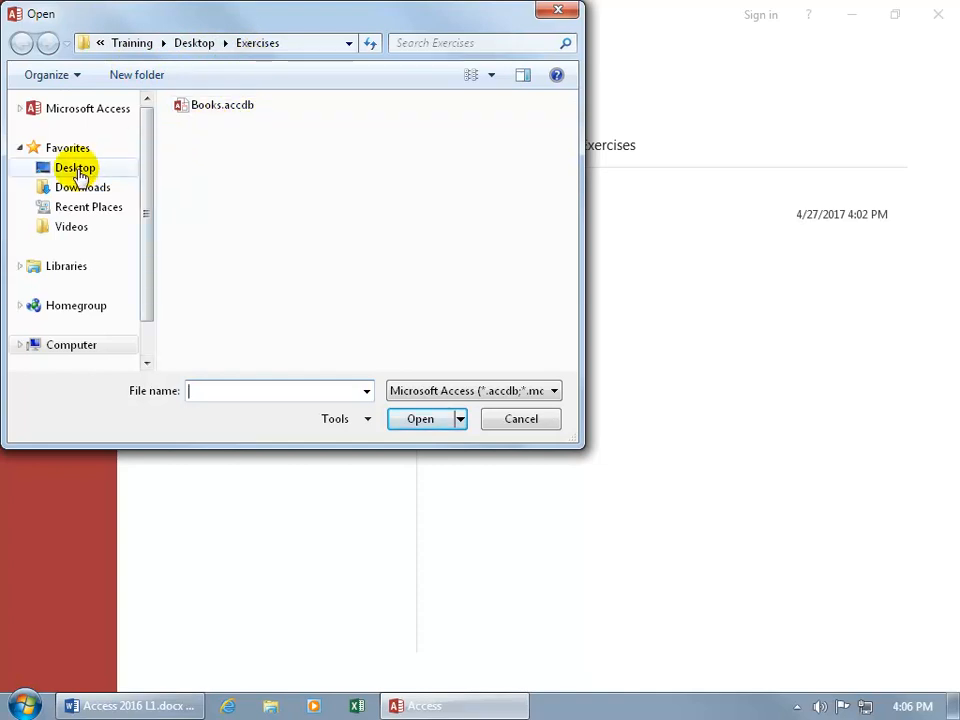
left_click(75, 167)
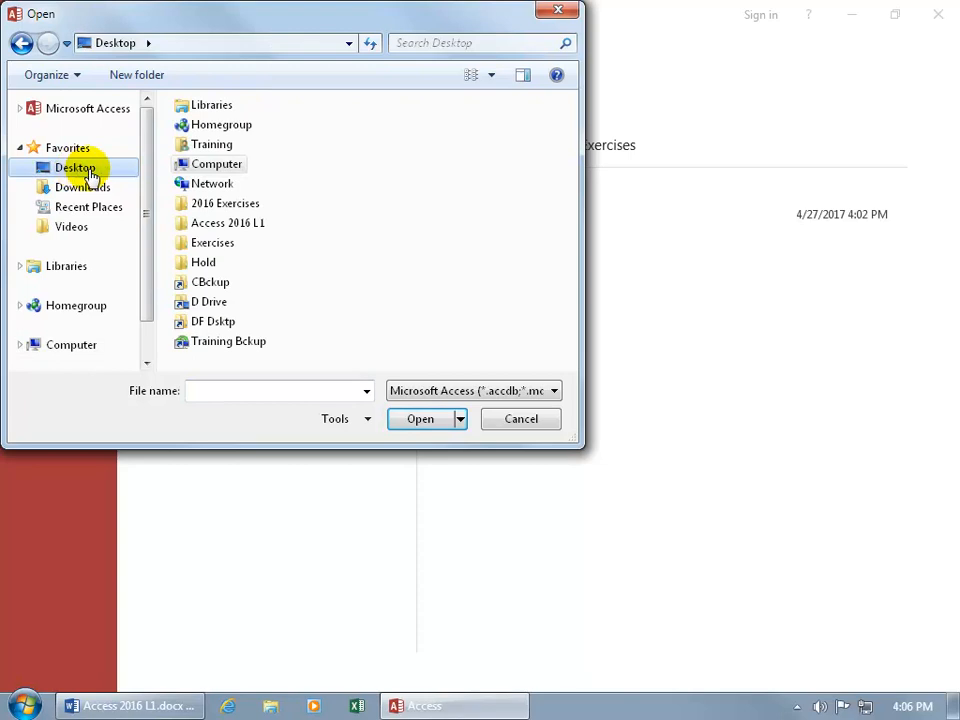
mouse_move(302, 213)
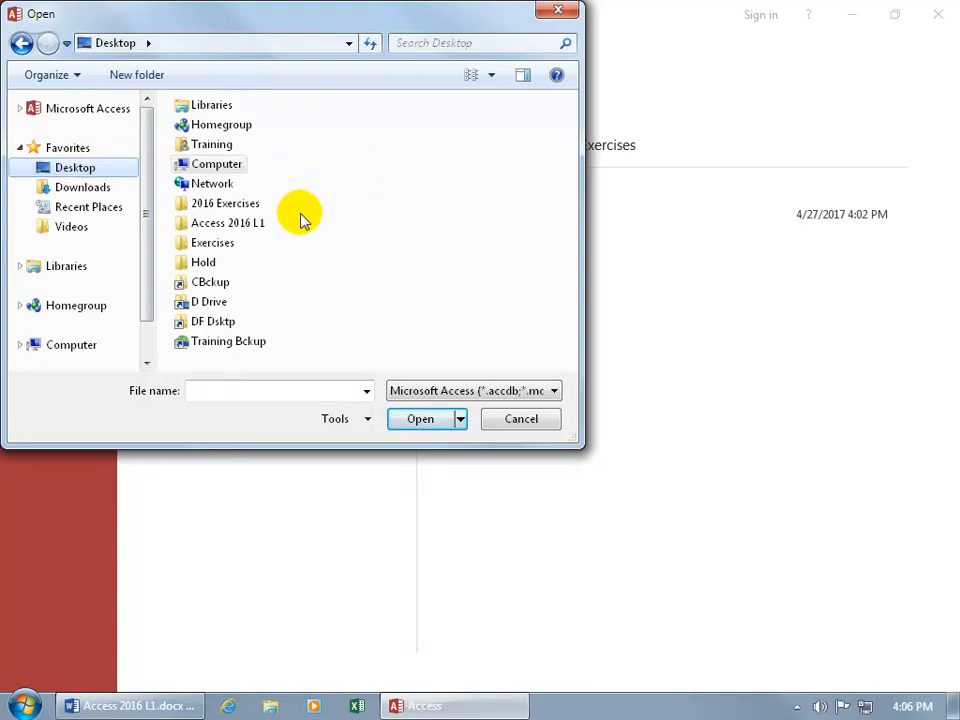
double_click(212, 242)
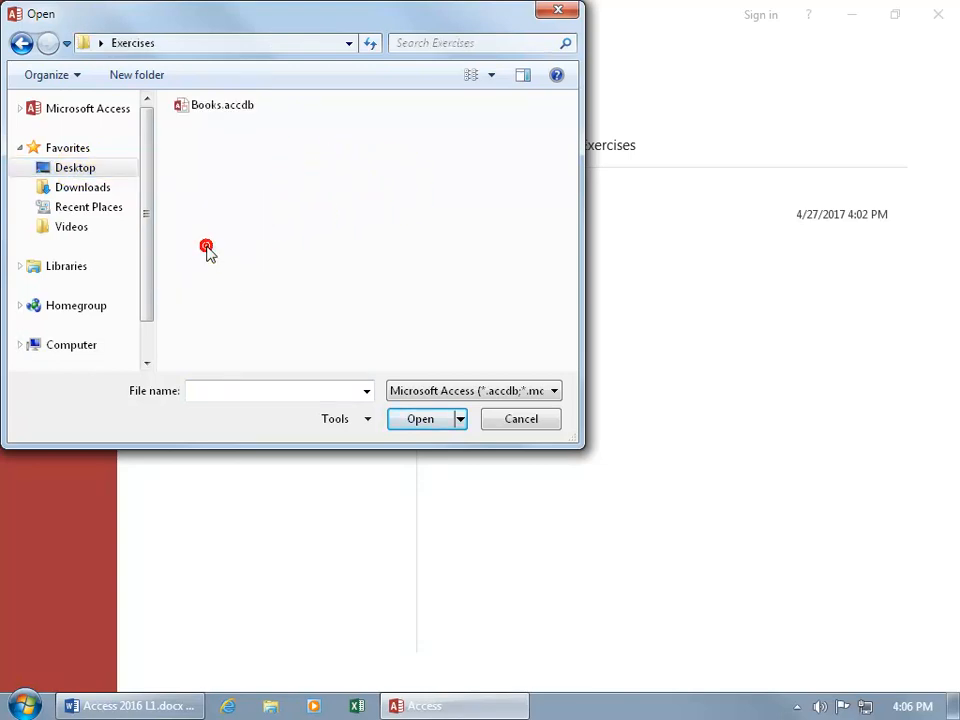
mouse_move(243, 162)
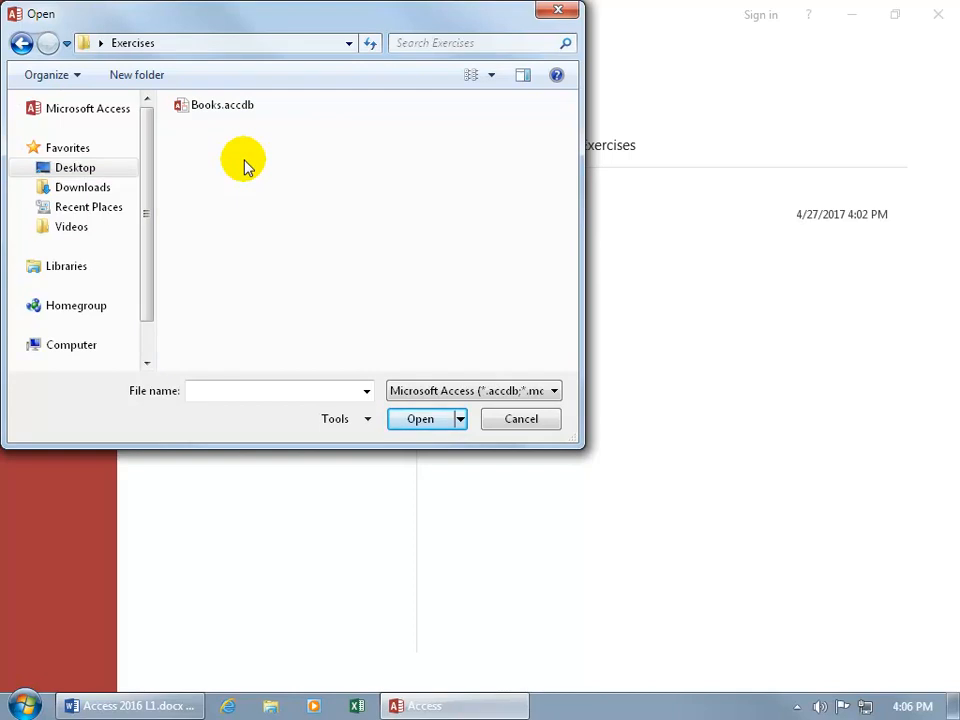
left_click(221, 104)
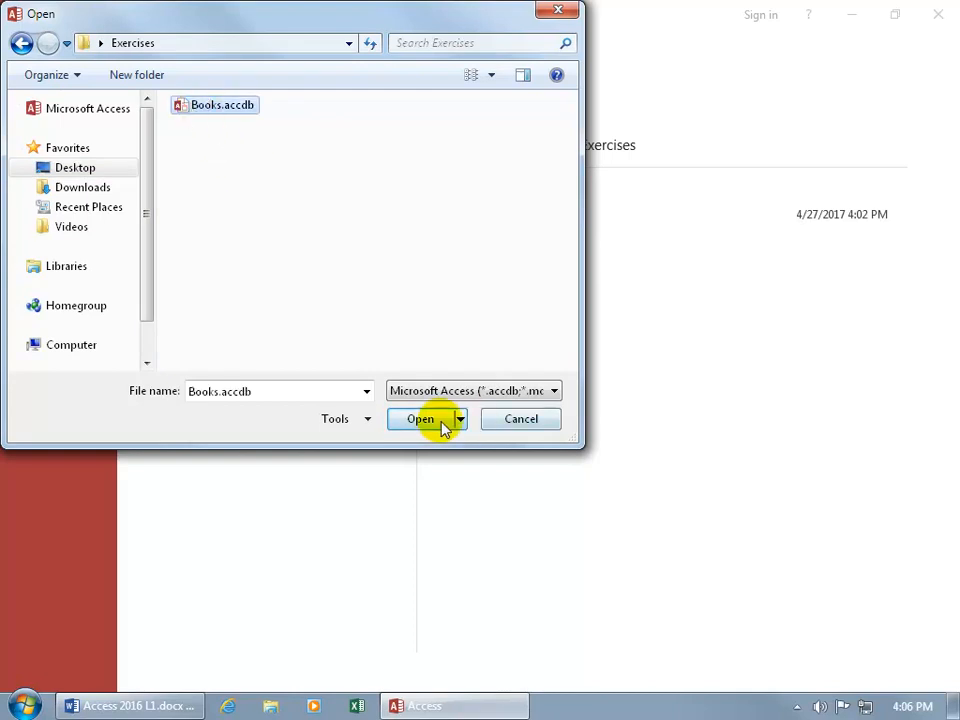
left_click(419, 418)
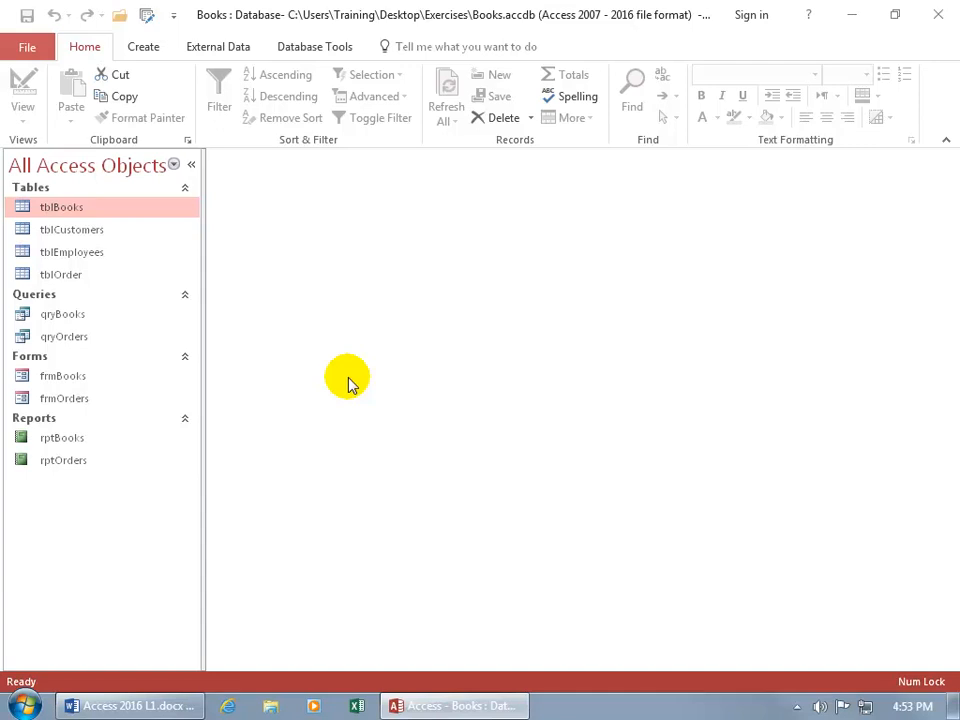
mouse_move(264, 279)
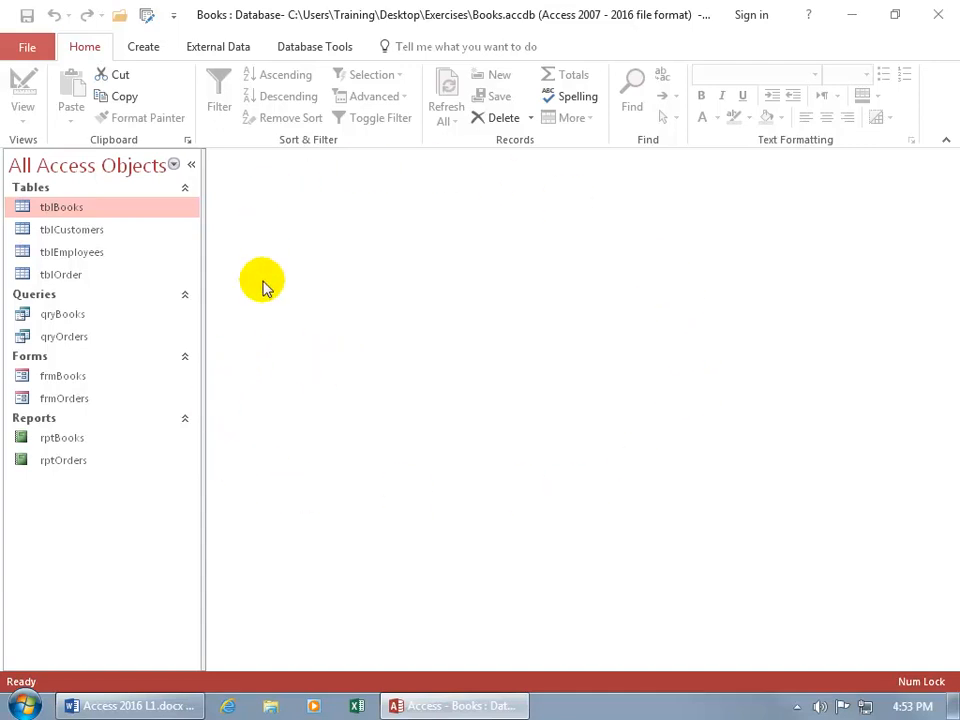
mouse_move(250, 272)
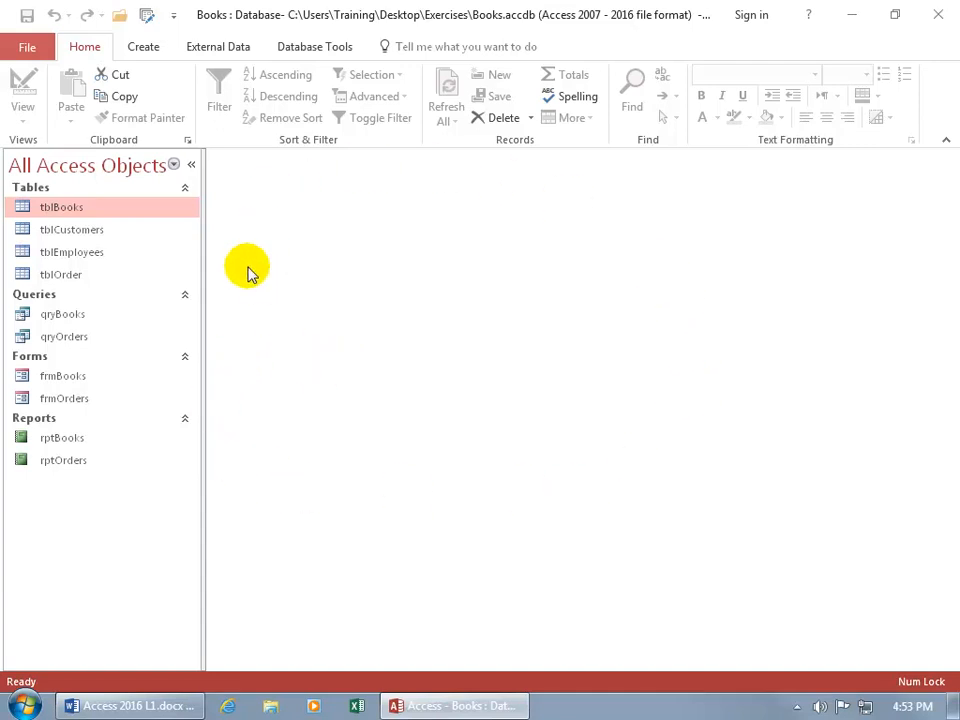
mouse_move(18, 18)
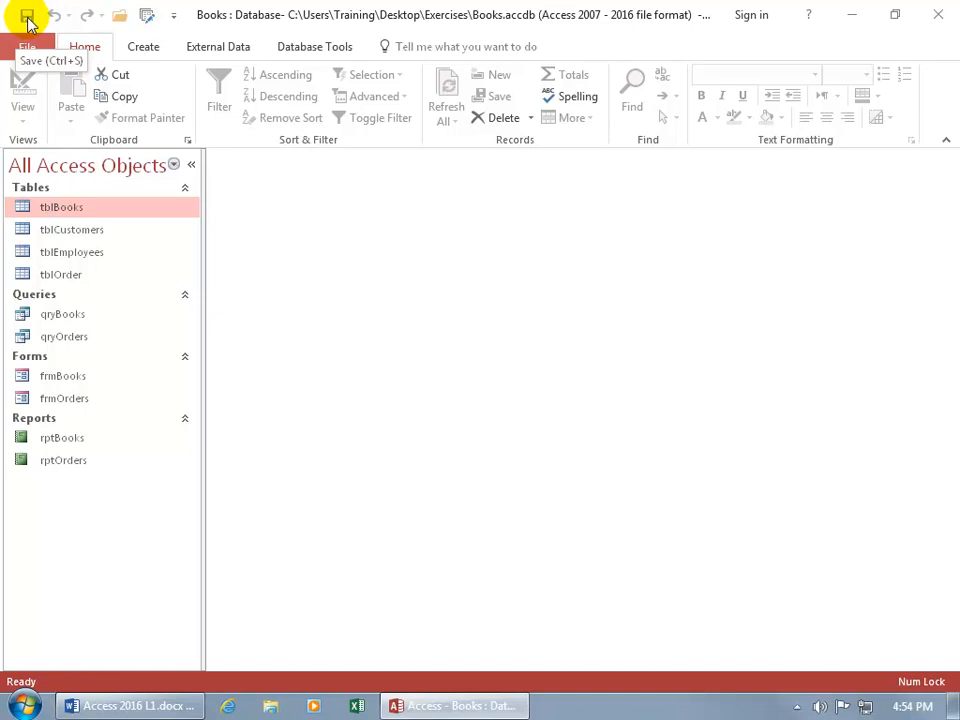
mouse_move(205, 30)
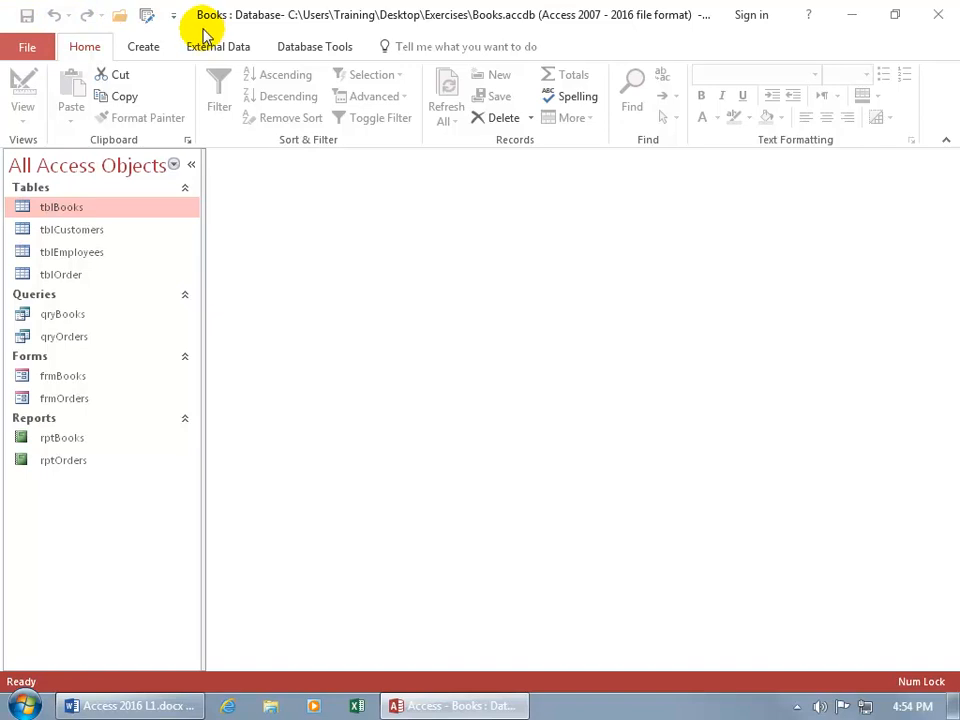
mouse_move(222, 34)
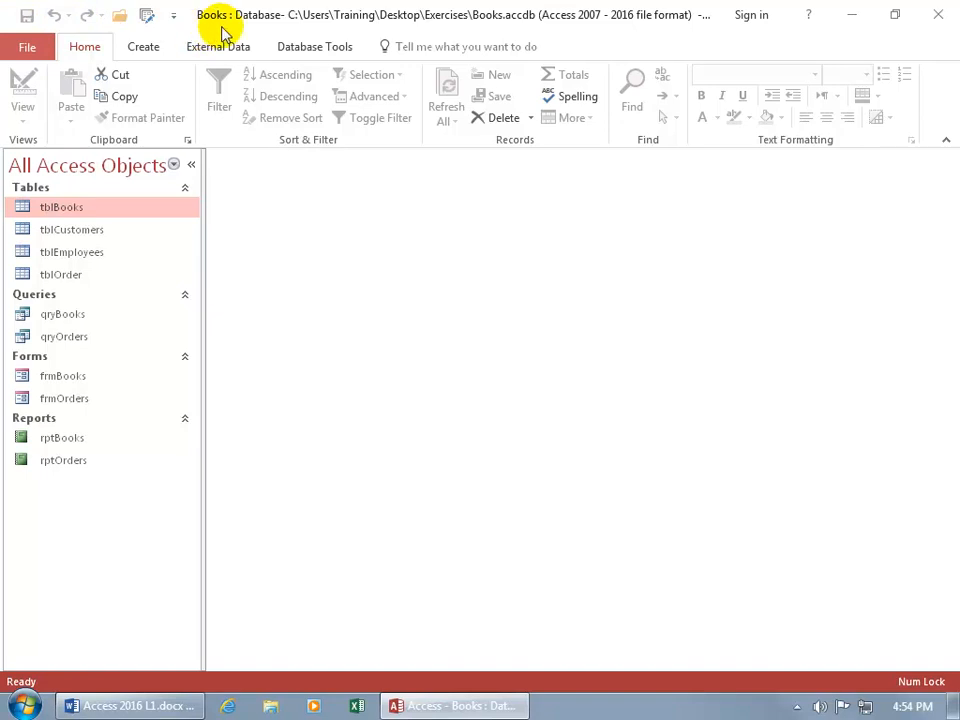
mouse_move(314, 46)
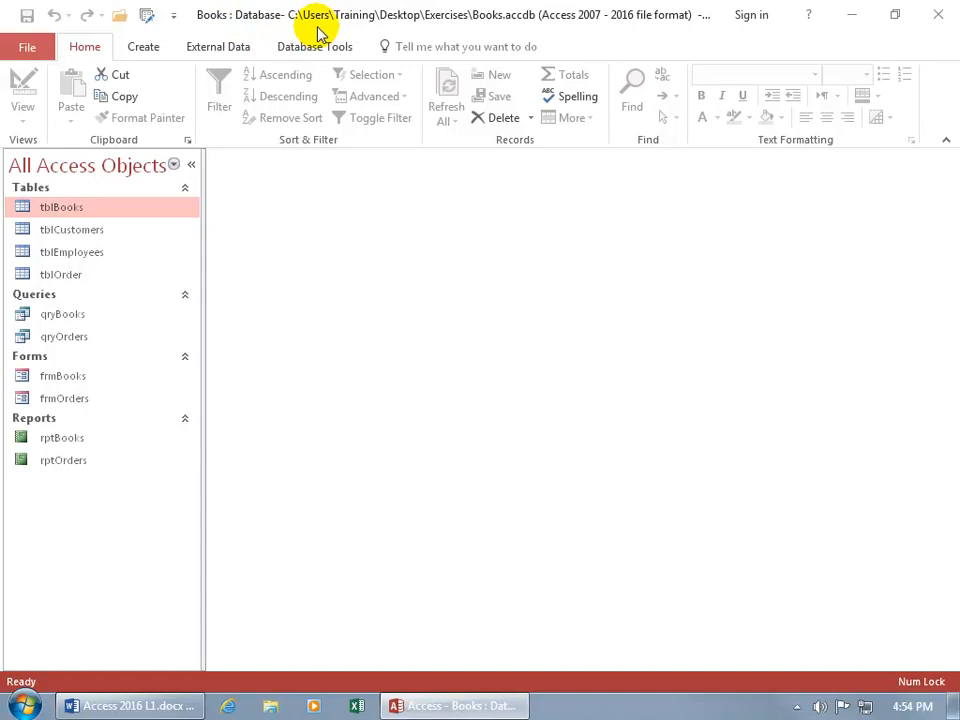
mouse_move(295, 35)
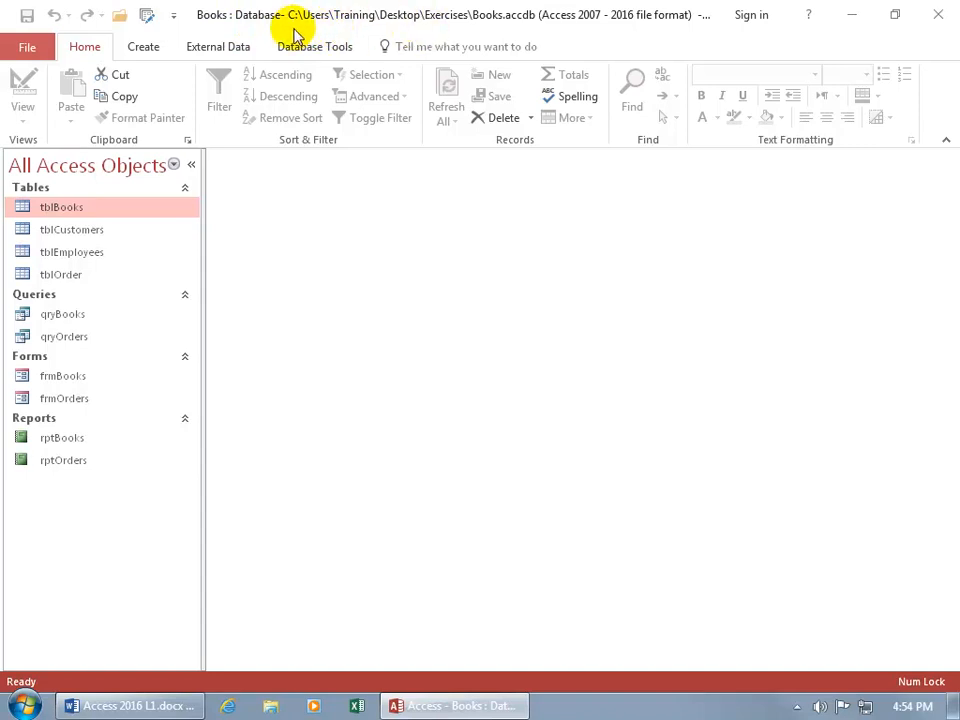
mouse_move(350, 14)
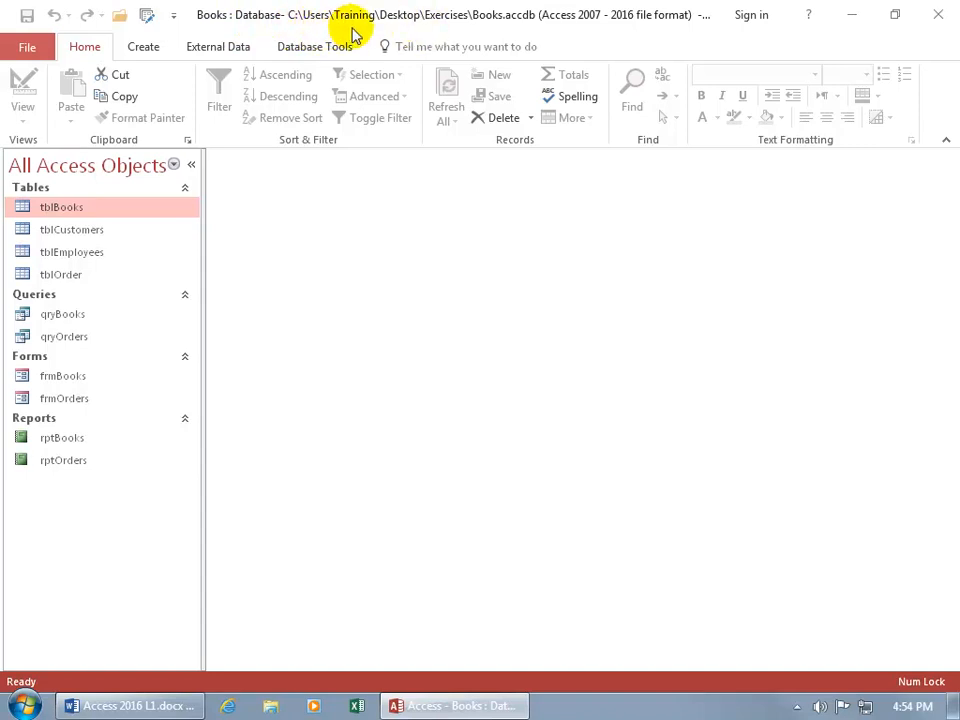
mouse_move(445, 35)
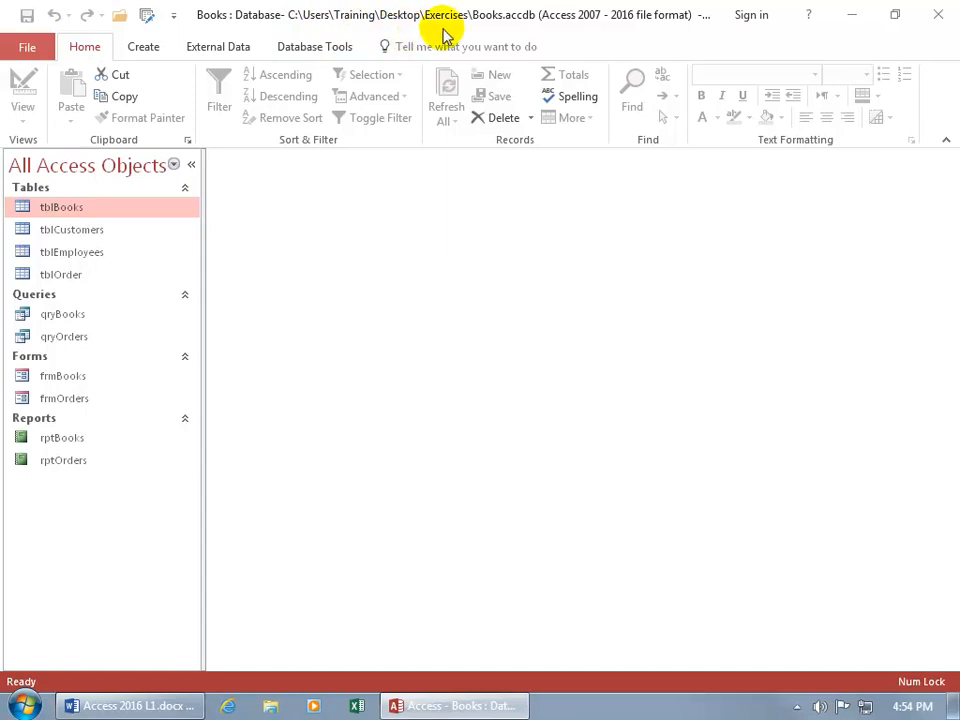
mouse_move(490, 33)
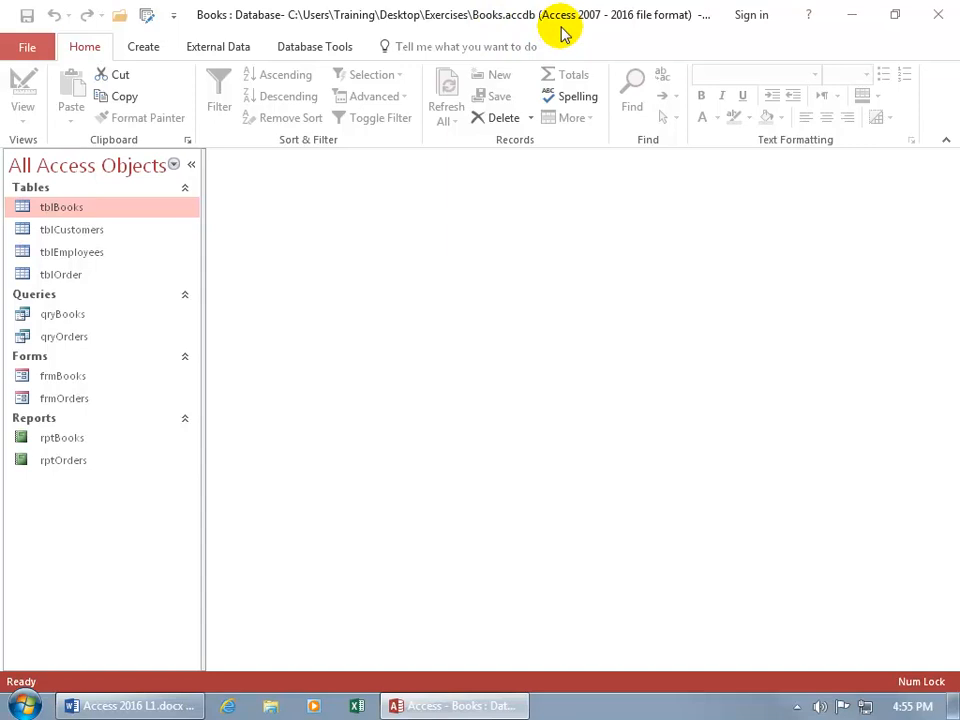
mouse_move(595, 35)
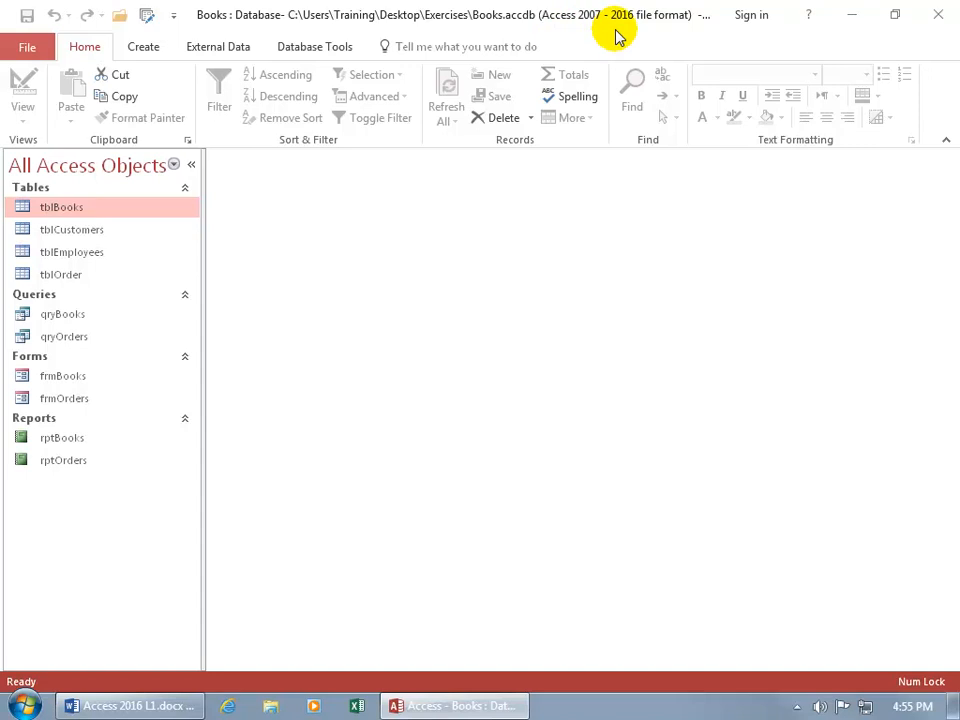
mouse_move(590, 38)
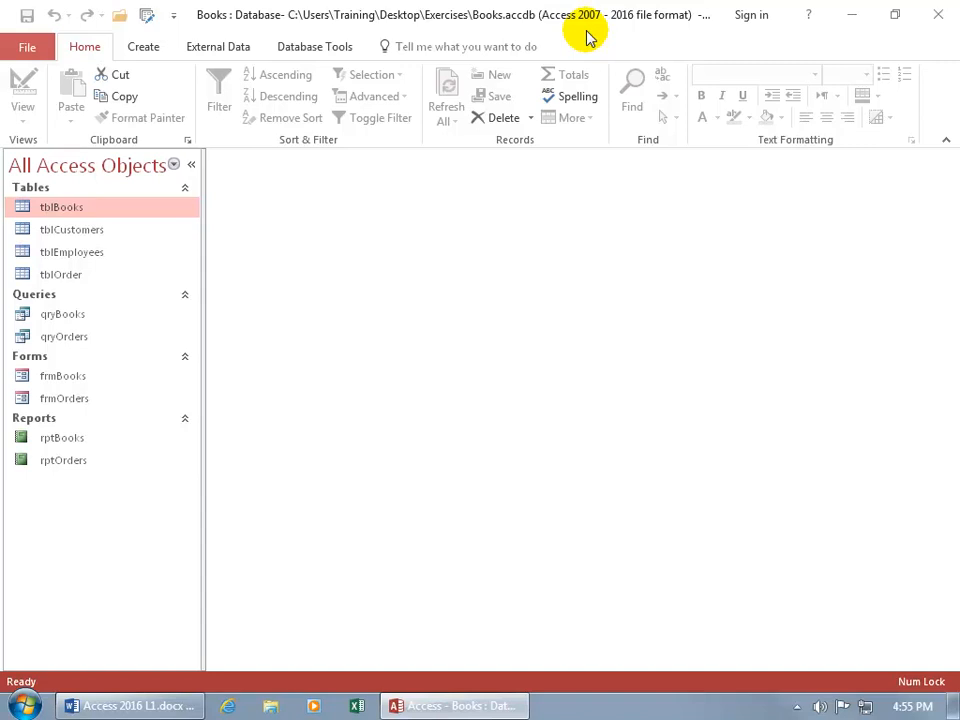
mouse_move(742, 33)
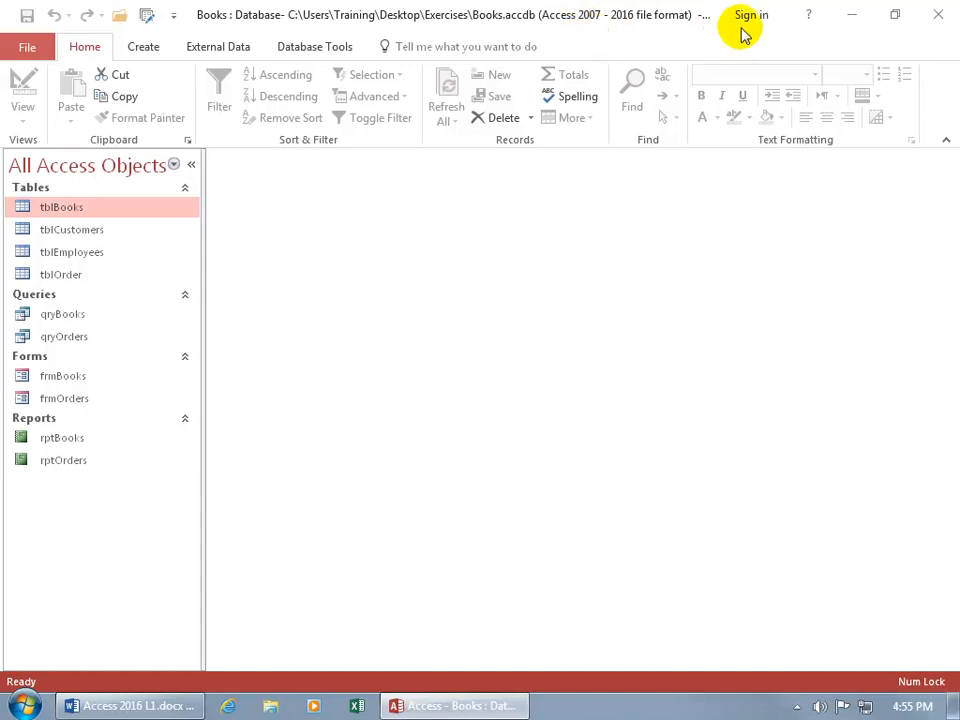
mouse_move(749, 15)
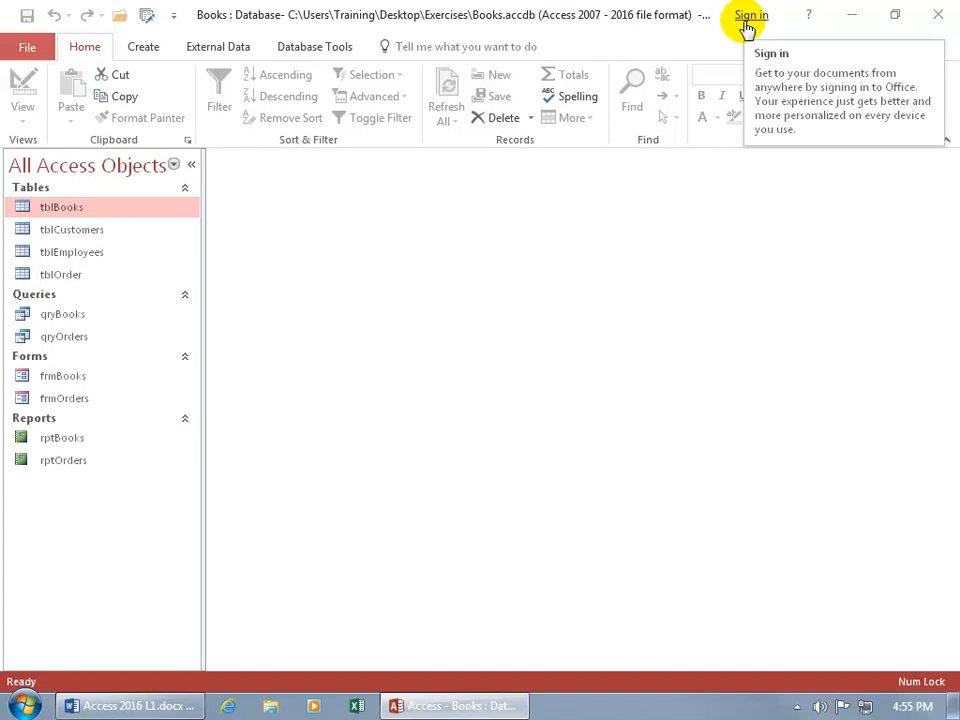
mouse_move(808, 16)
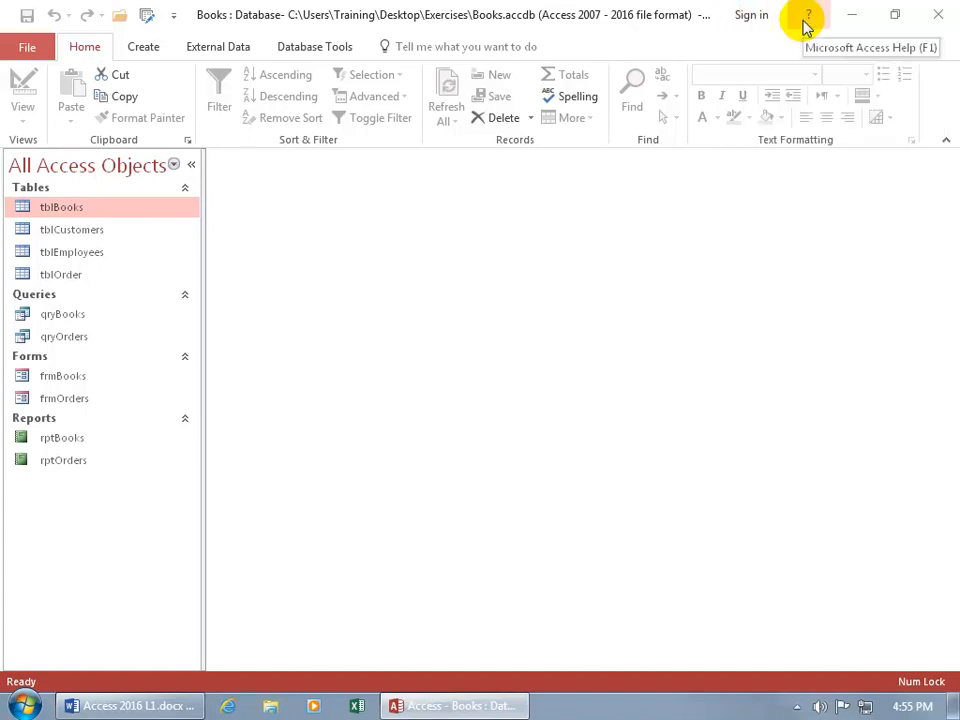
mouse_move(845, 18)
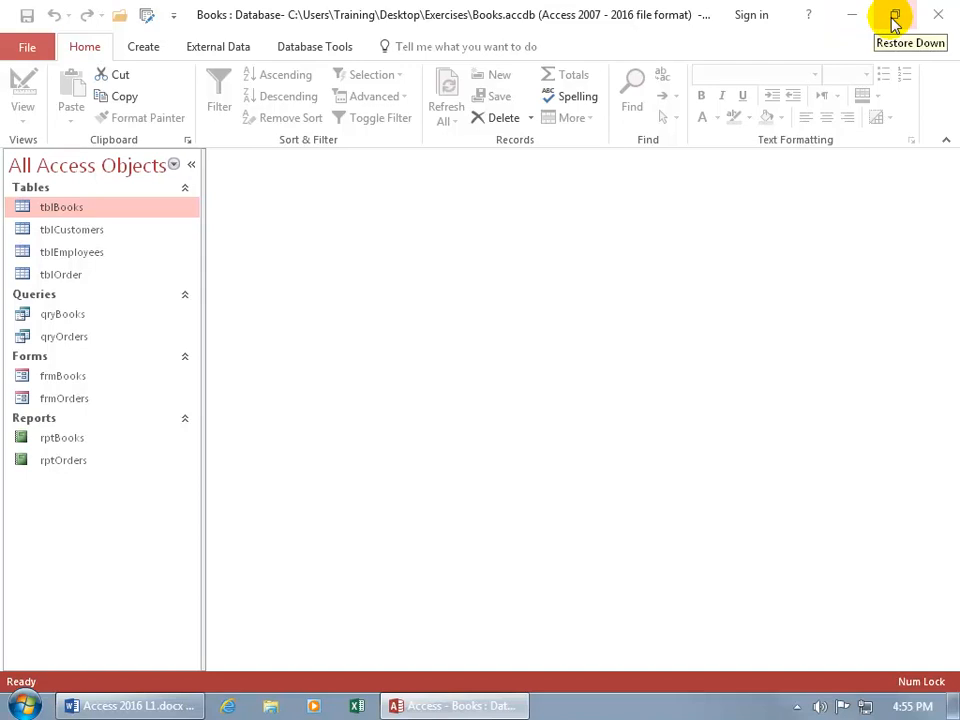
mouse_move(937, 17)
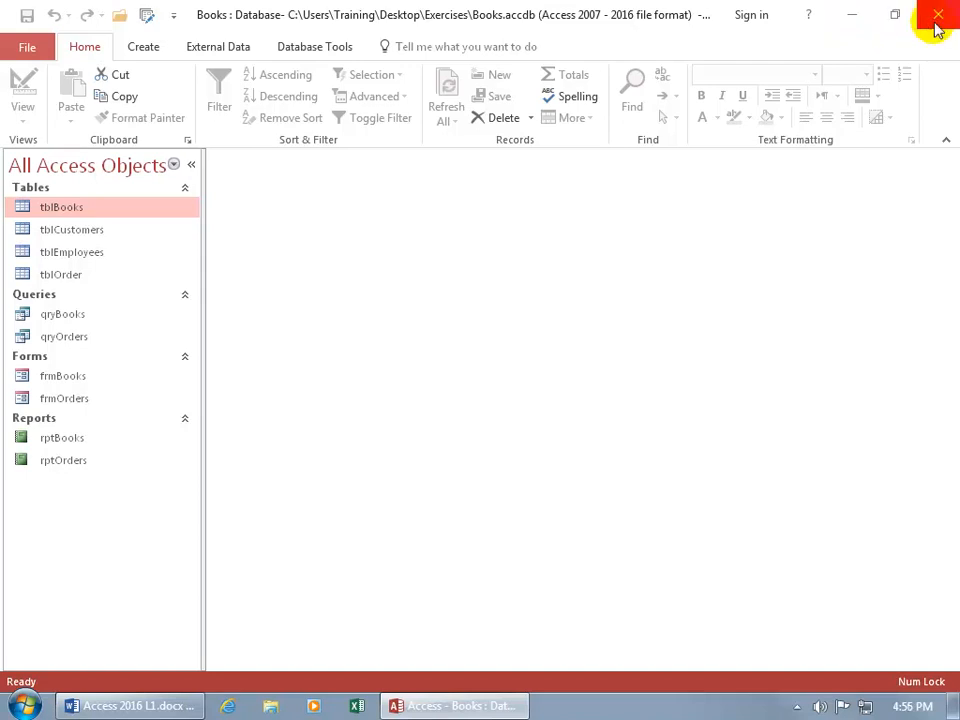
mouse_move(238, 138)
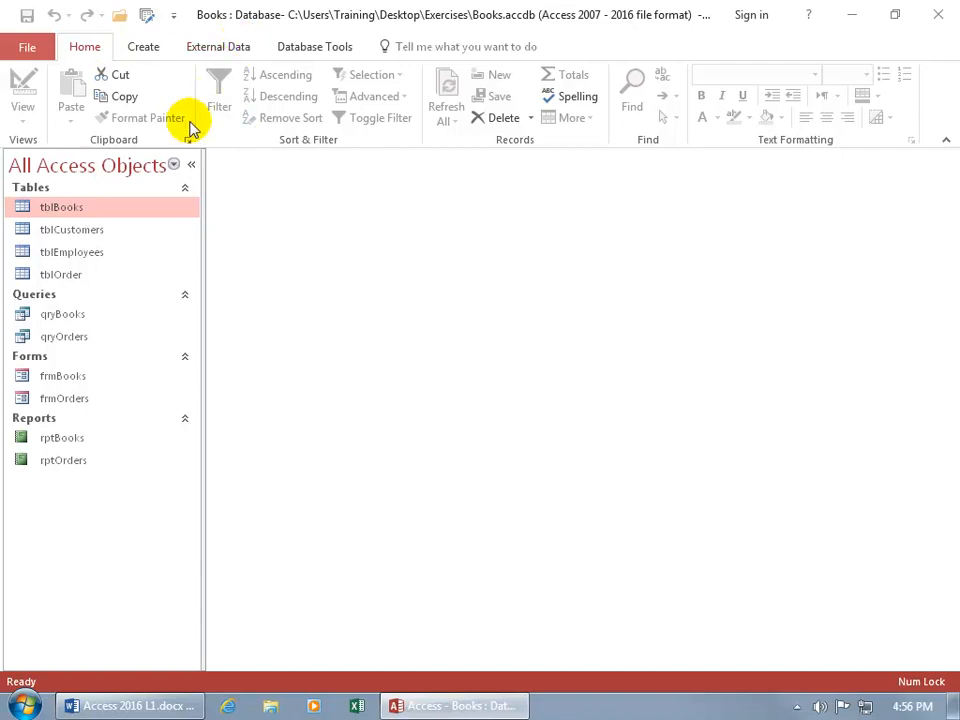
mouse_move(203, 128)
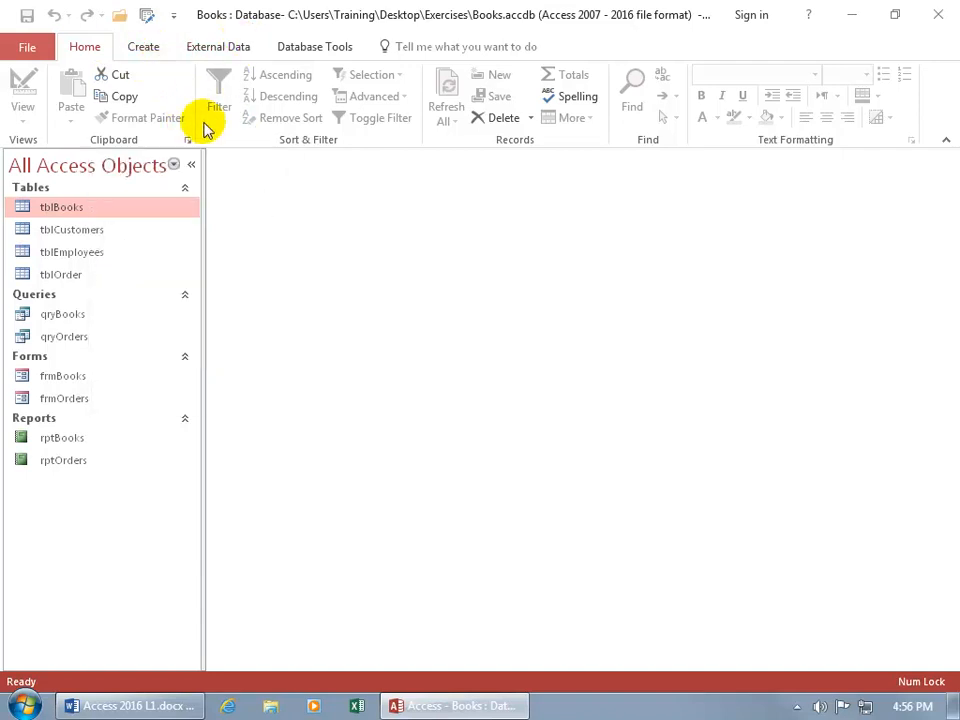
mouse_move(228, 323)
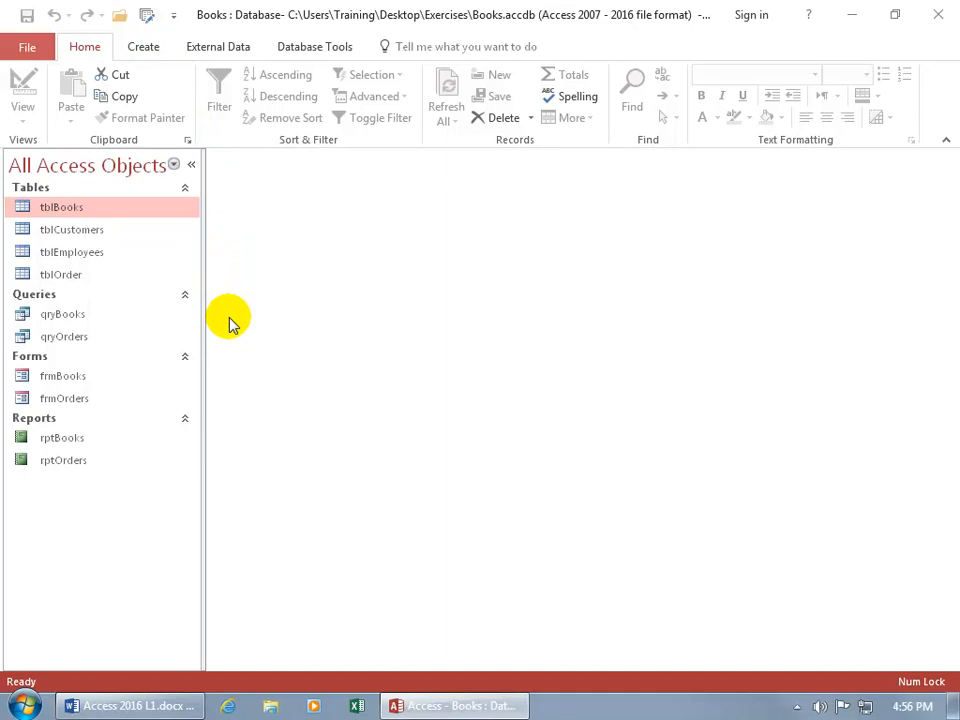
mouse_move(230, 335)
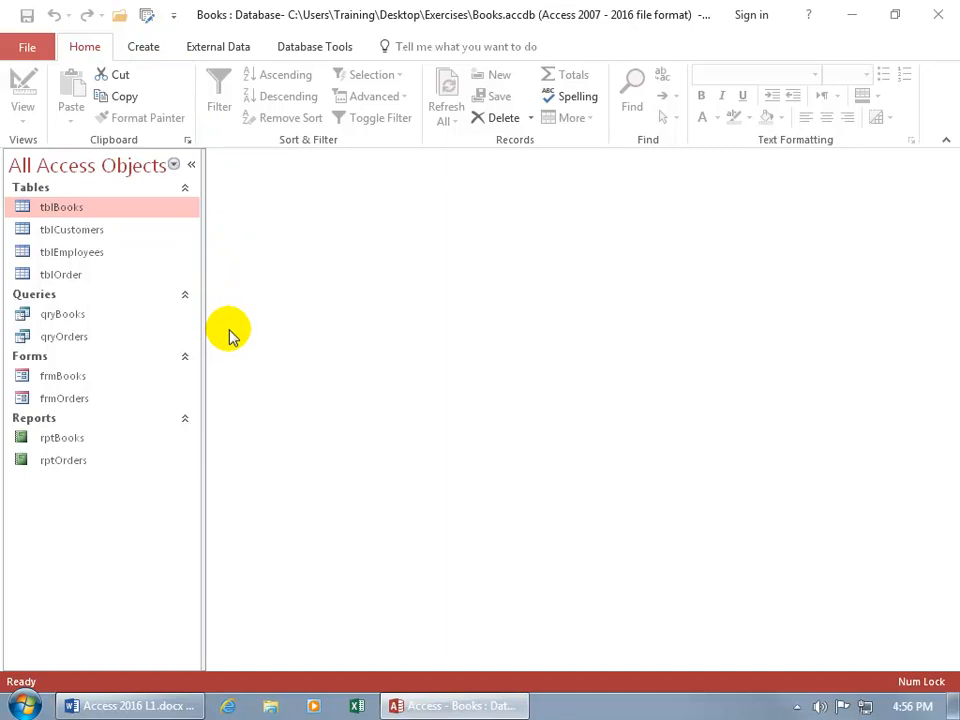
mouse_move(195, 125)
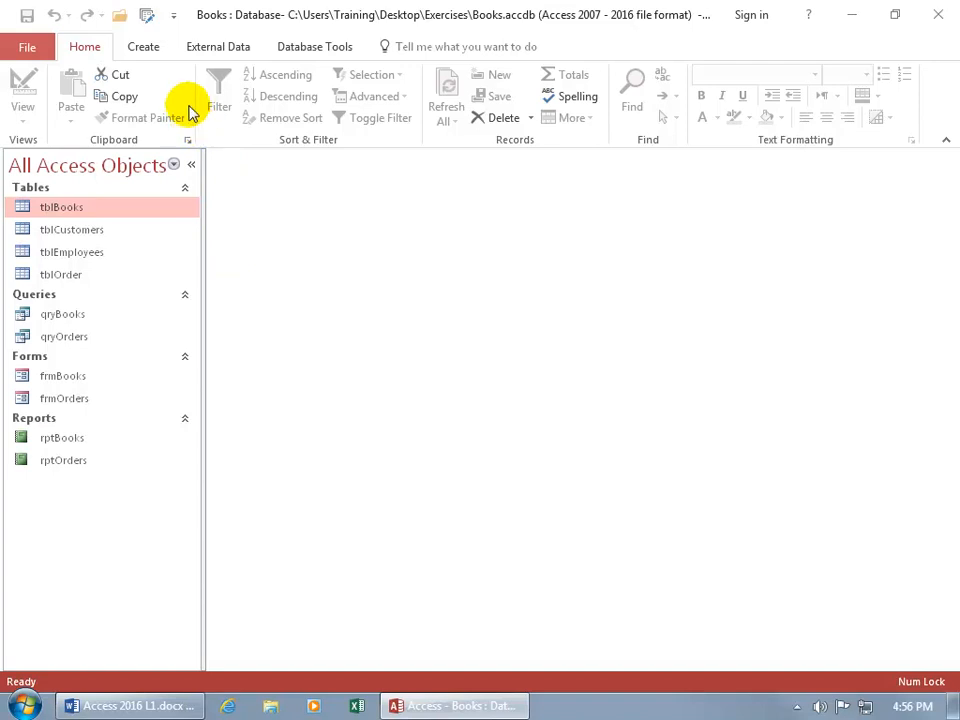
mouse_move(148, 117)
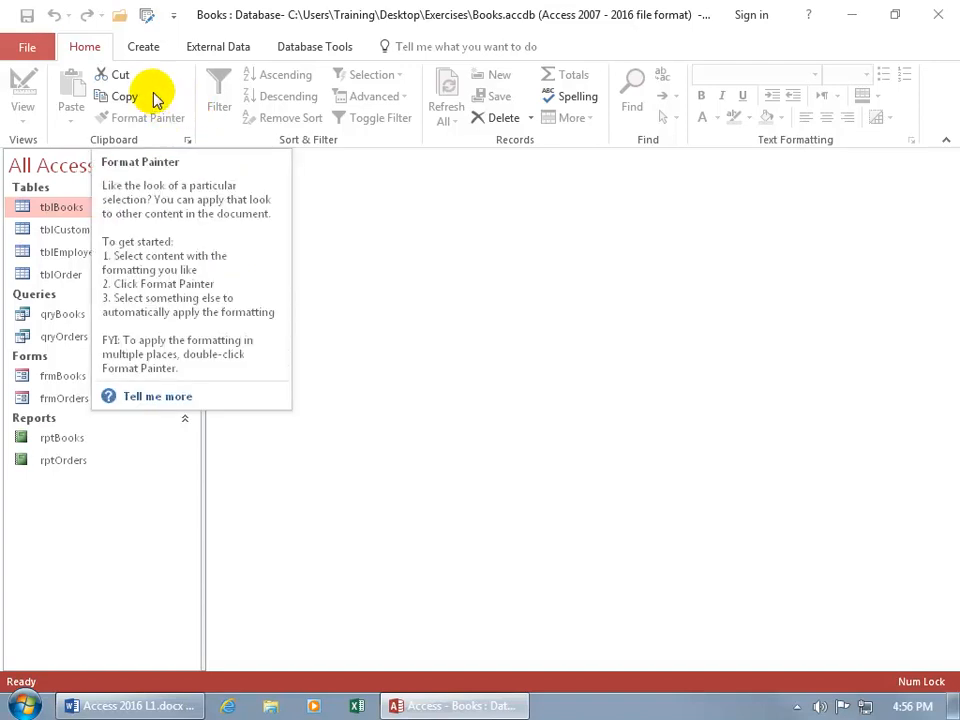
Step: Switch the ribbon to the Create tab to review its Tables, Queries, Forms, Reports and Macros groups
left_click(143, 46)
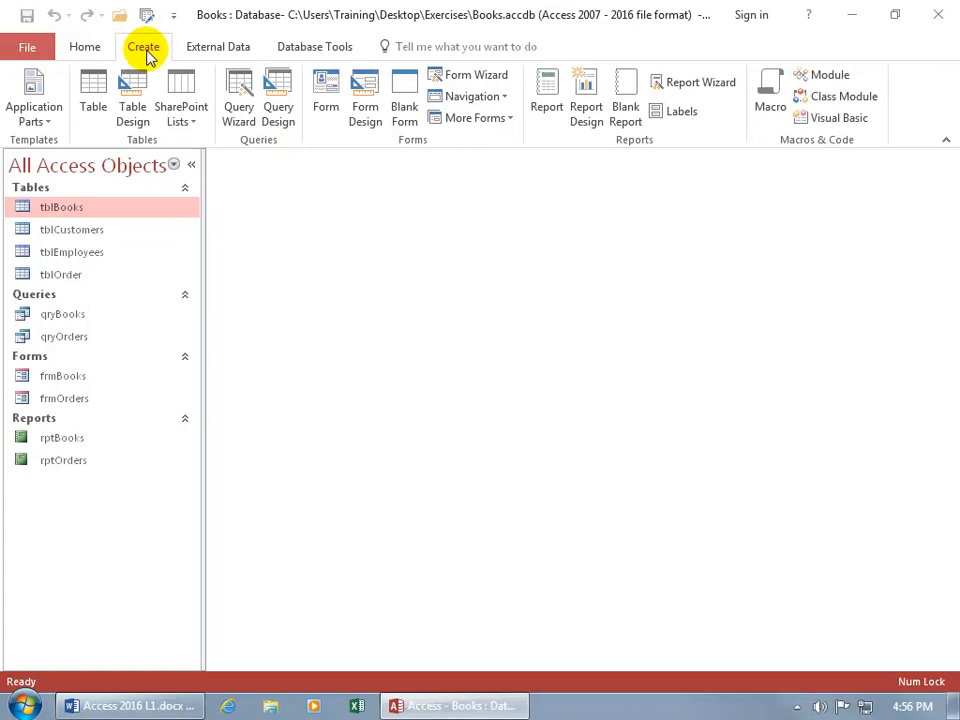
mouse_move(148, 150)
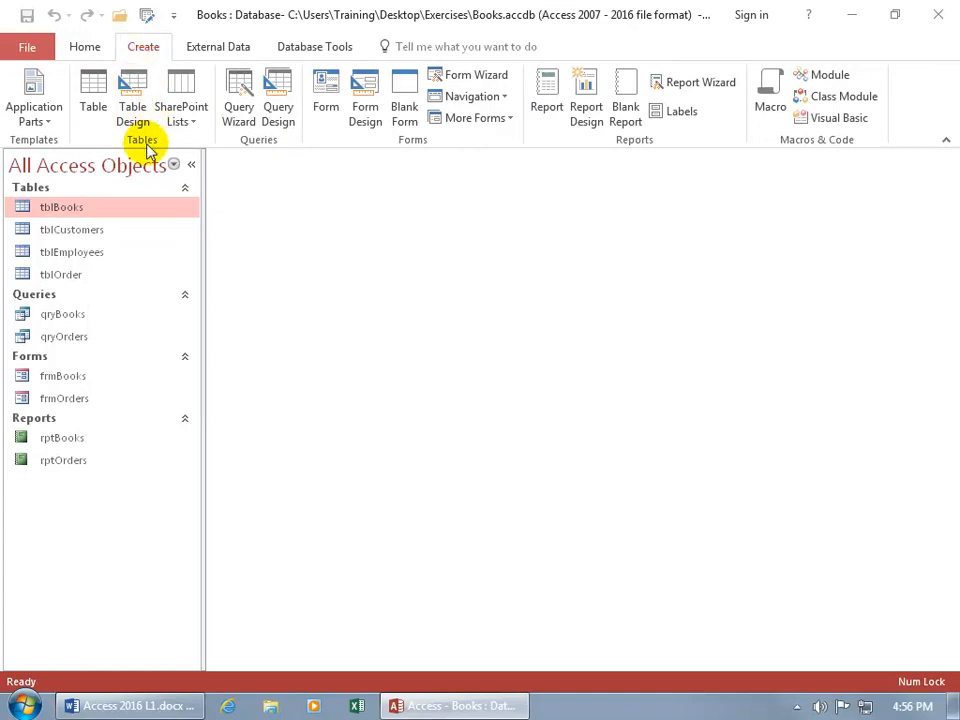
mouse_move(390, 145)
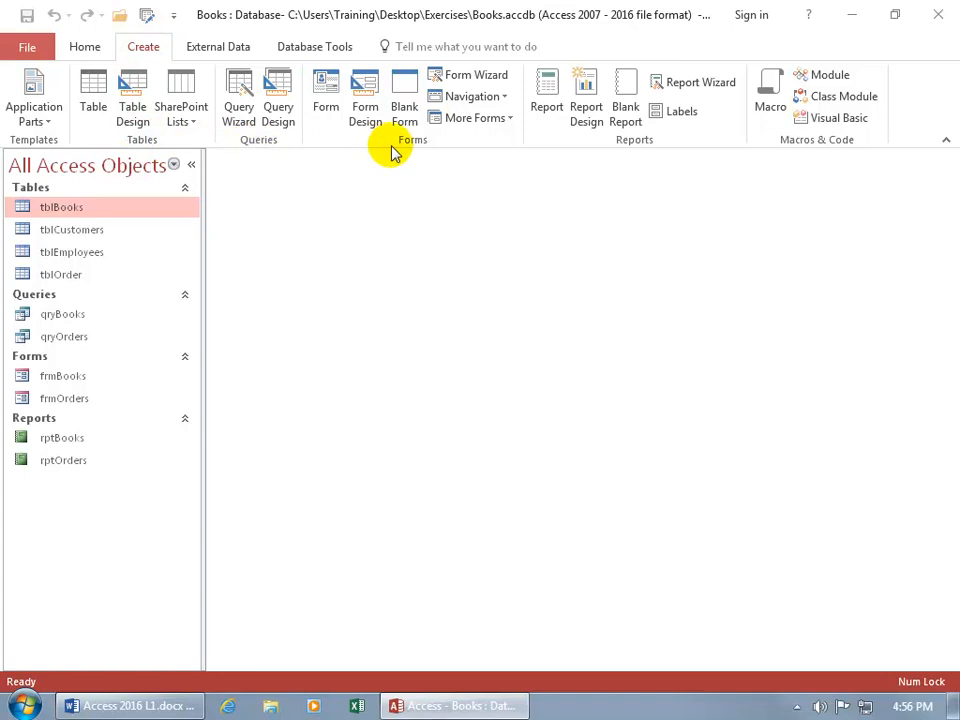
mouse_move(770, 150)
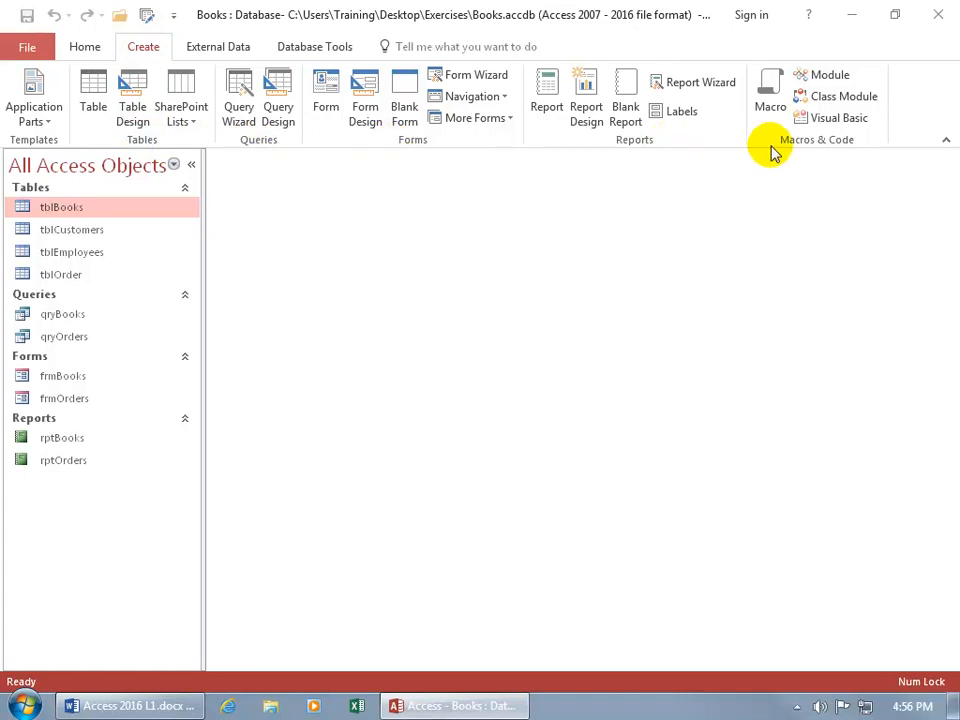
mouse_move(535, 170)
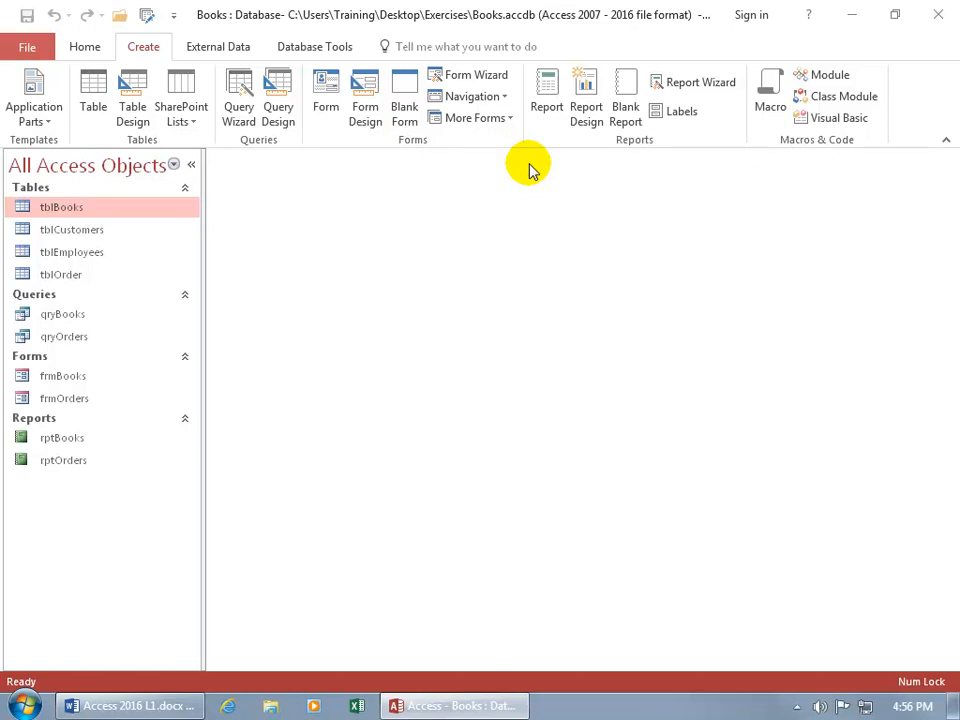
mouse_move(255, 180)
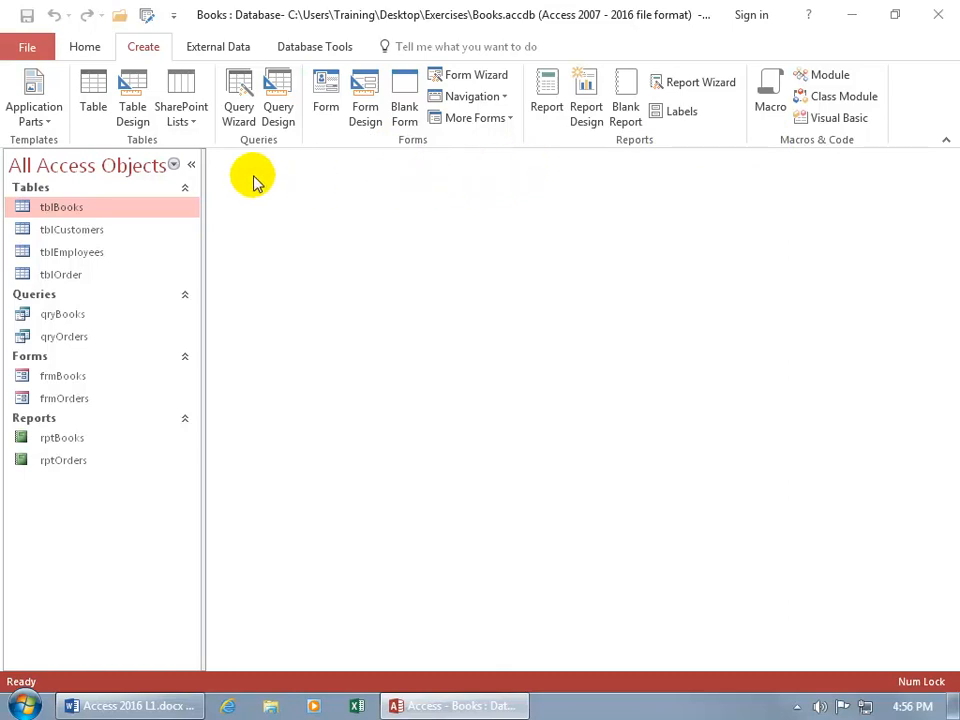
mouse_move(218, 90)
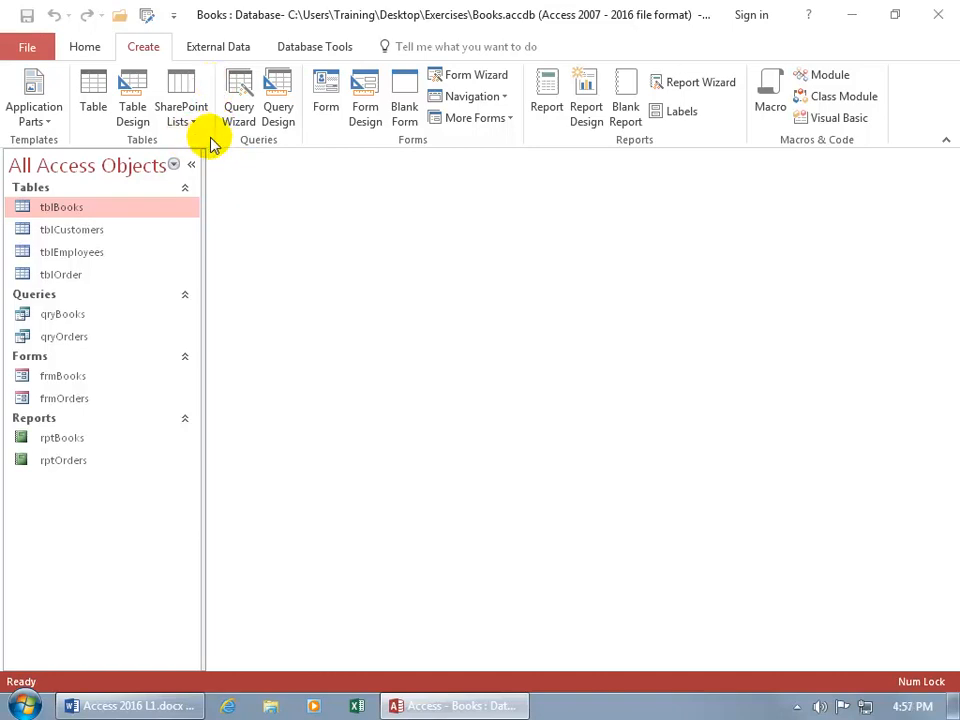
mouse_move(218, 90)
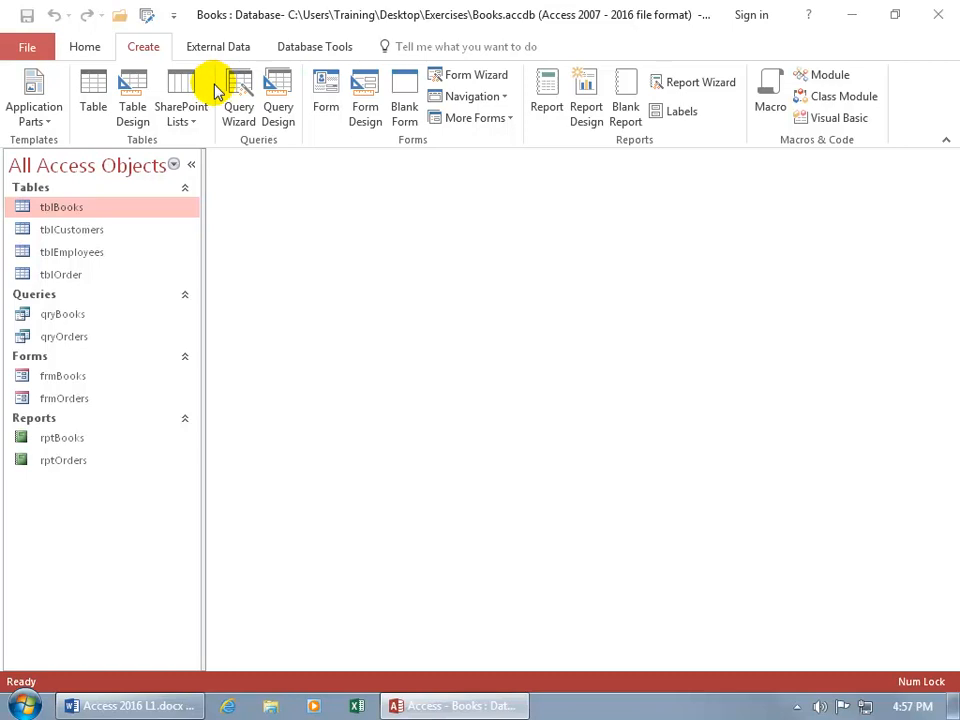
mouse_move(70, 130)
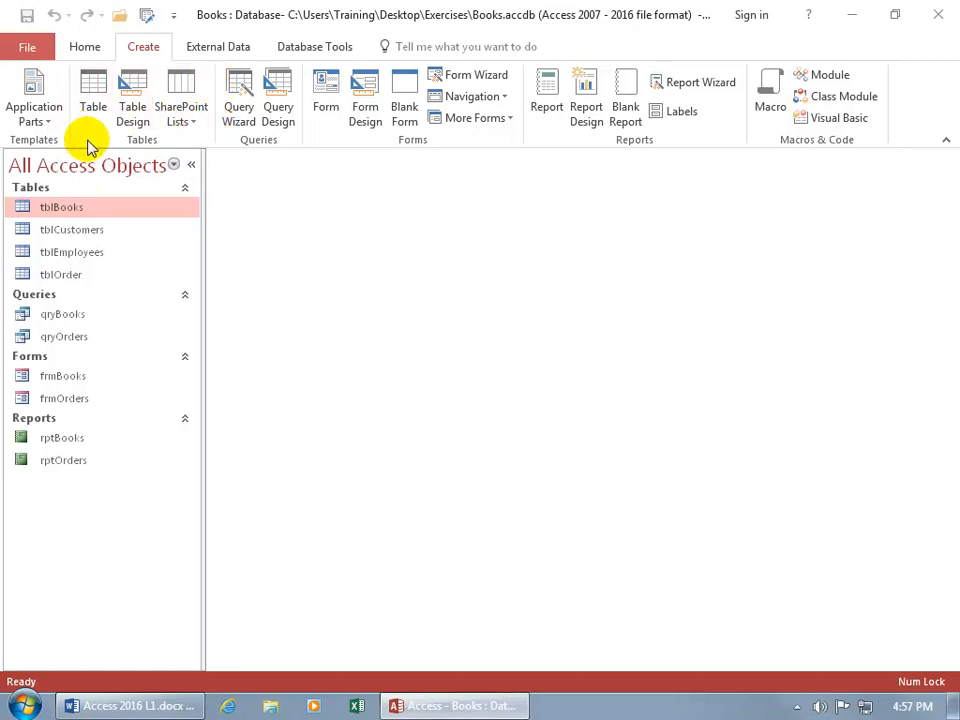
mouse_move(140, 148)
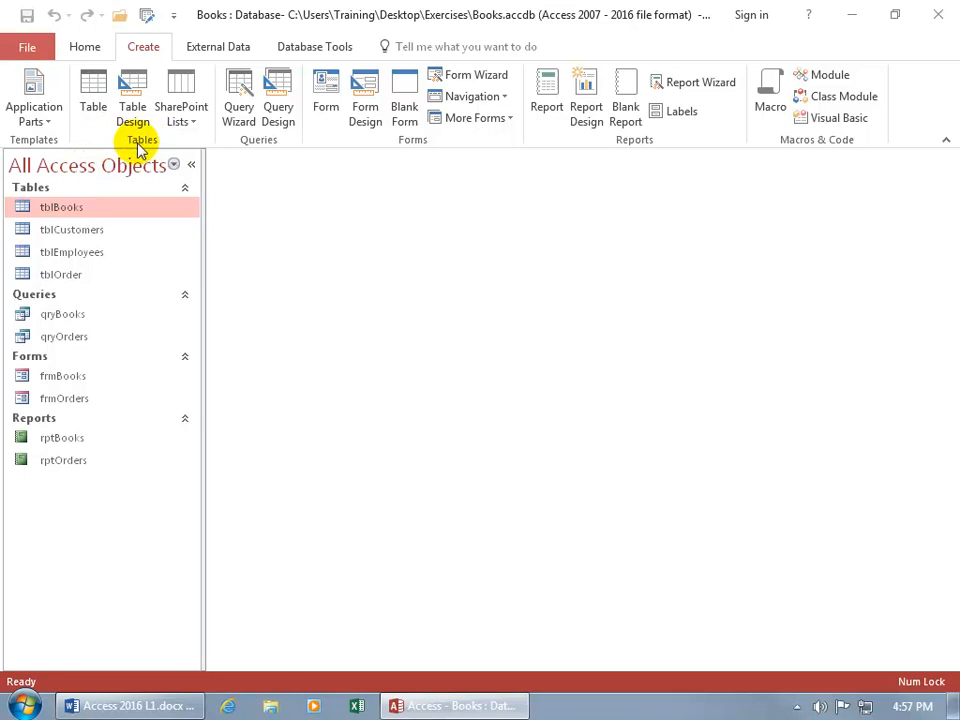
left_click(85, 46)
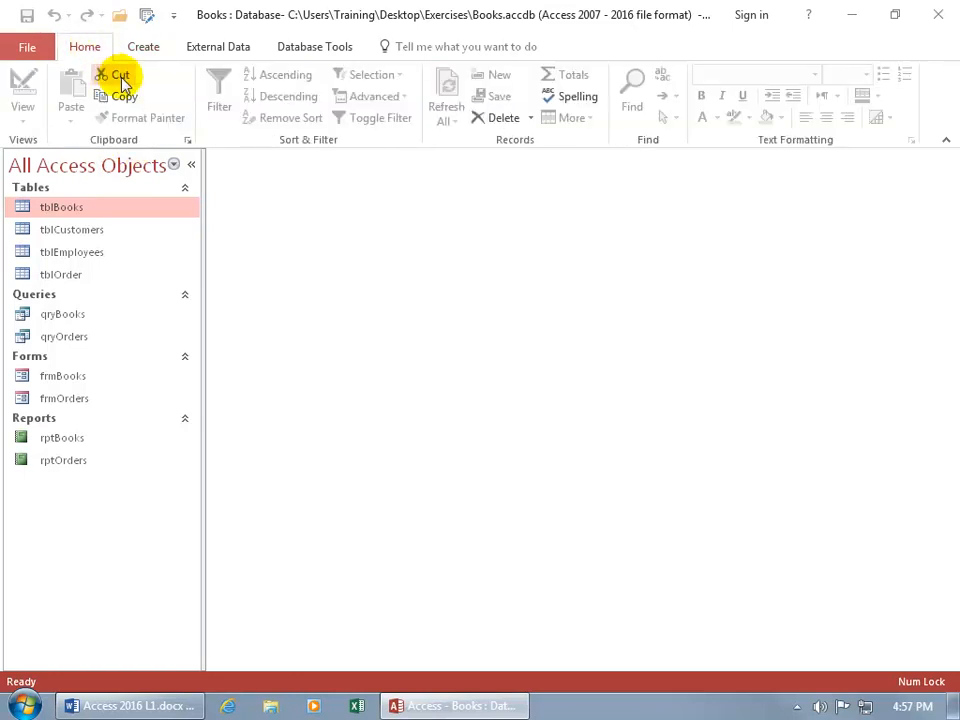
mouse_move(157, 96)
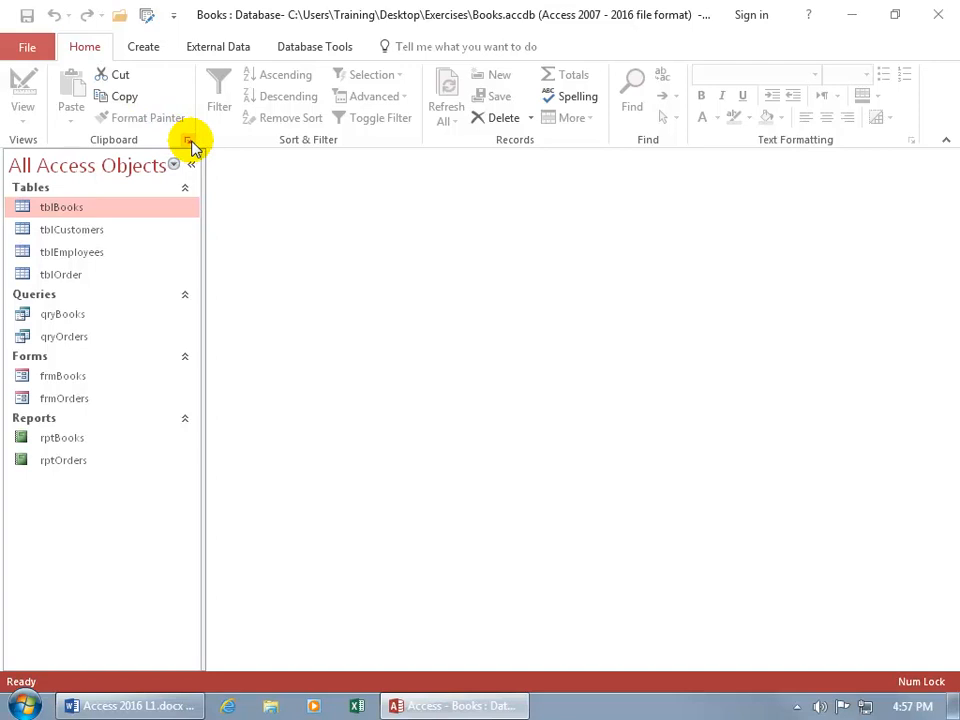
mouse_move(189, 140)
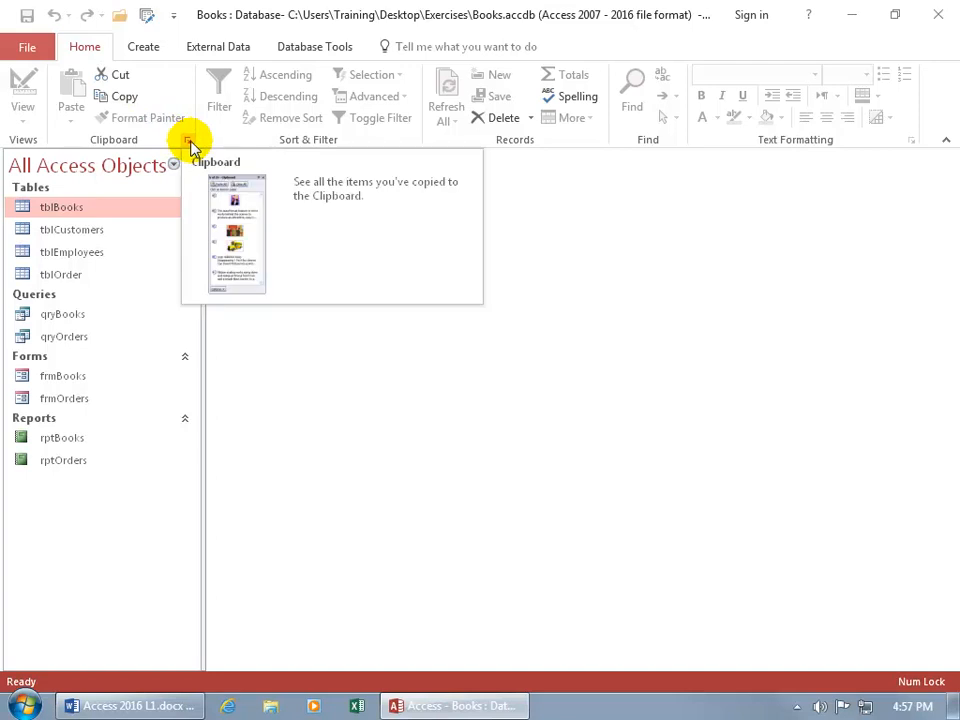
left_click(188, 139)
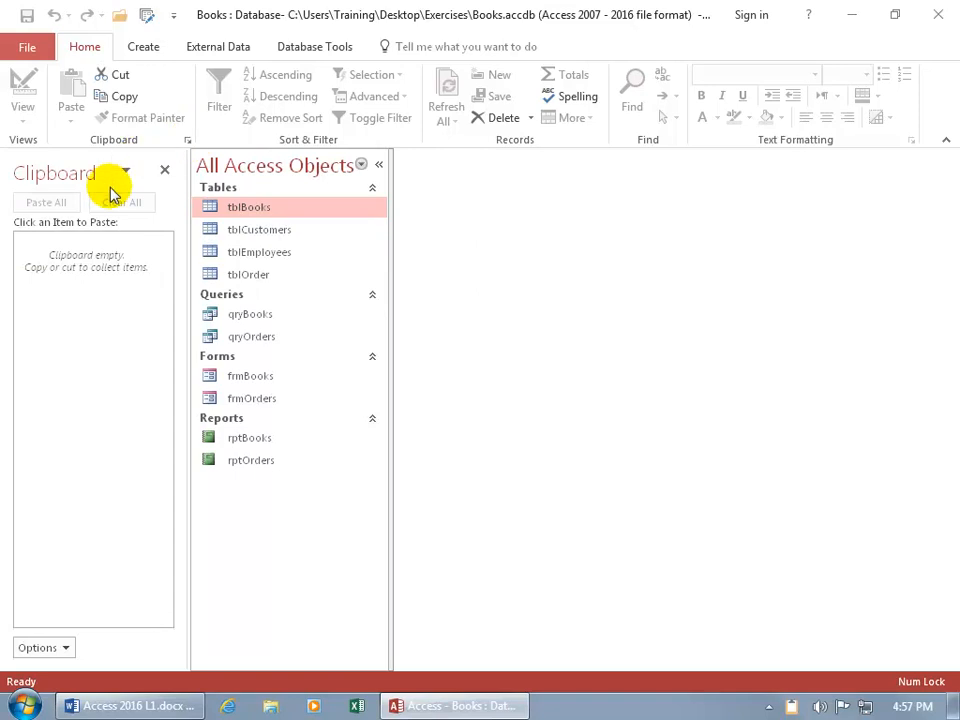
mouse_move(164, 170)
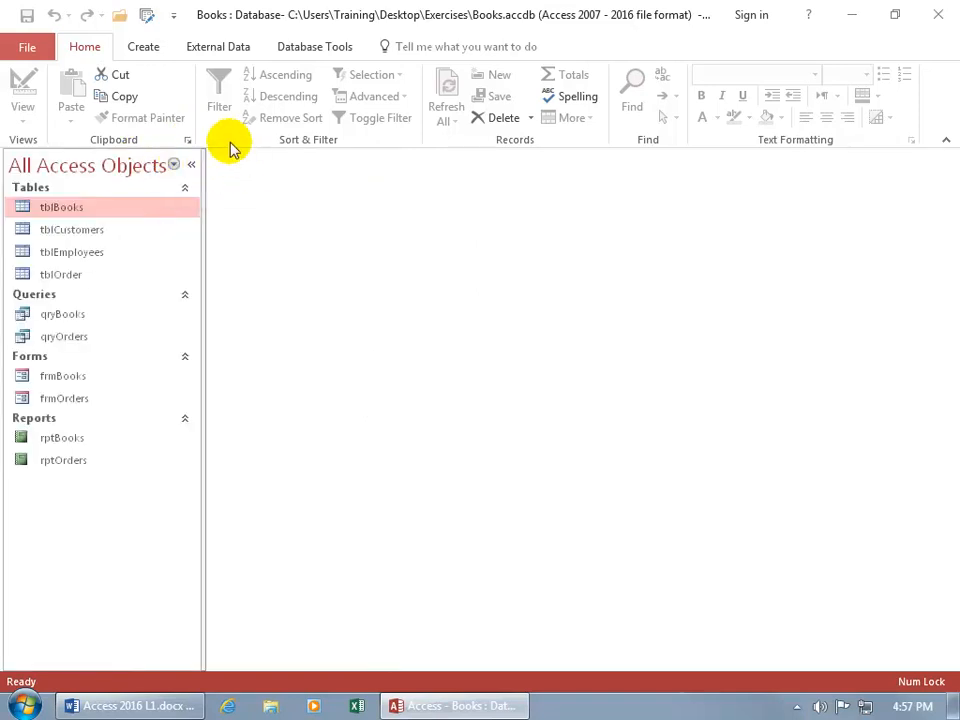
mouse_move(142, 46)
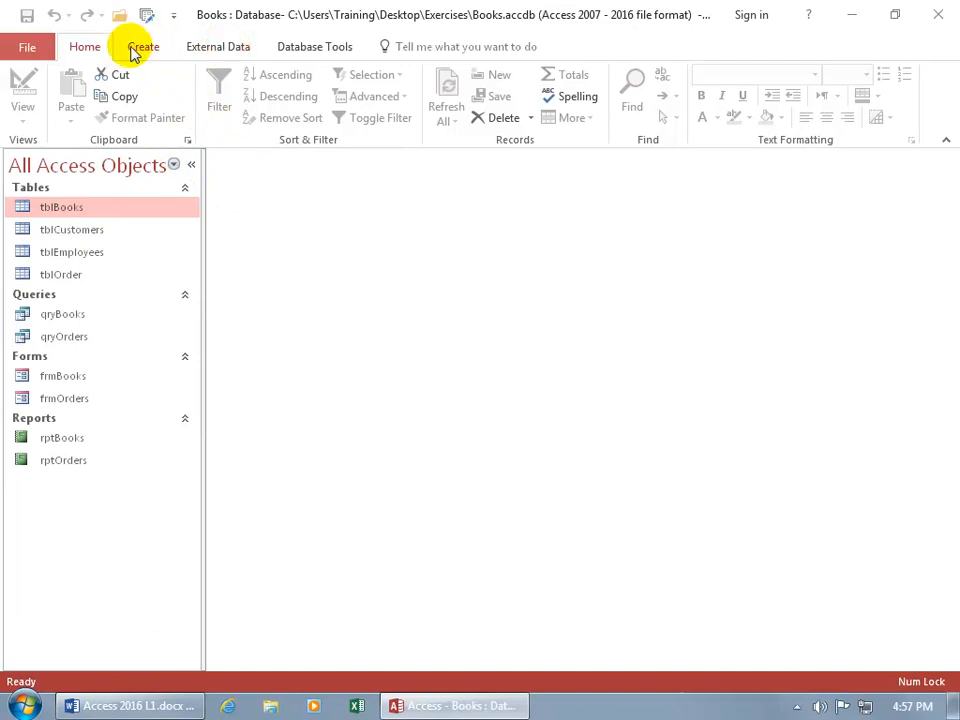
Step: Glance at the External Data and Create tabs, then return to the Home tab
left_click(217, 46)
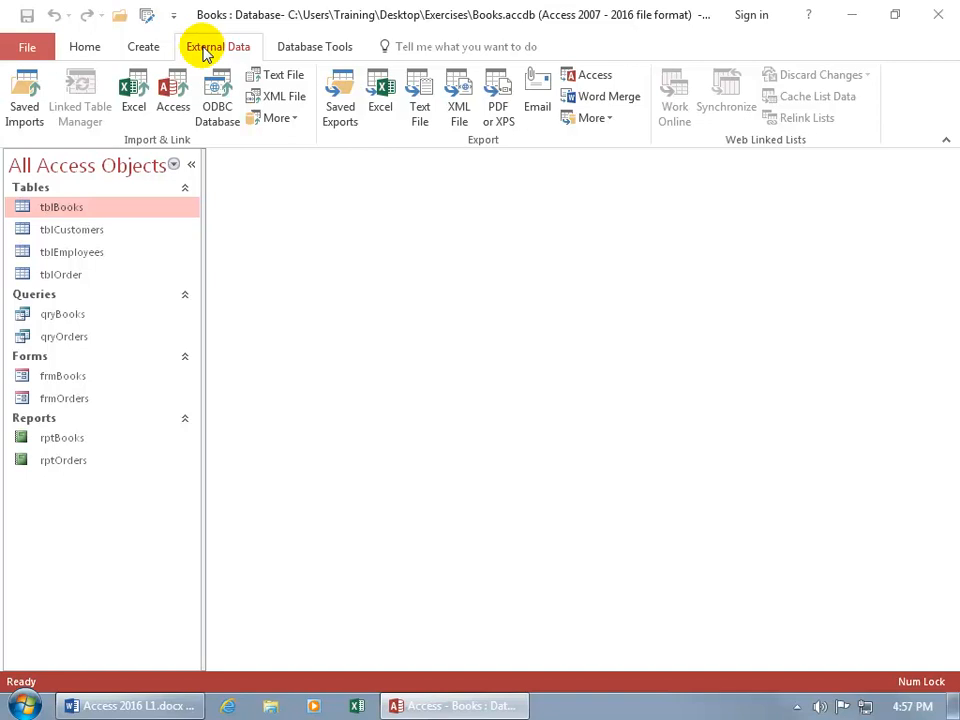
mouse_move(268, 52)
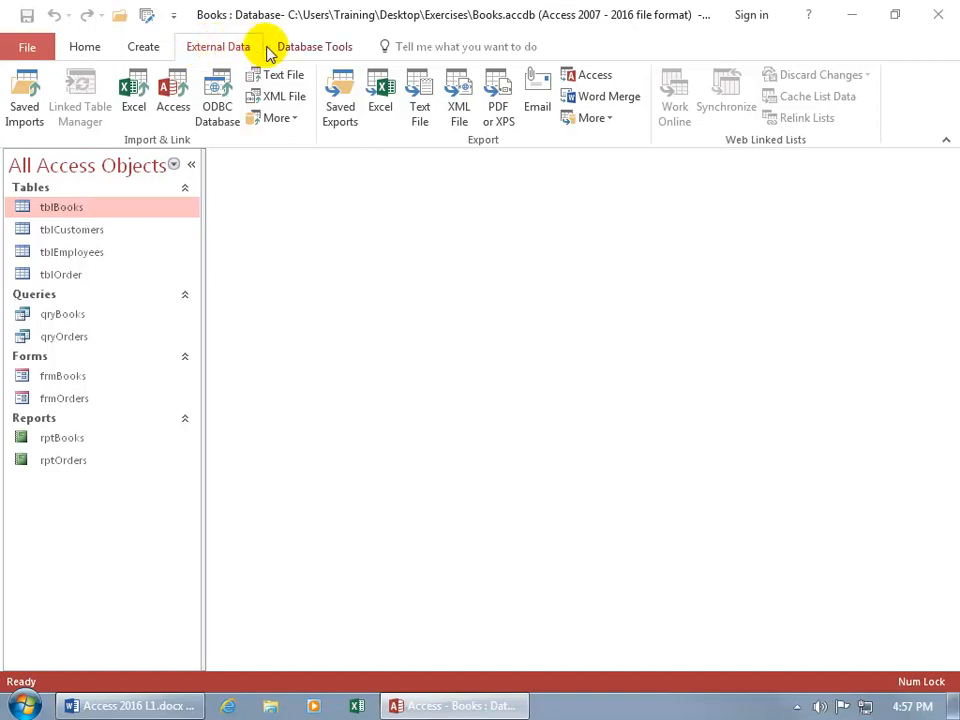
left_click(143, 46)
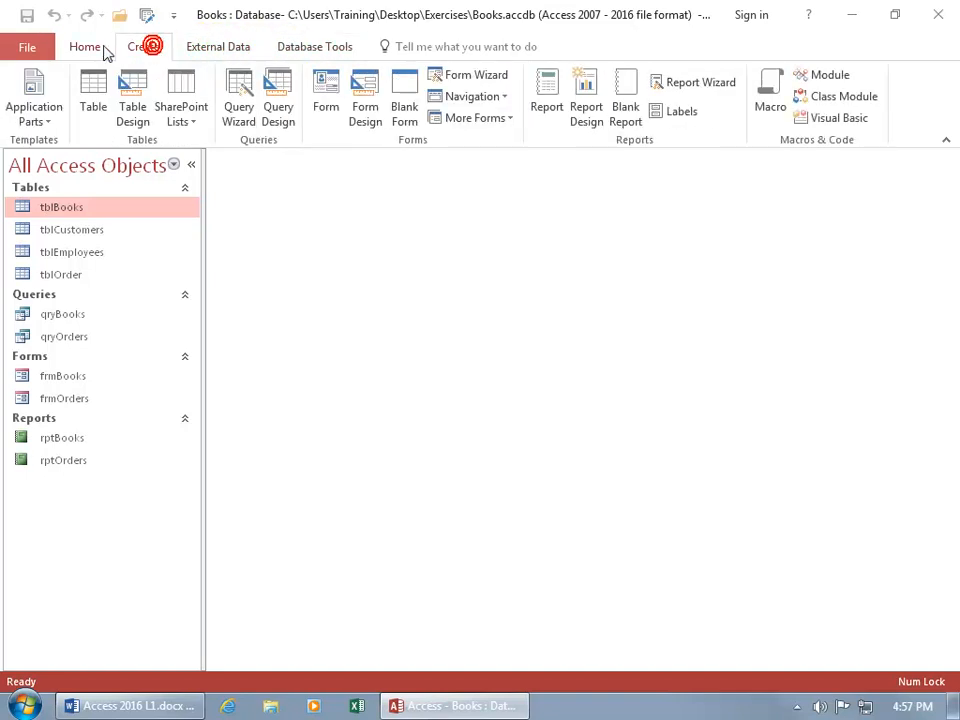
left_click(85, 46)
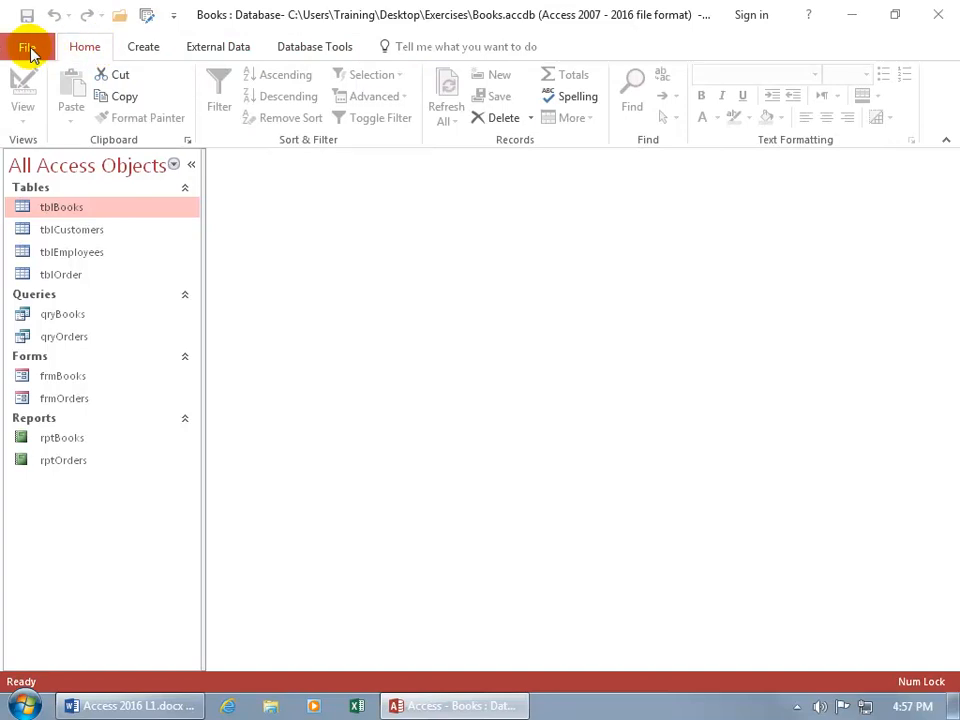
mouse_move(22, 107)
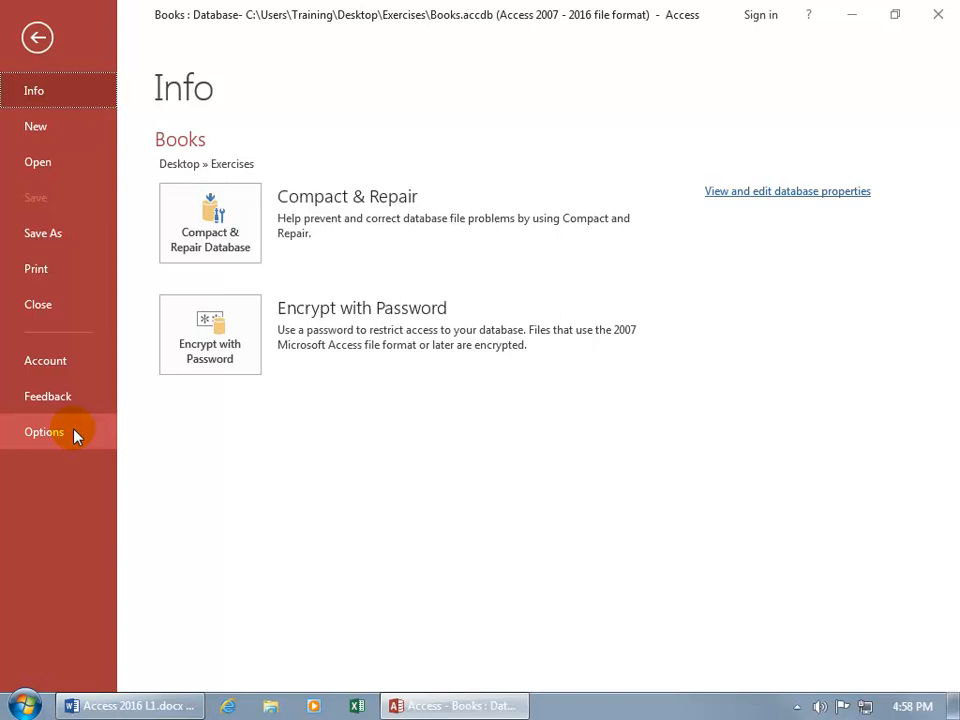
mouse_move(62, 288)
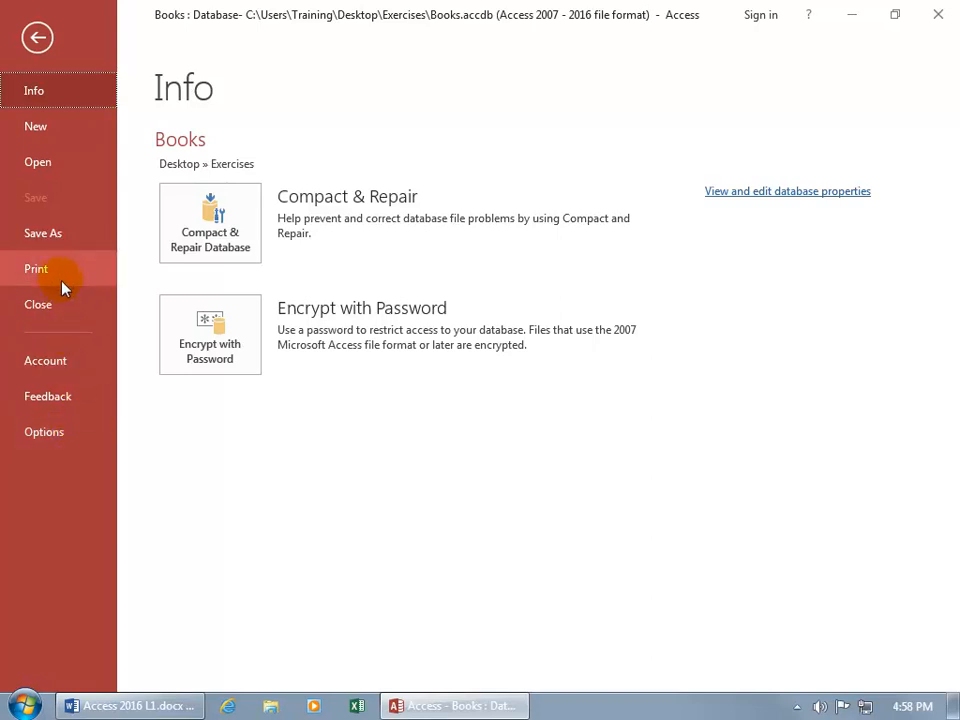
mouse_move(40, 304)
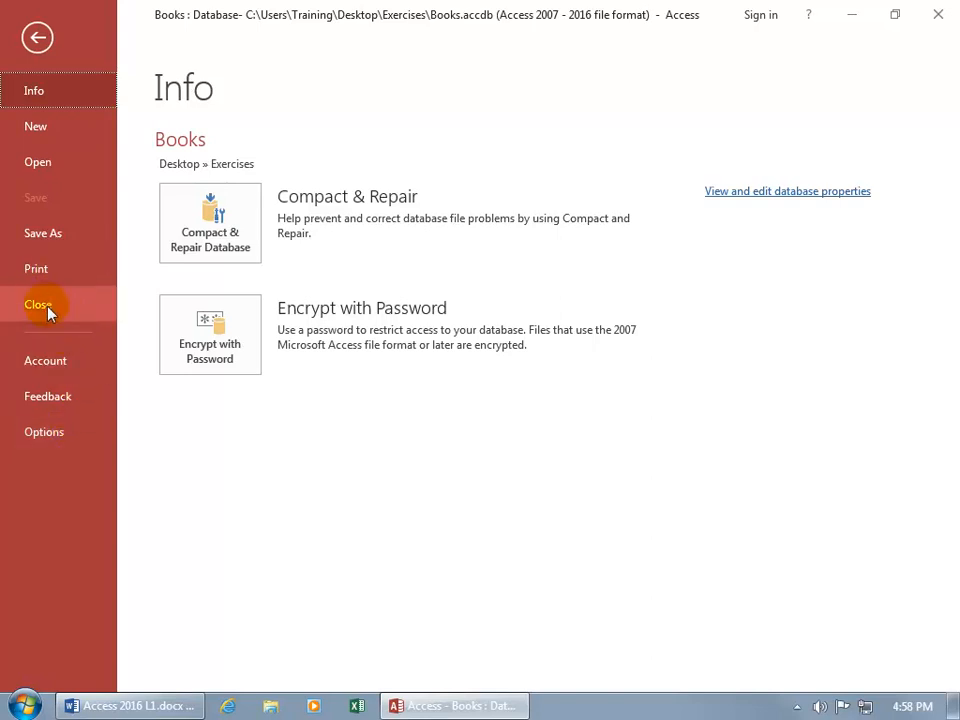
mouse_move(38, 161)
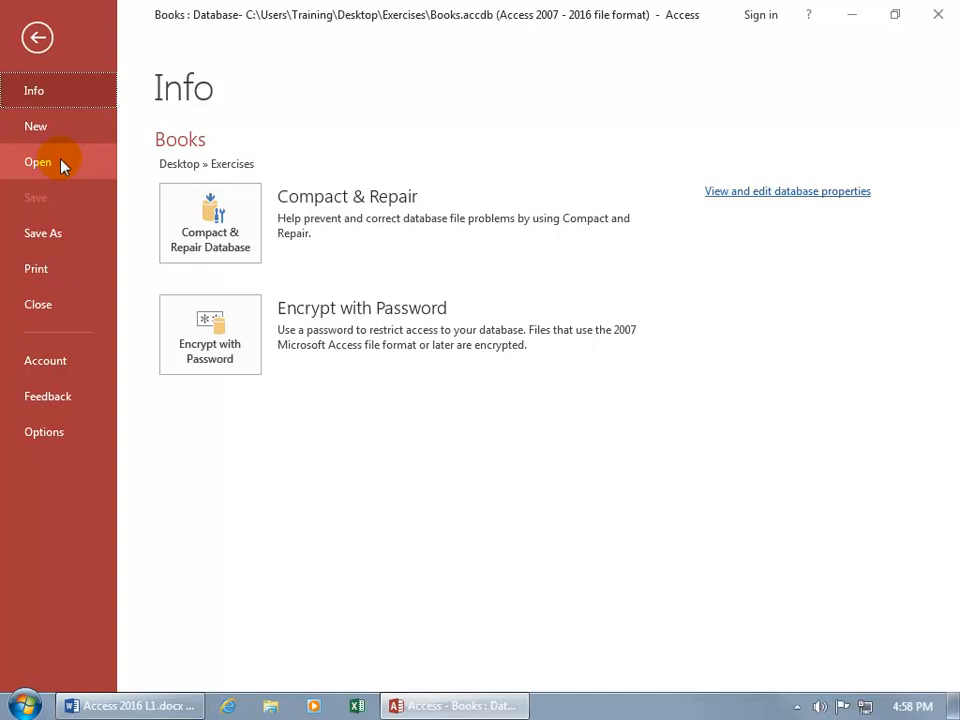
mouse_move(755, 197)
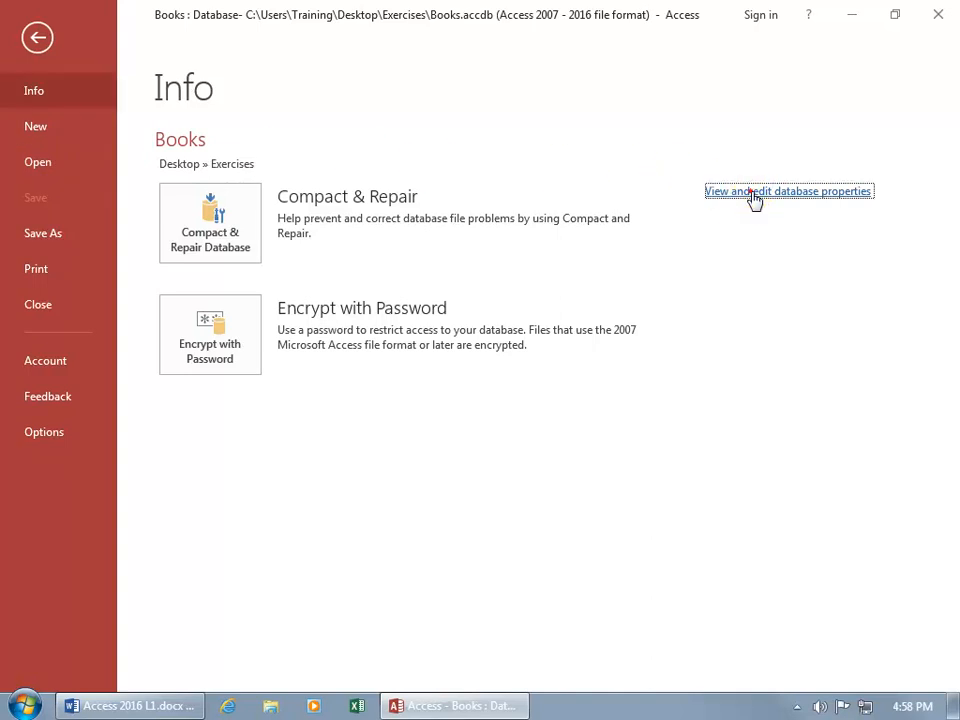
left_click(787, 191)
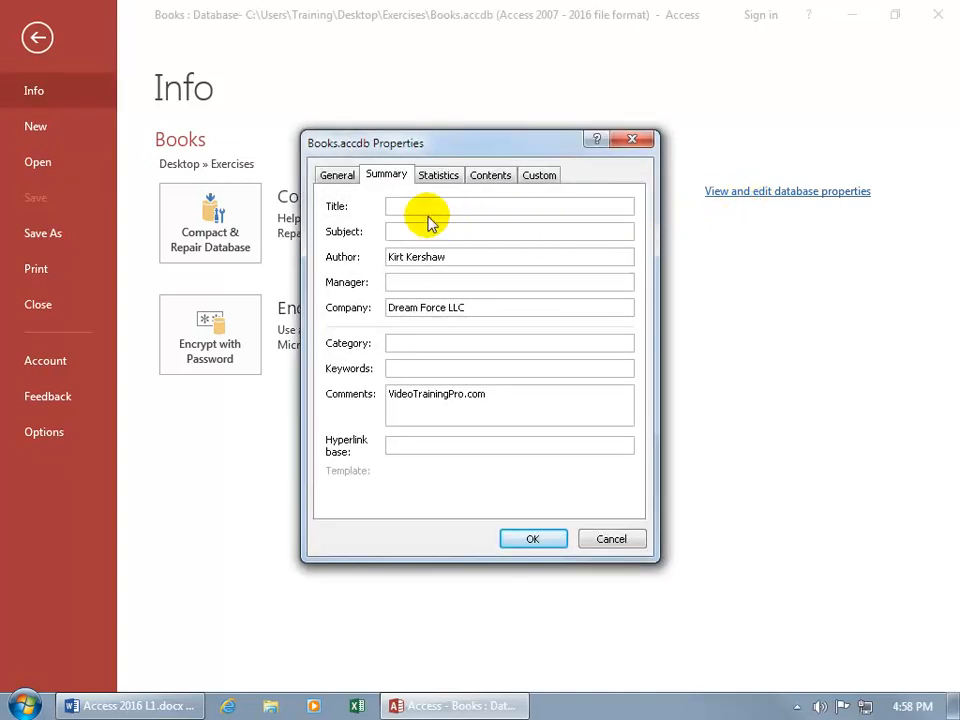
mouse_move(453, 225)
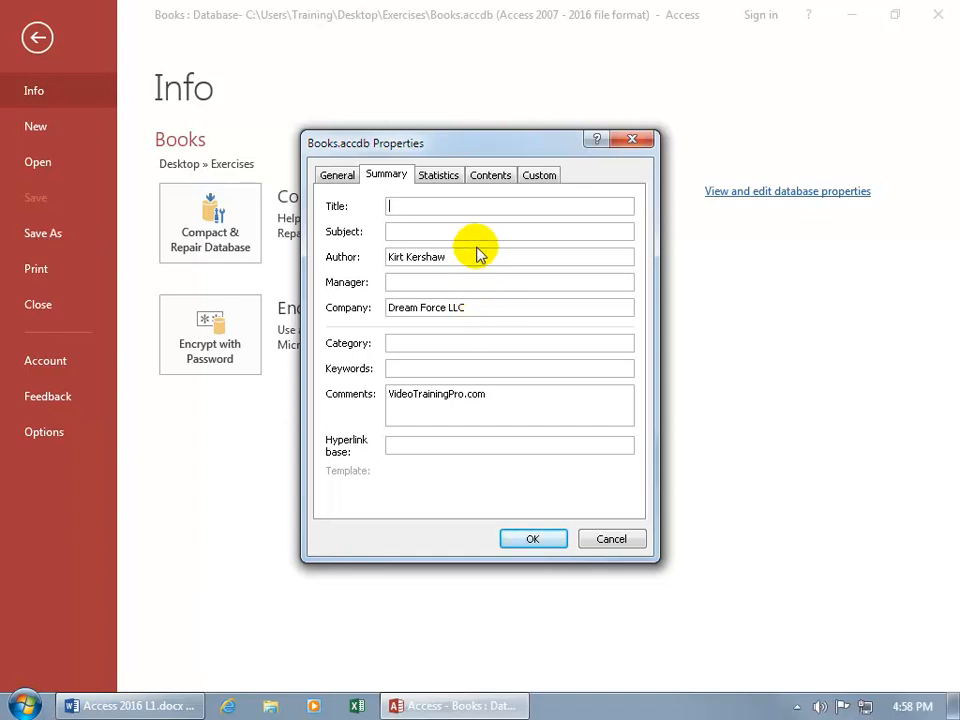
mouse_move(470, 358)
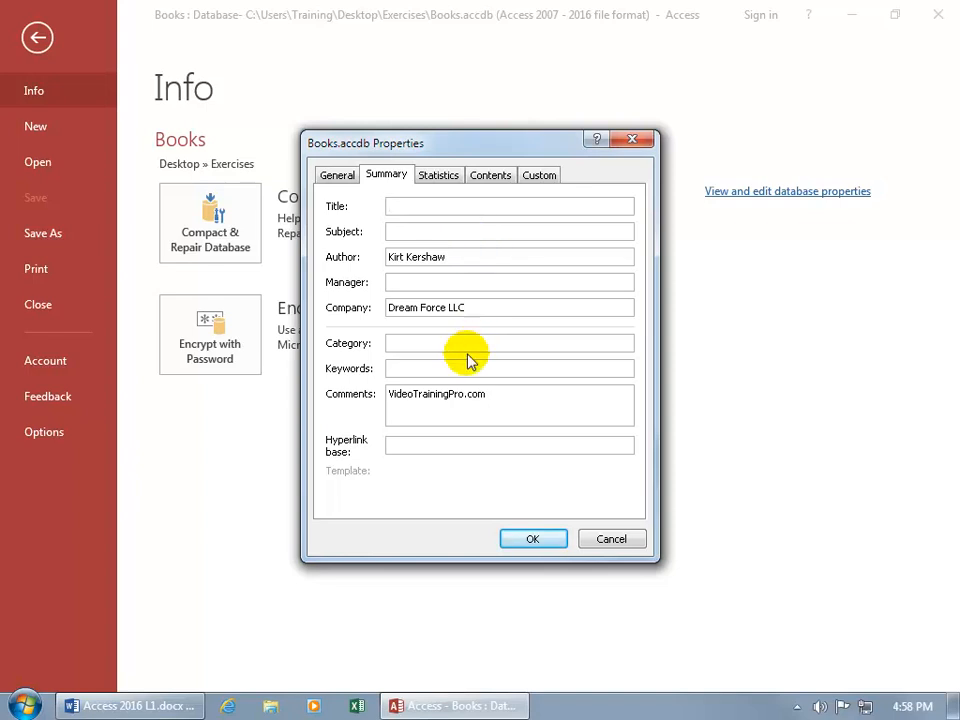
left_click(610, 535)
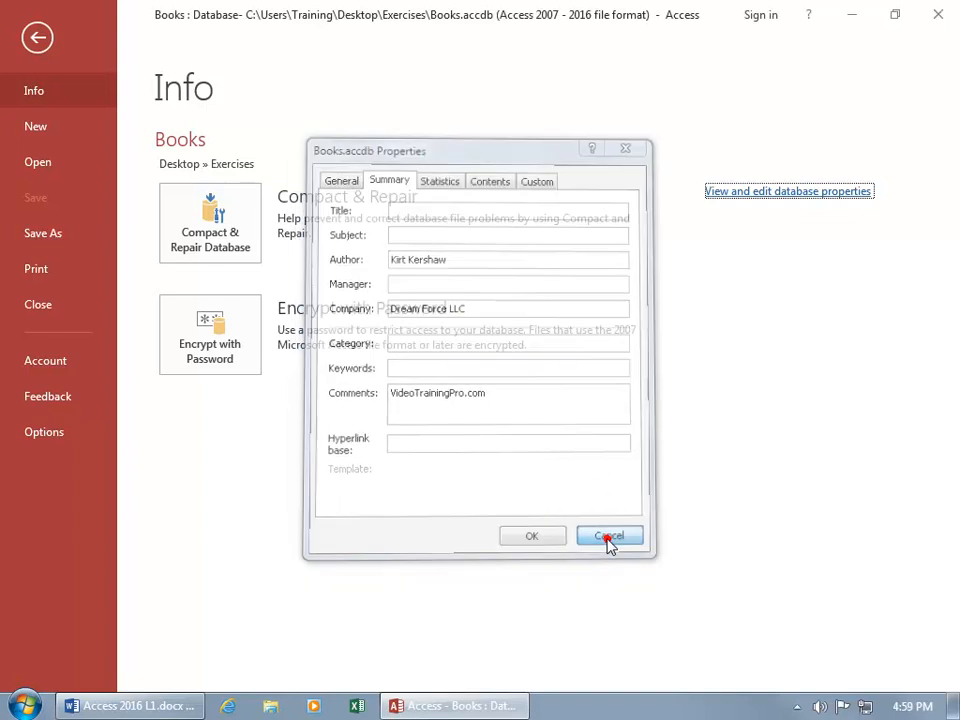
left_click(609, 535)
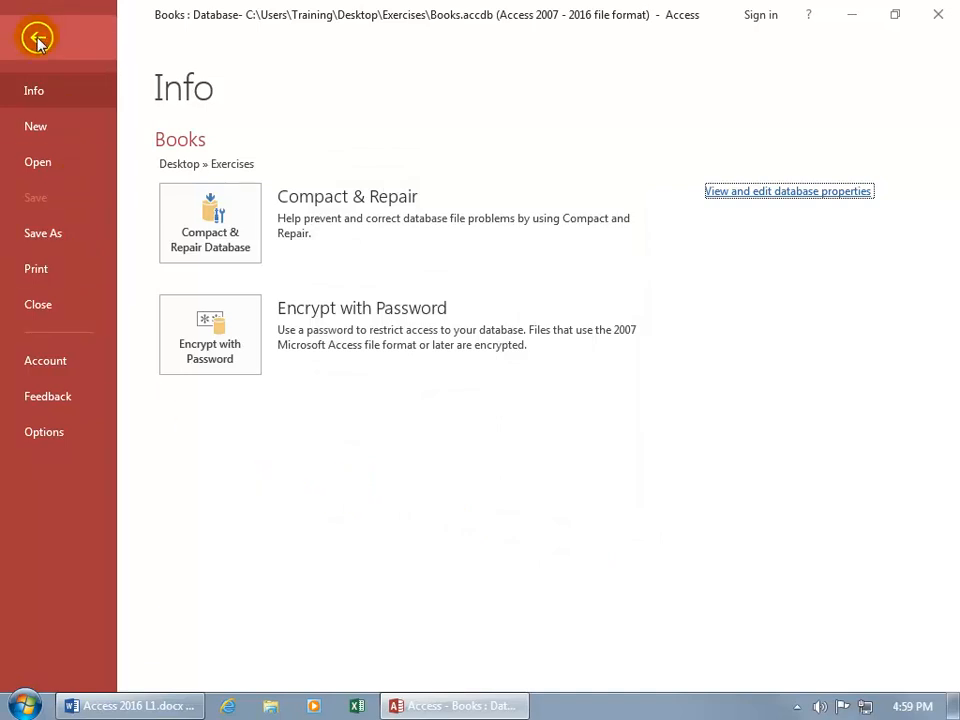
Step: Leave Backstage for the Books database, then collapse and re-expand the Tables group
left_click(38, 37)
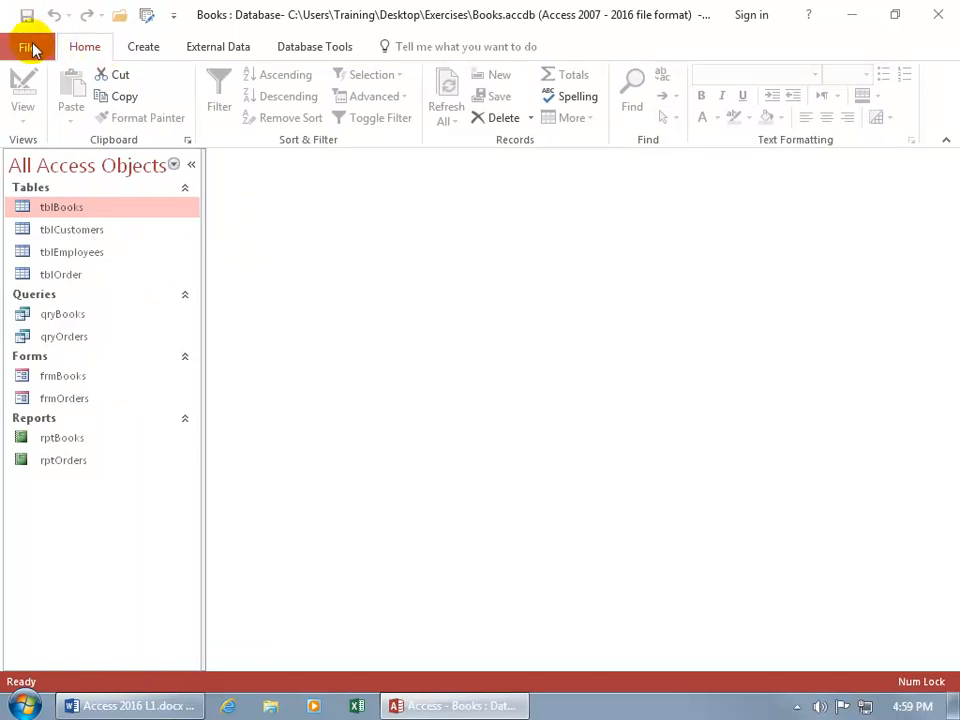
mouse_move(255, 200)
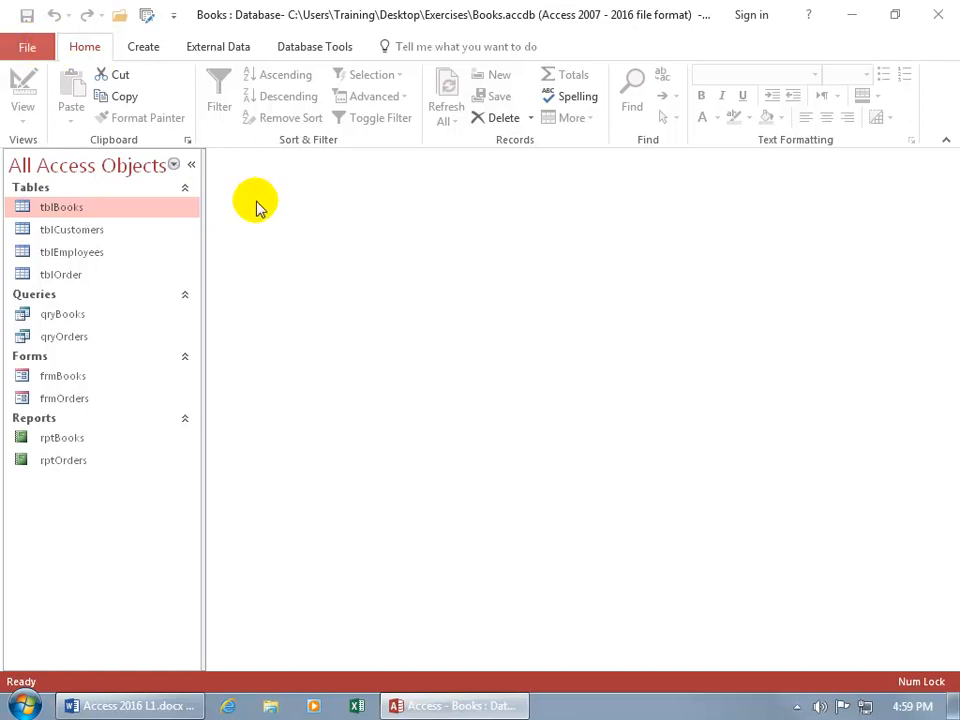
mouse_move(200, 252)
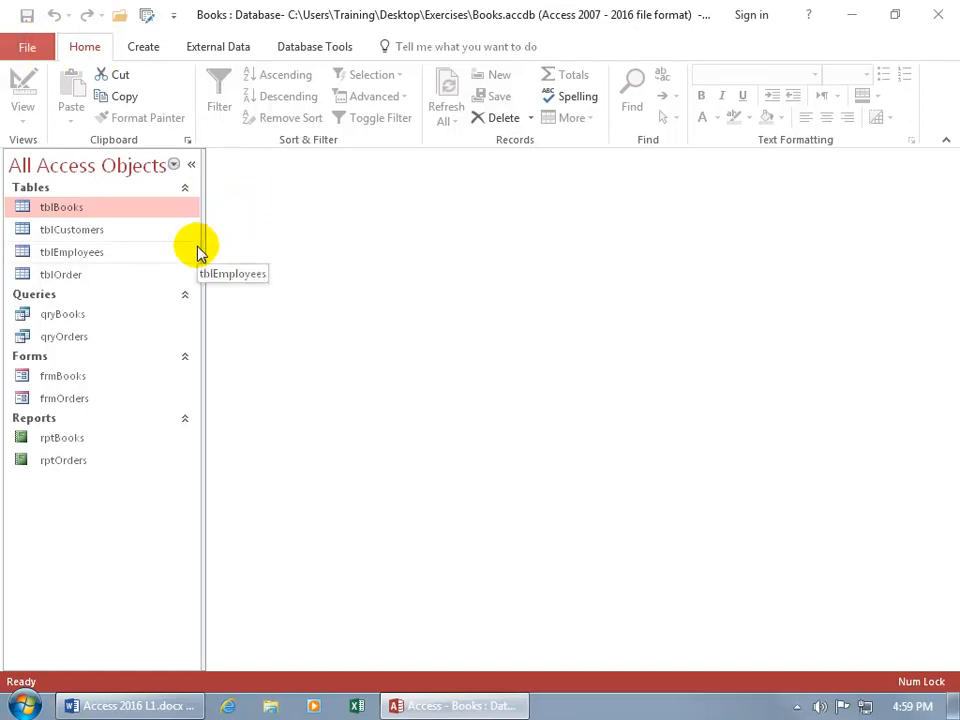
mouse_move(125, 207)
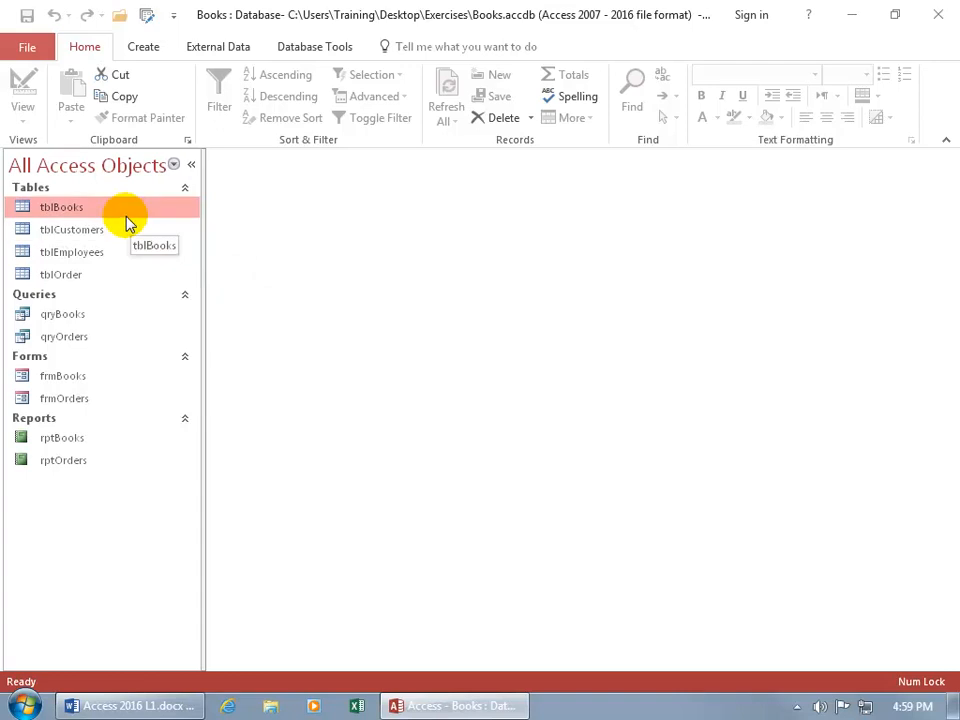
mouse_move(115, 390)
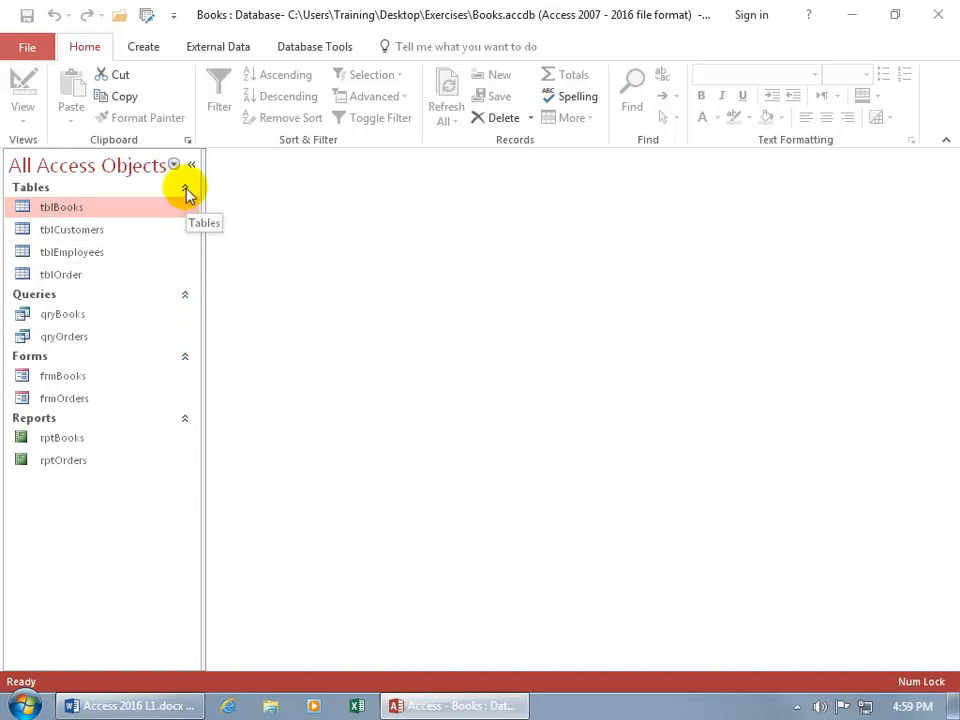
left_click(184, 188)
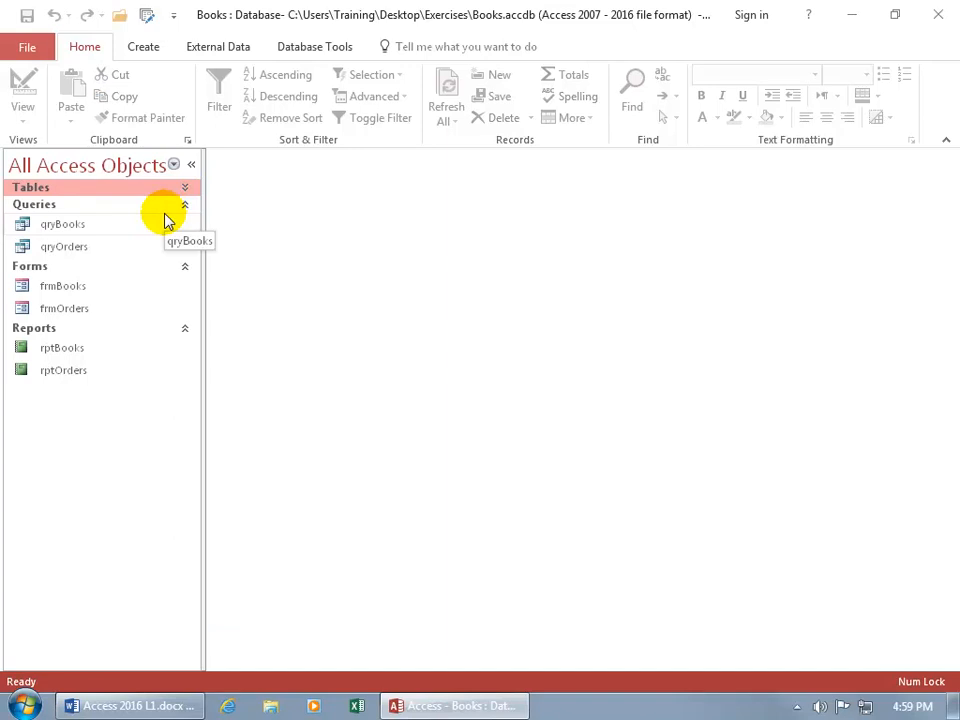
mouse_move(185, 207)
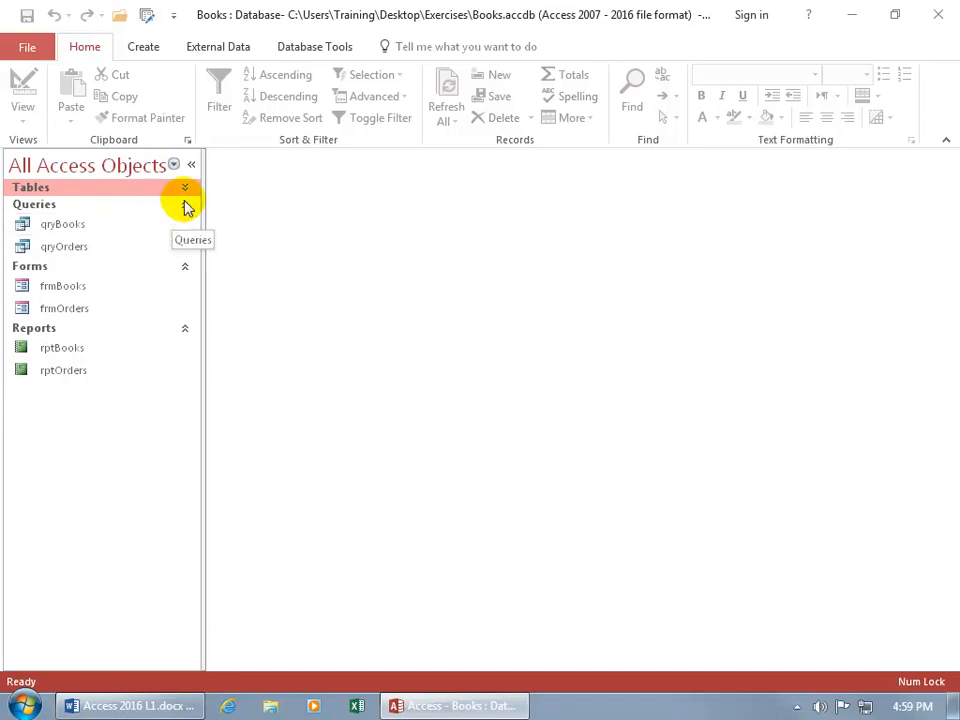
left_click(184, 187)
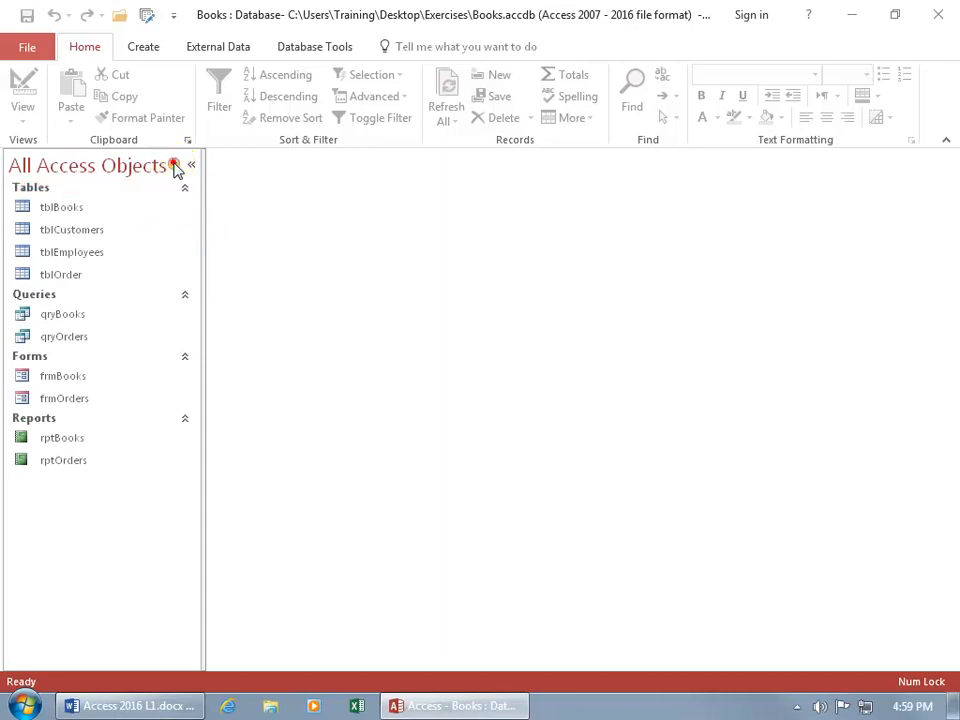
left_click(174, 165)
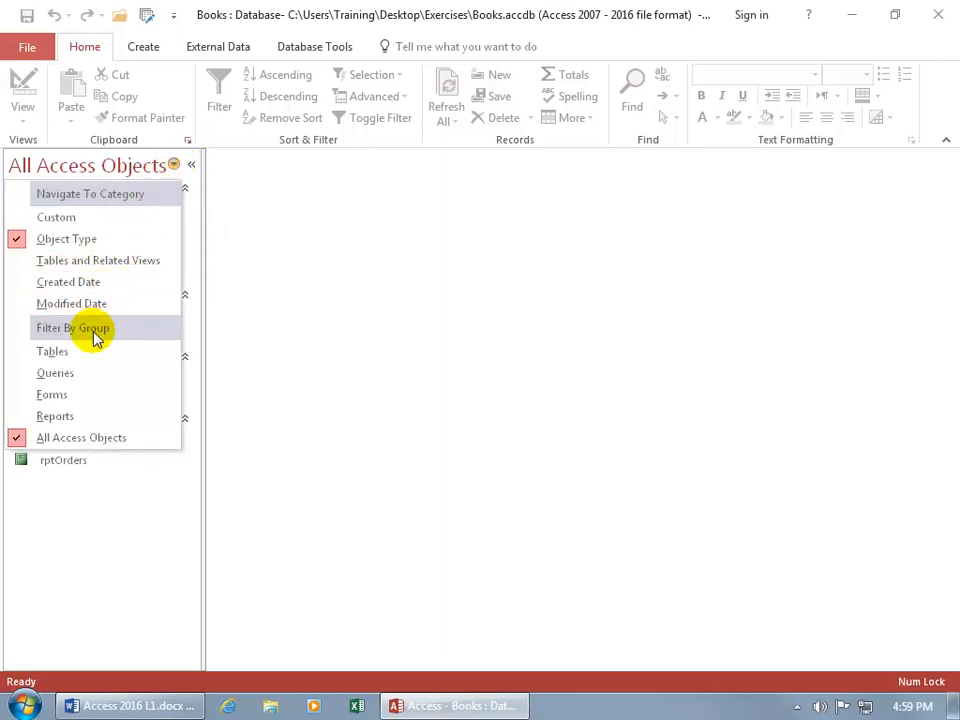
mouse_move(155, 357)
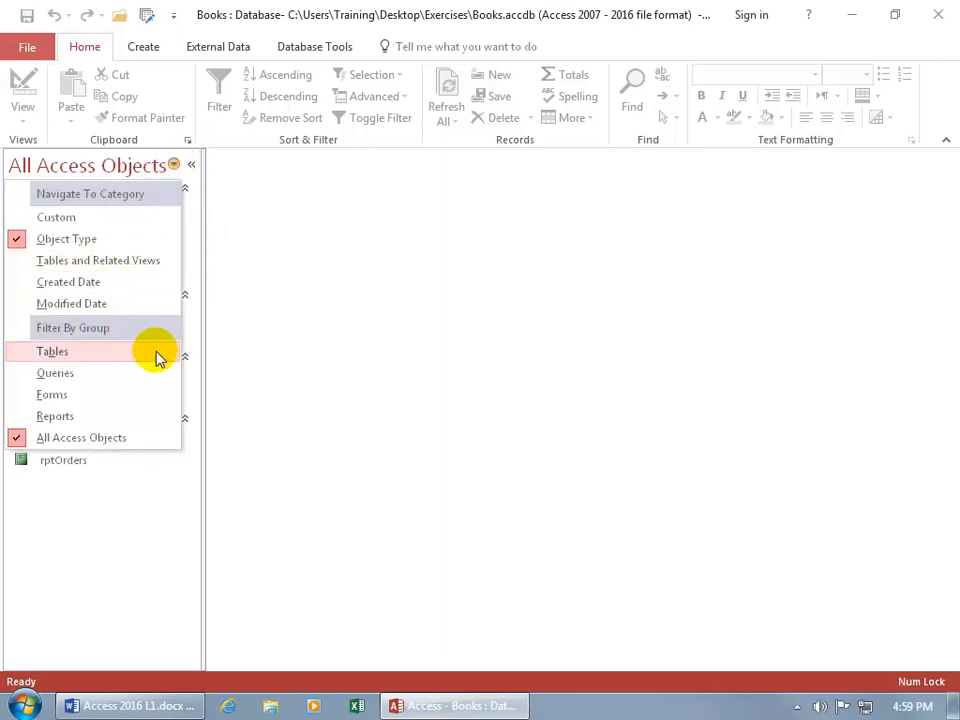
mouse_move(127, 357)
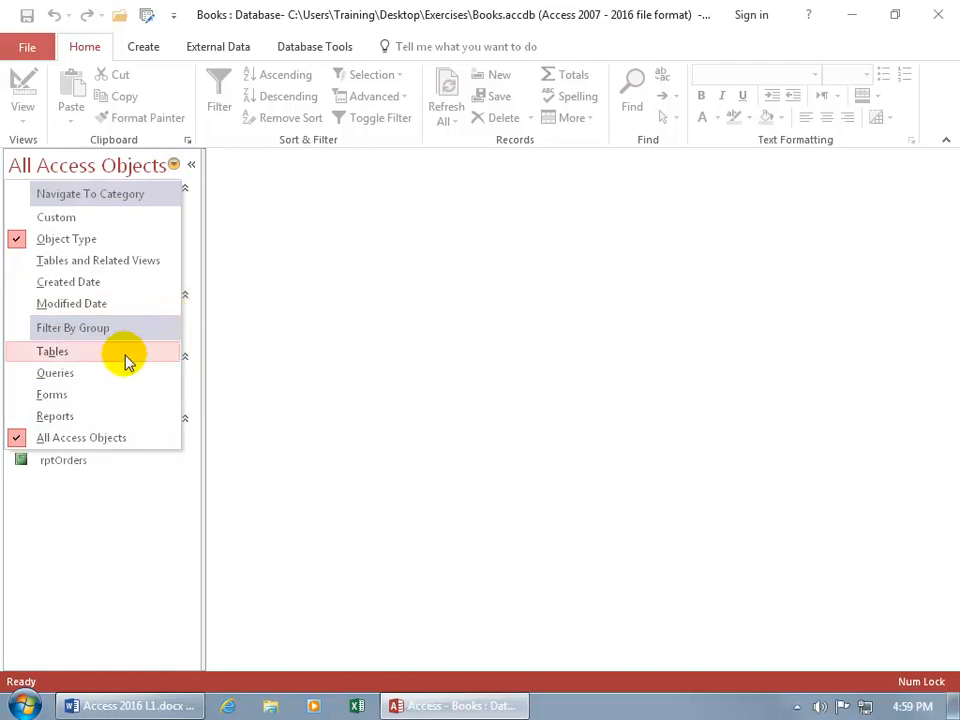
mouse_move(98, 394)
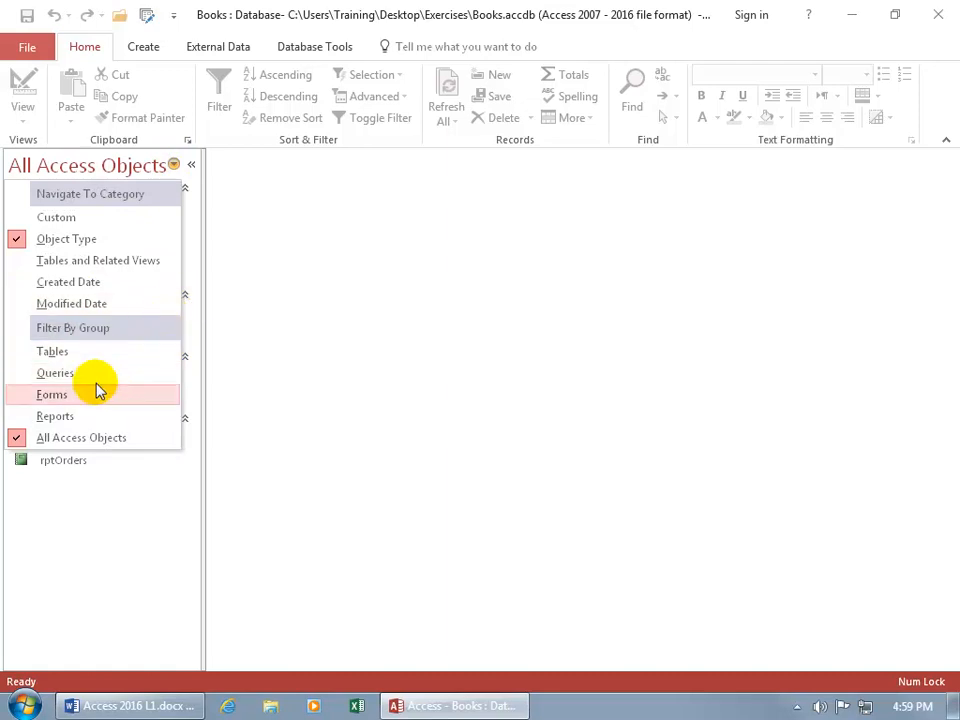
left_click(55, 415)
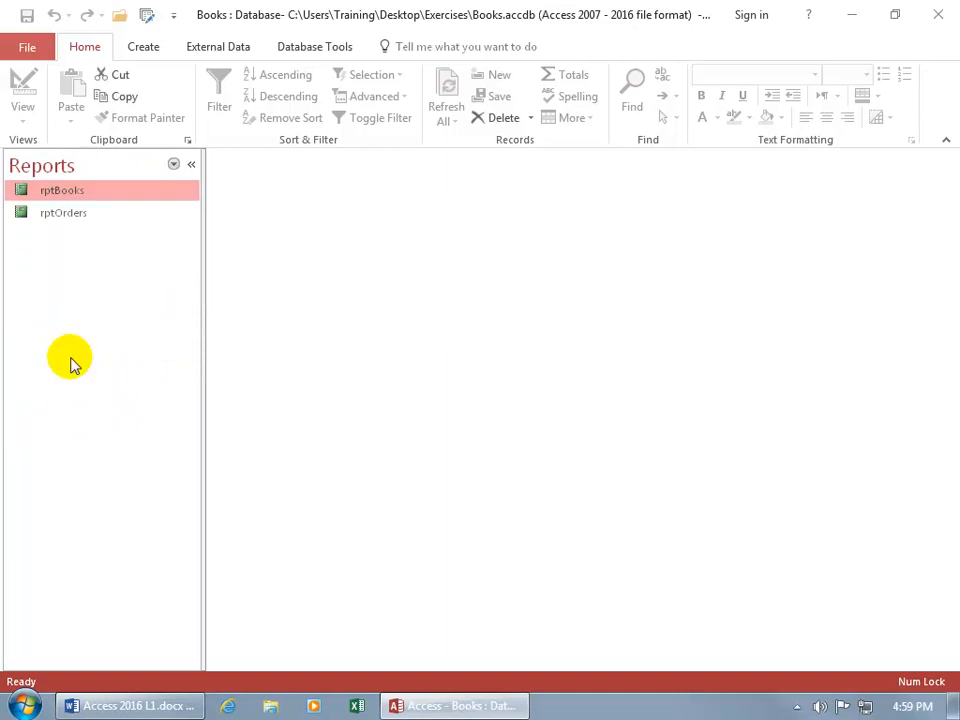
mouse_move(113, 263)
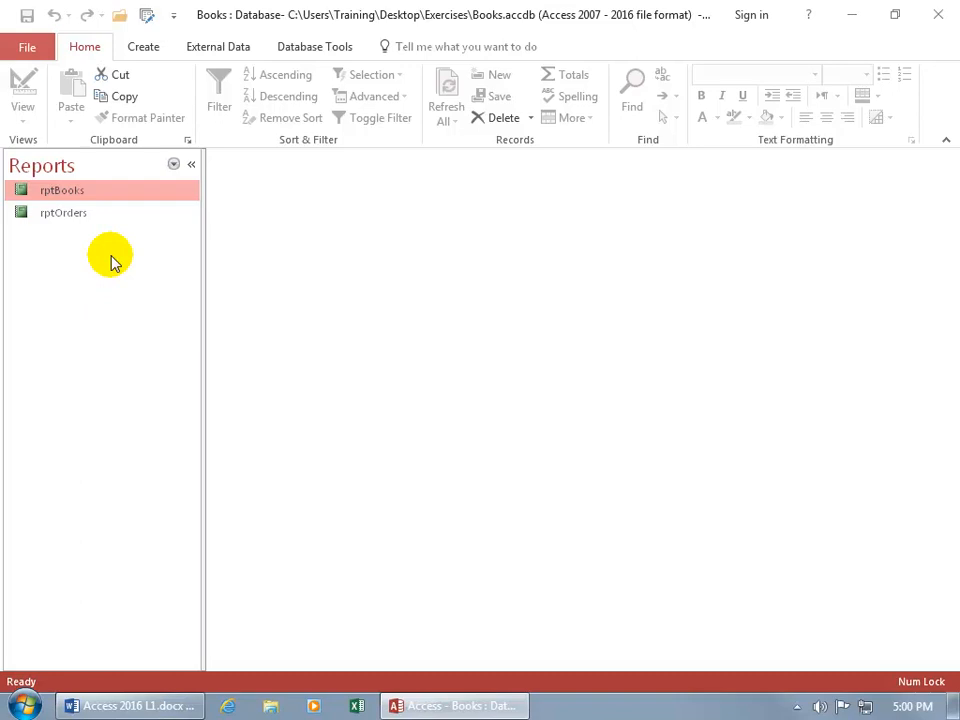
left_click(173, 164)
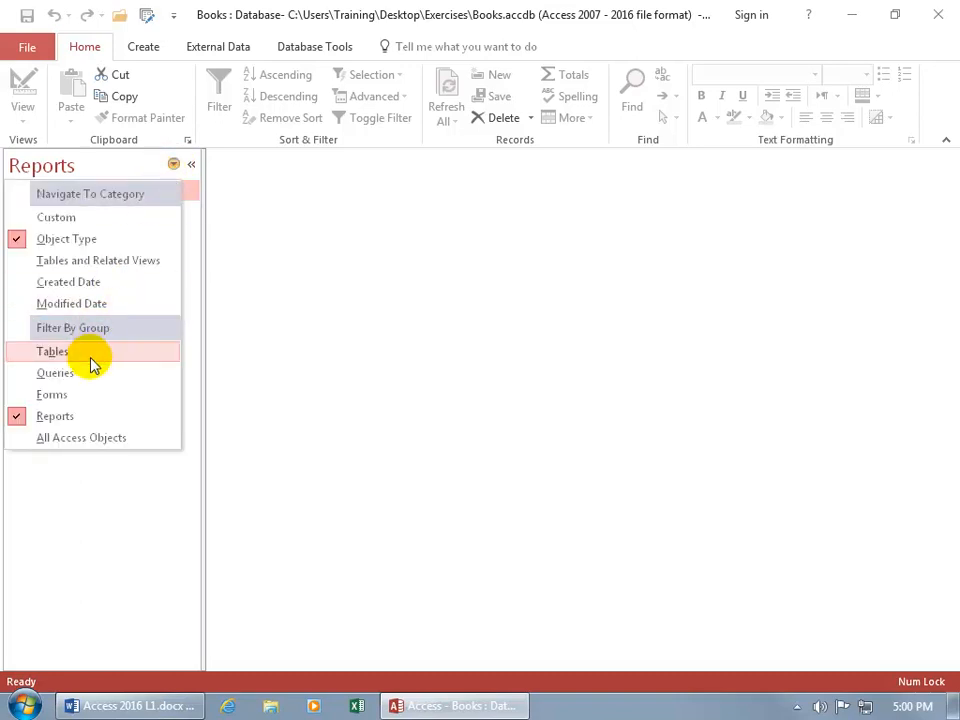
left_click(81, 437)
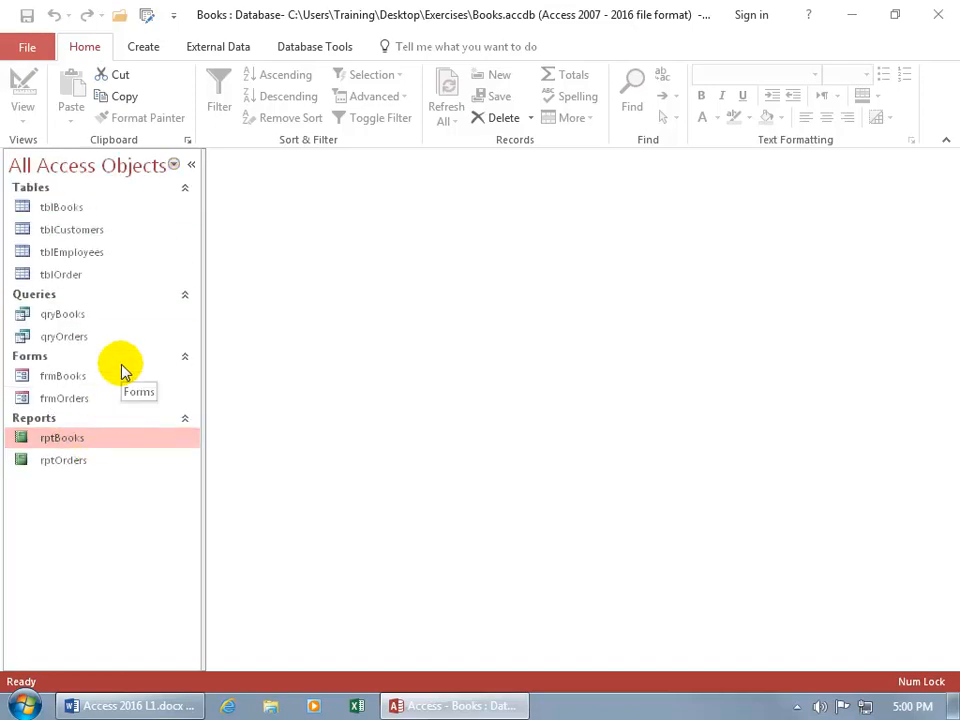
mouse_move(210, 285)
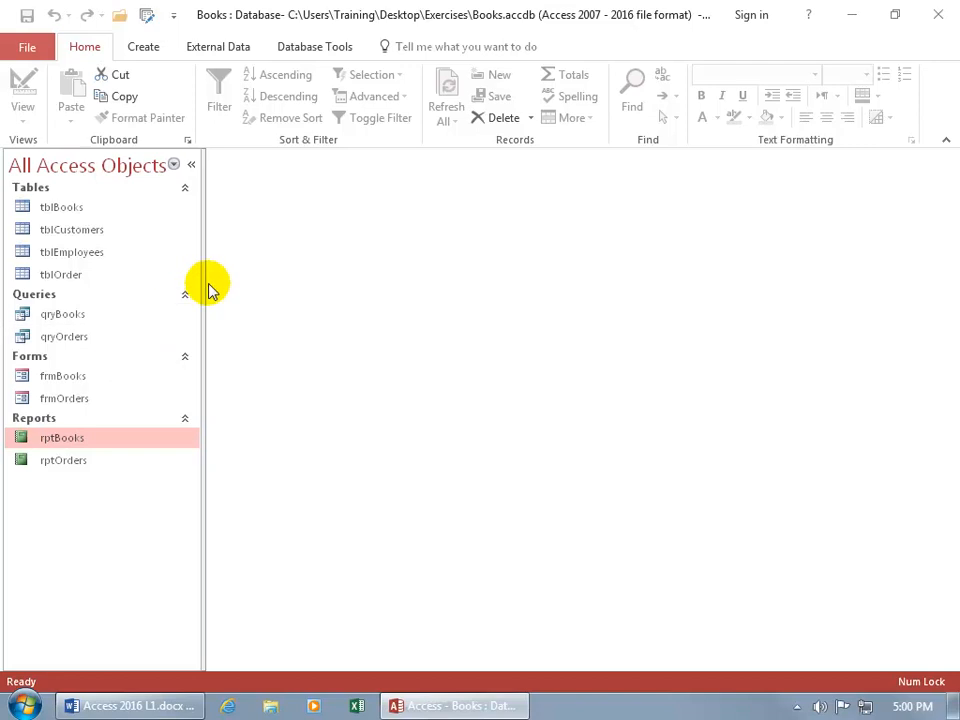
mouse_move(192, 165)
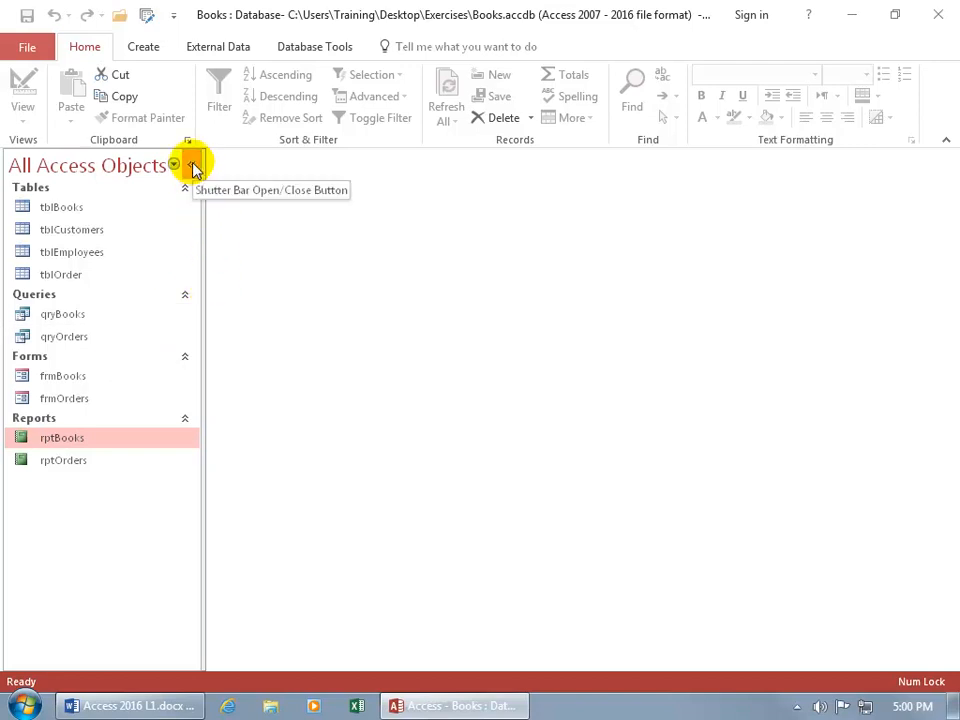
left_click(192, 164)
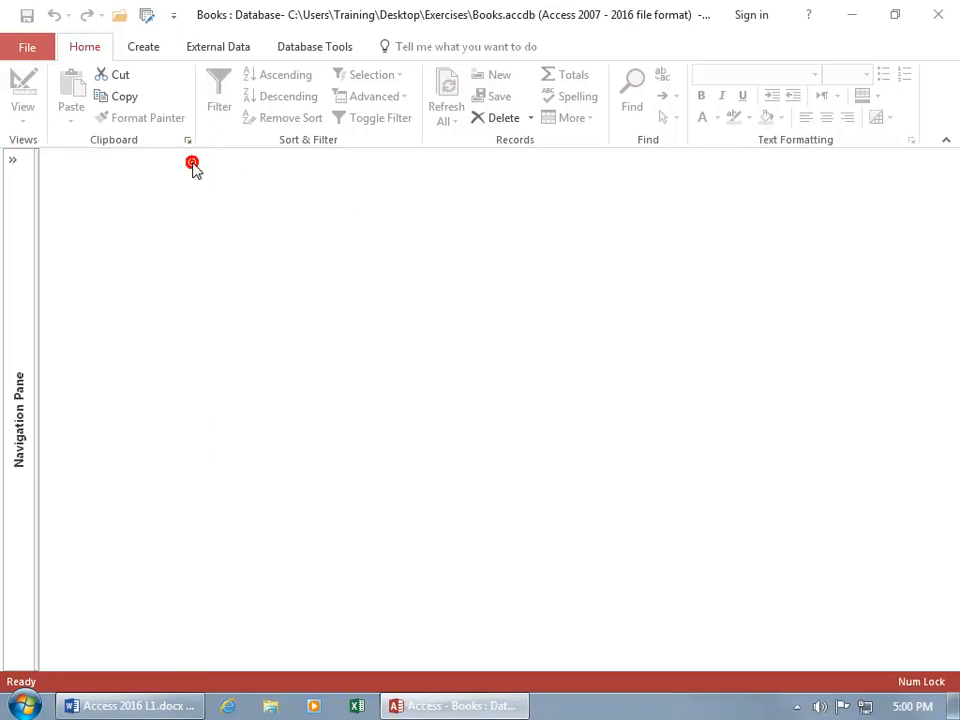
mouse_move(343, 335)
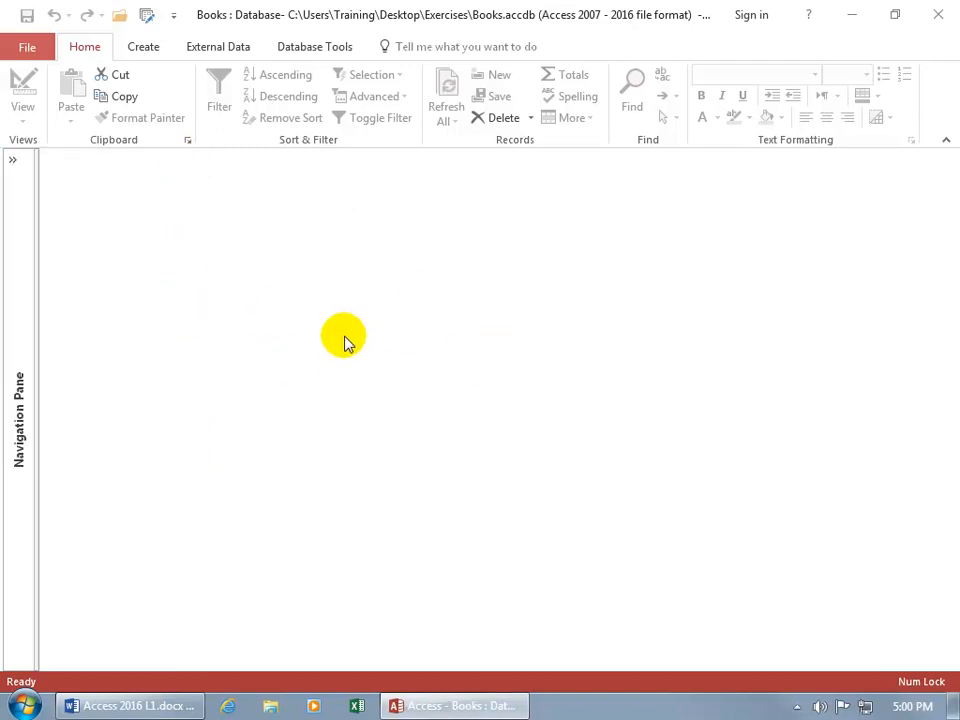
left_click(13, 160)
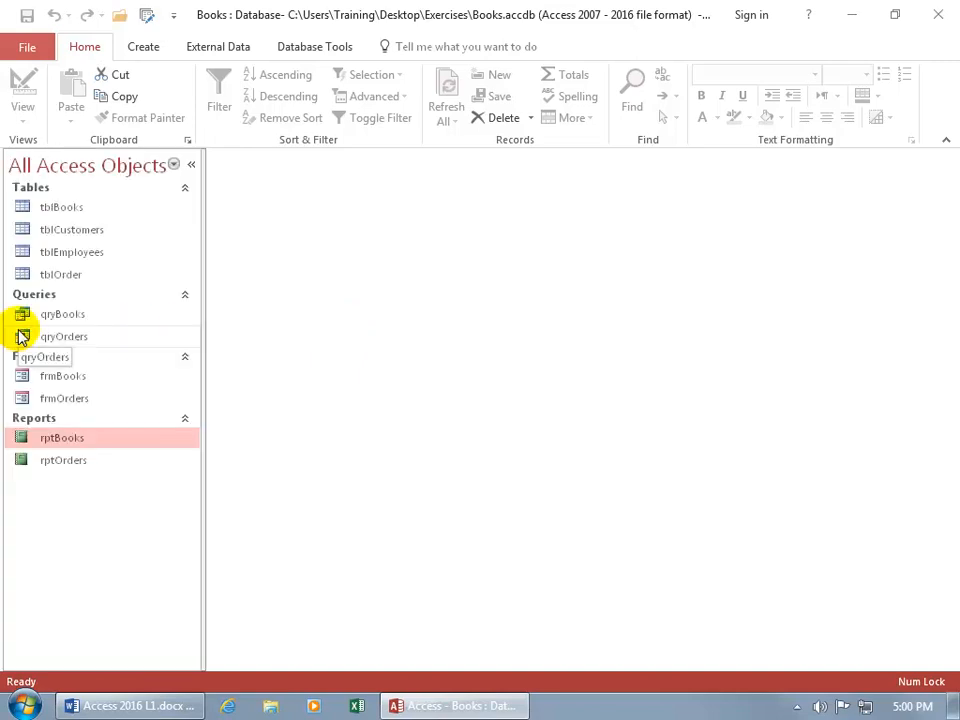
left_click(191, 164)
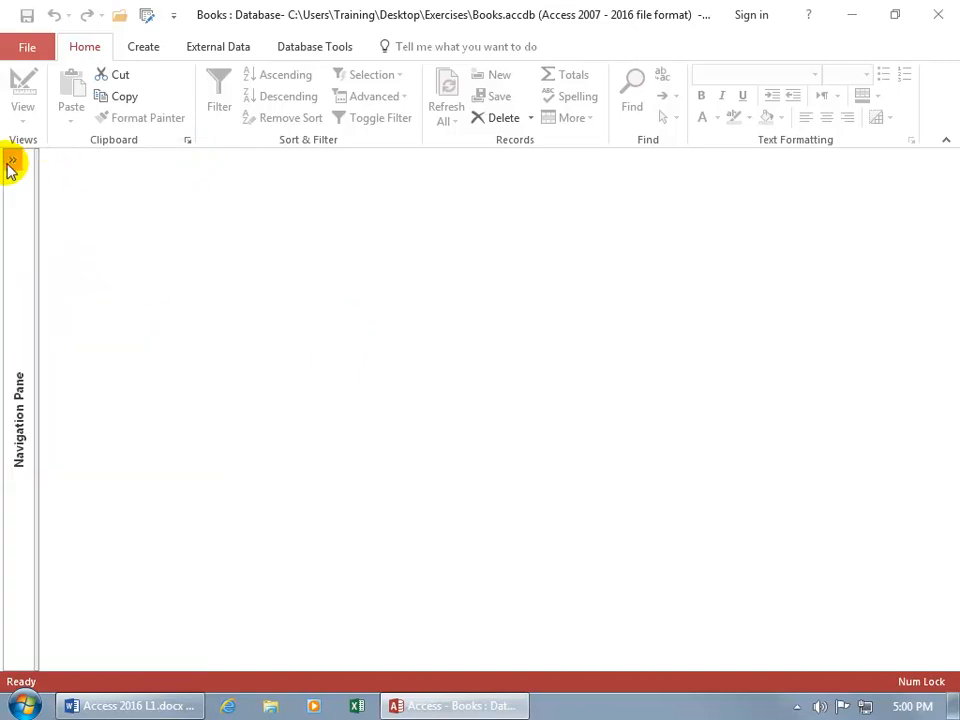
left_click(12, 165)
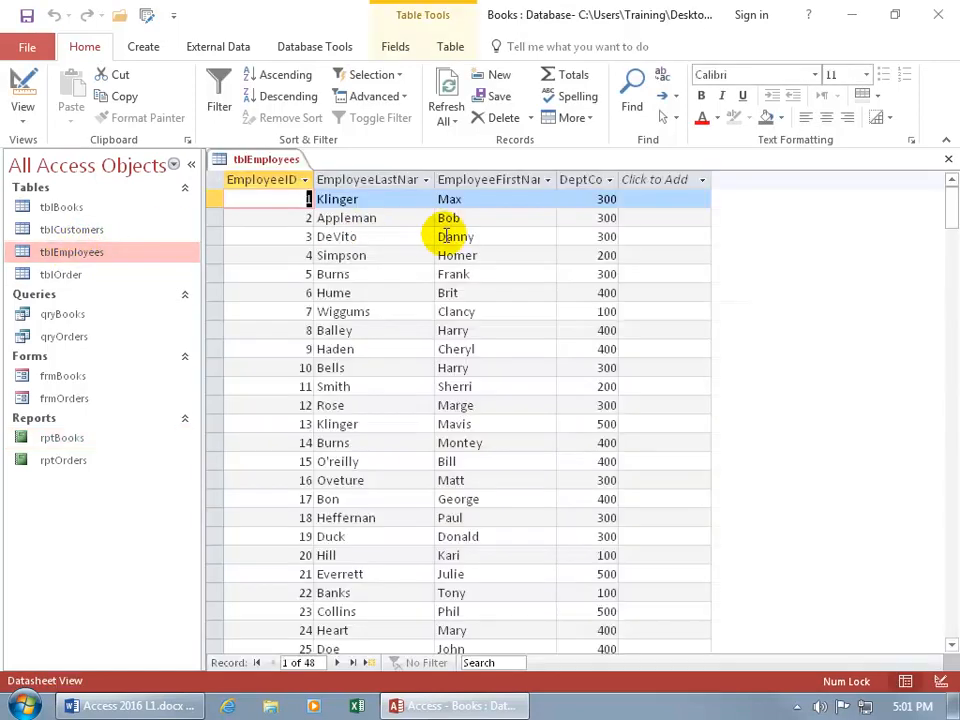
mouse_move(750, 333)
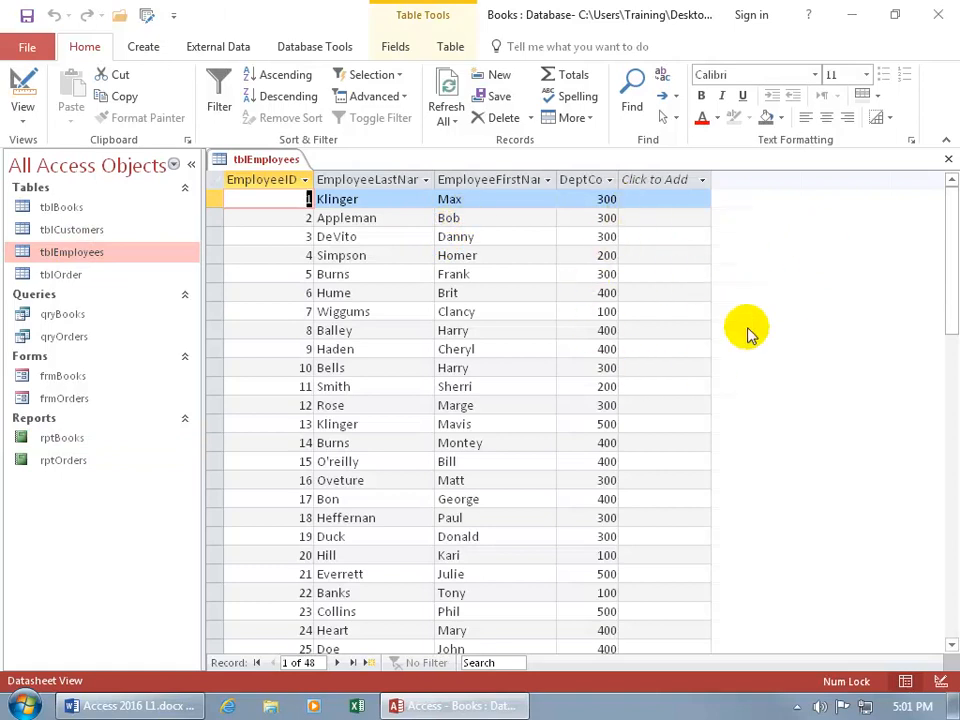
mouse_move(303, 287)
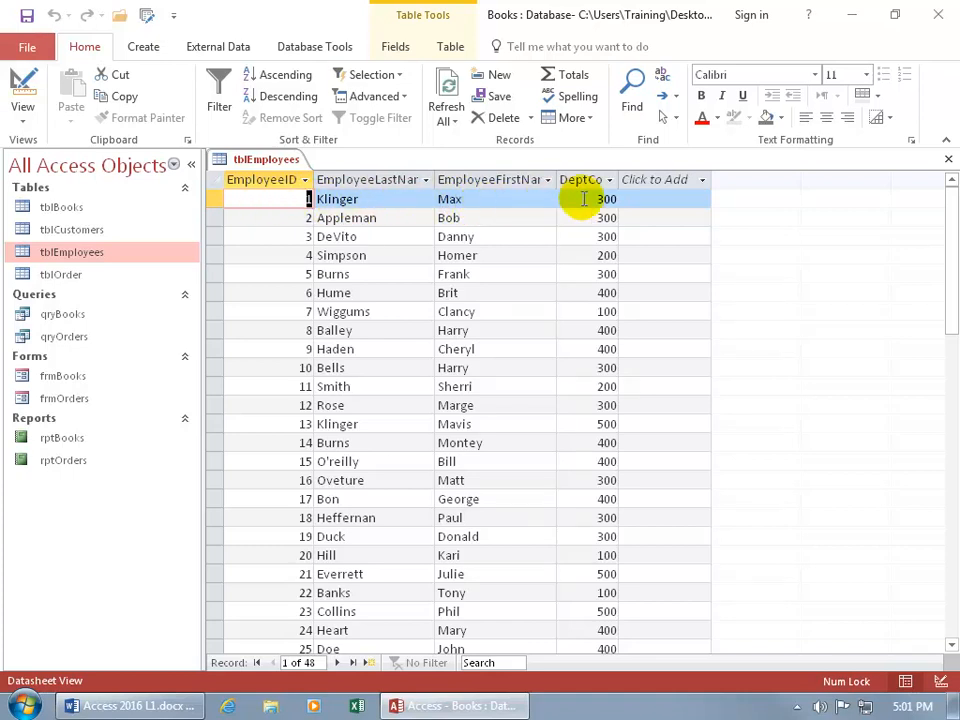
mouse_move(515, 198)
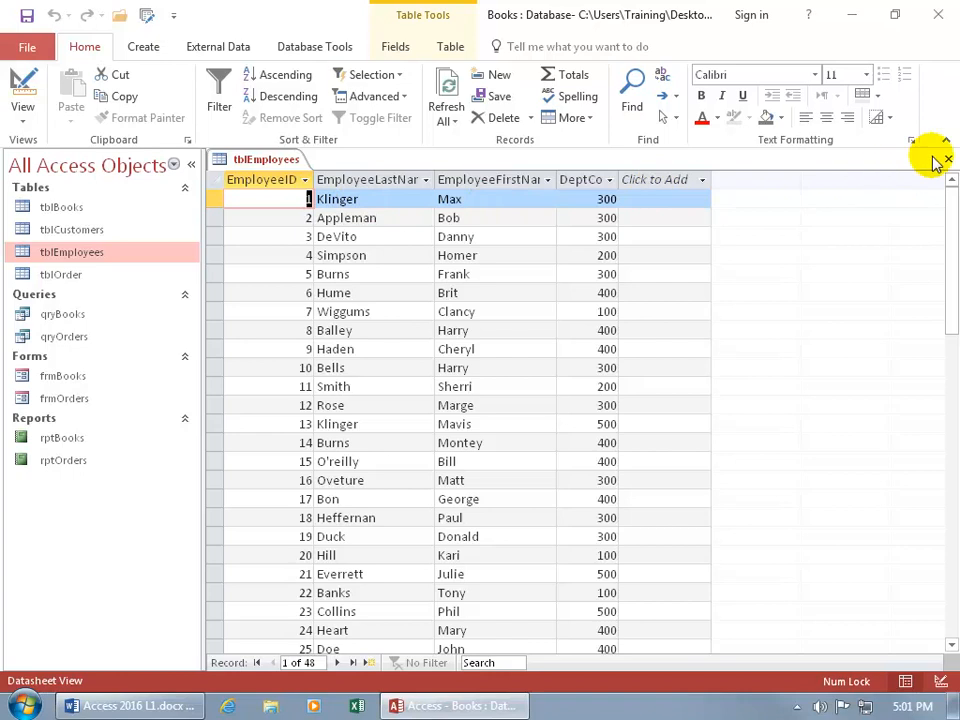
left_click(945, 159)
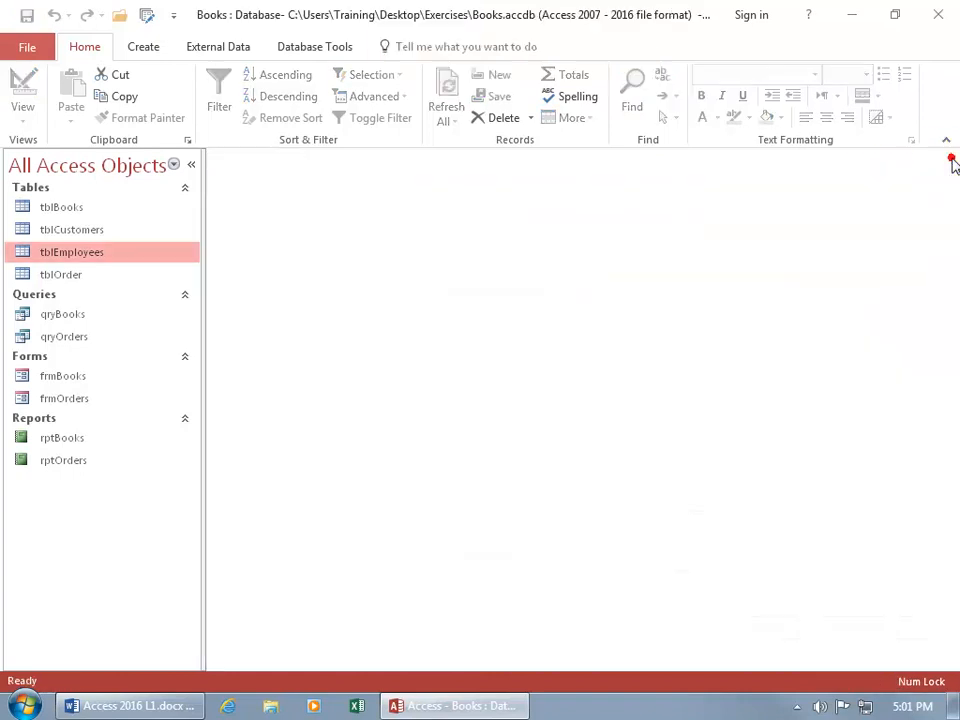
mouse_move(323, 668)
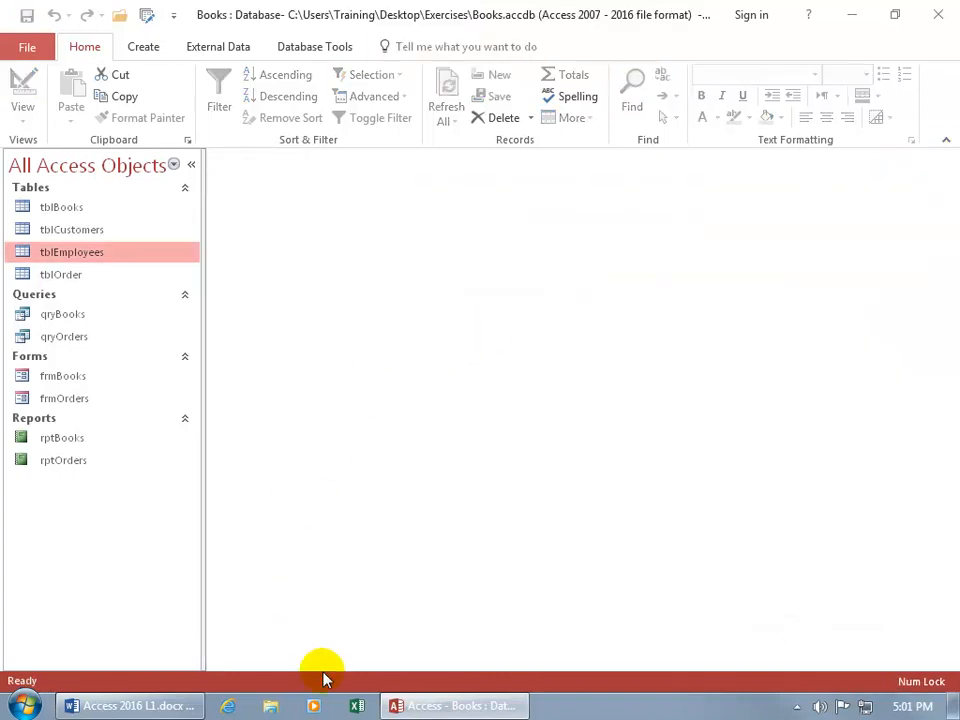
mouse_move(48, 688)
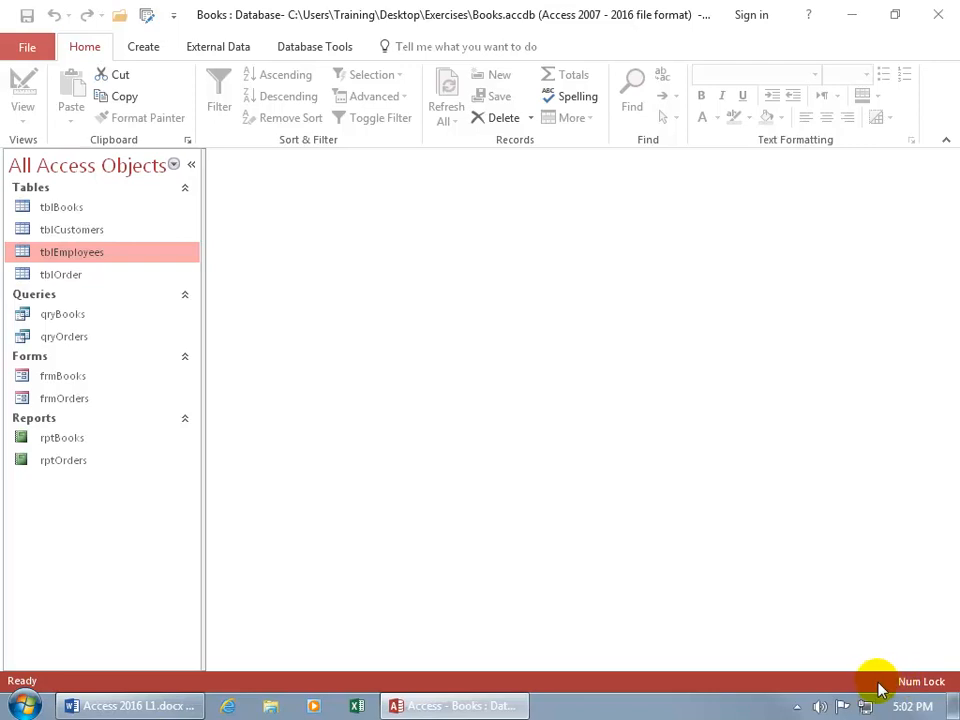
mouse_move(765, 685)
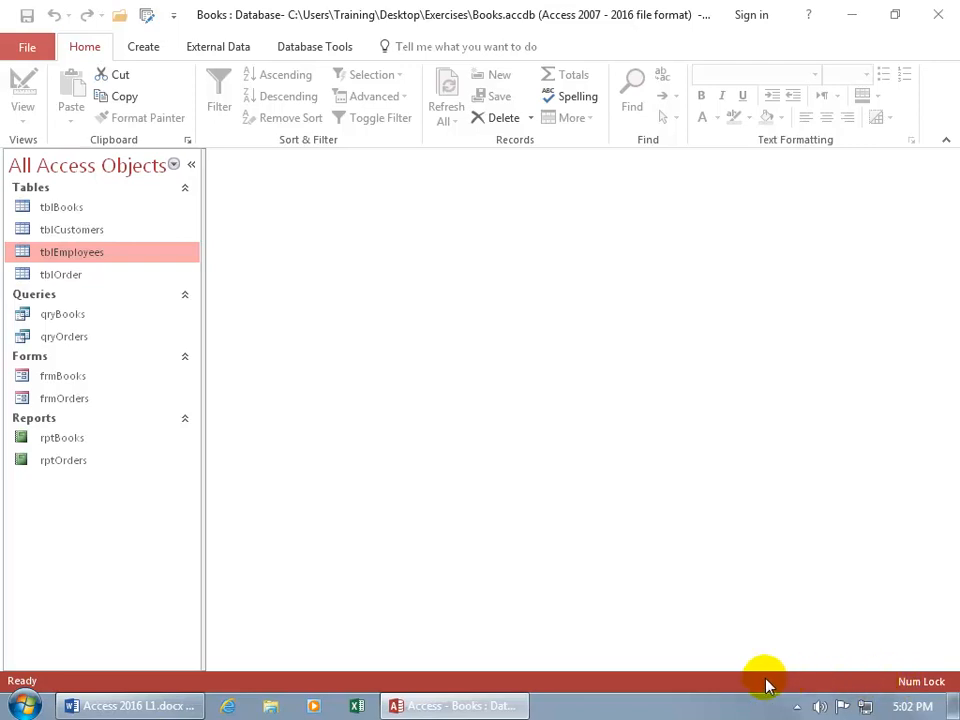
mouse_move(875, 685)
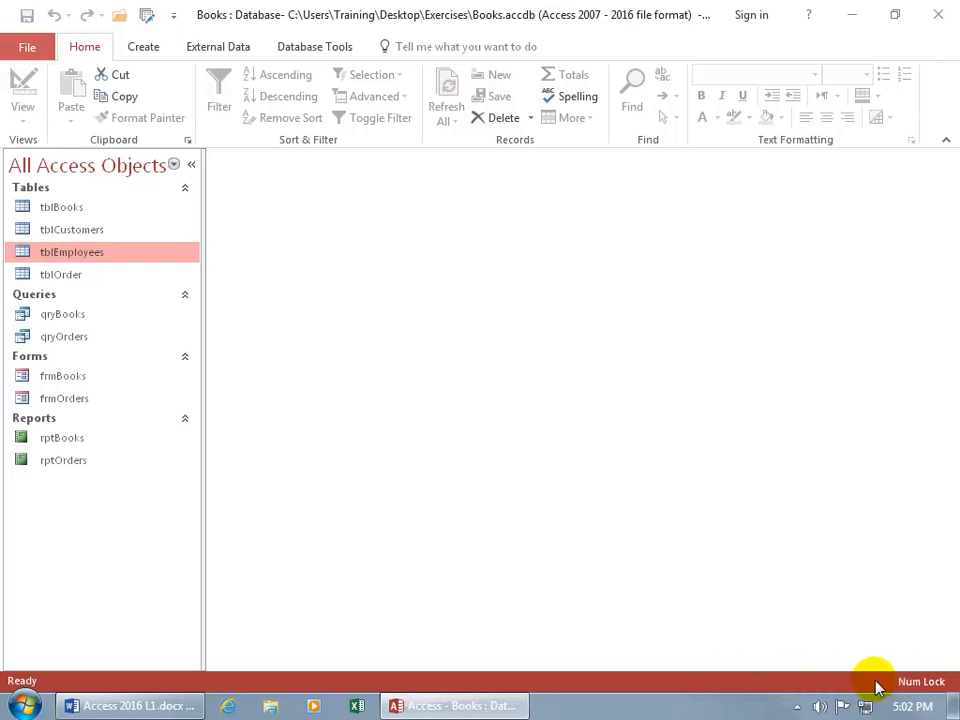
mouse_move(825, 685)
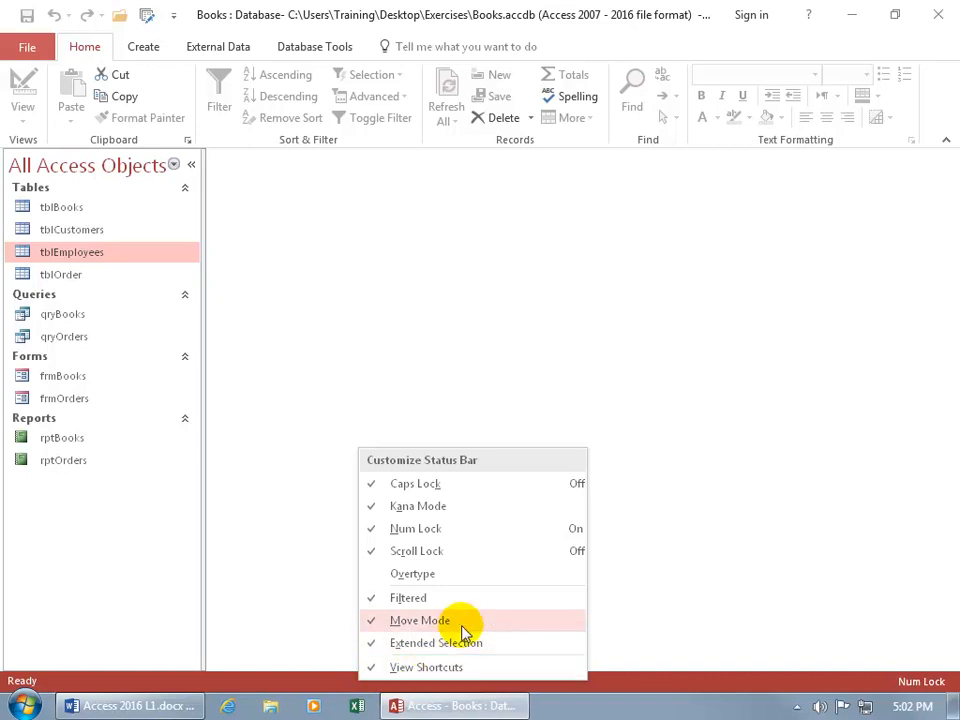
mouse_move(480, 573)
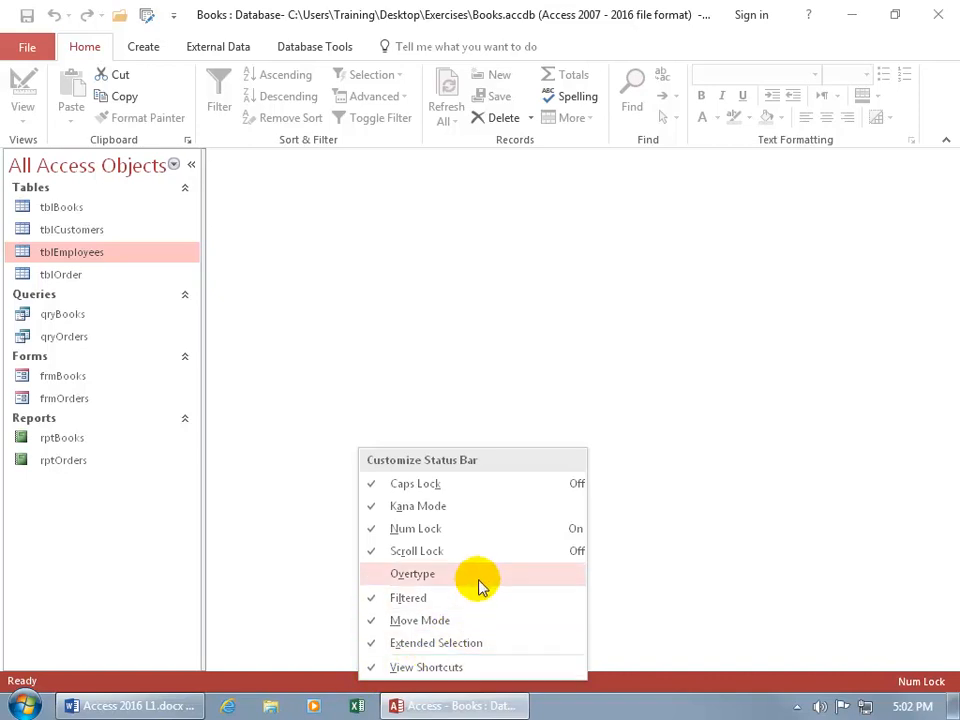
Step: Toggle the Num Lock status bar indicator off, then back on
left_click(412, 573)
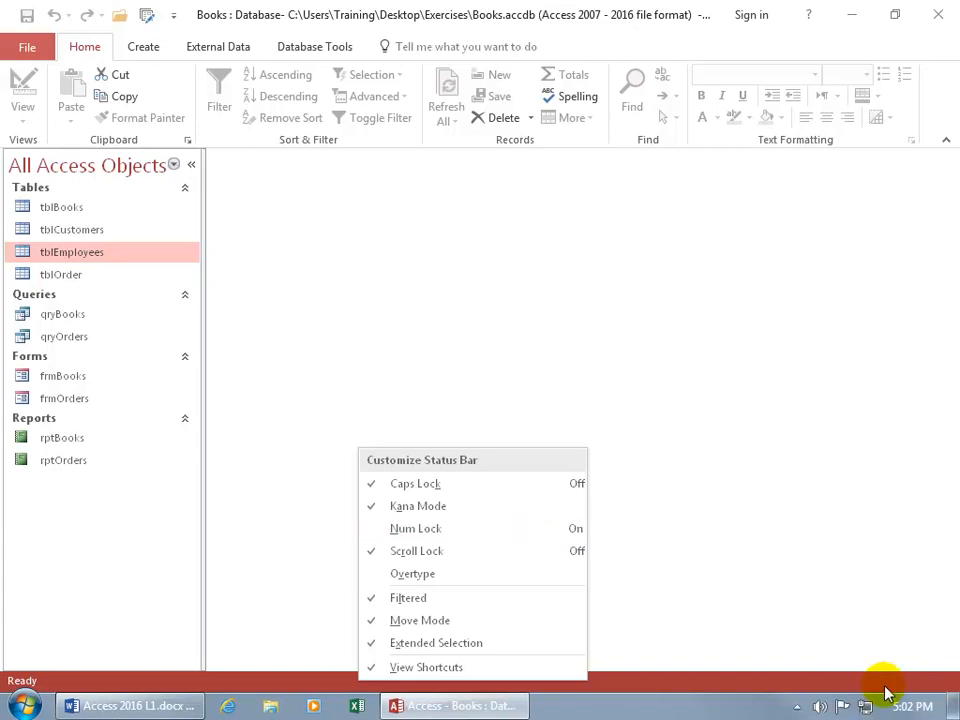
left_click(415, 528)
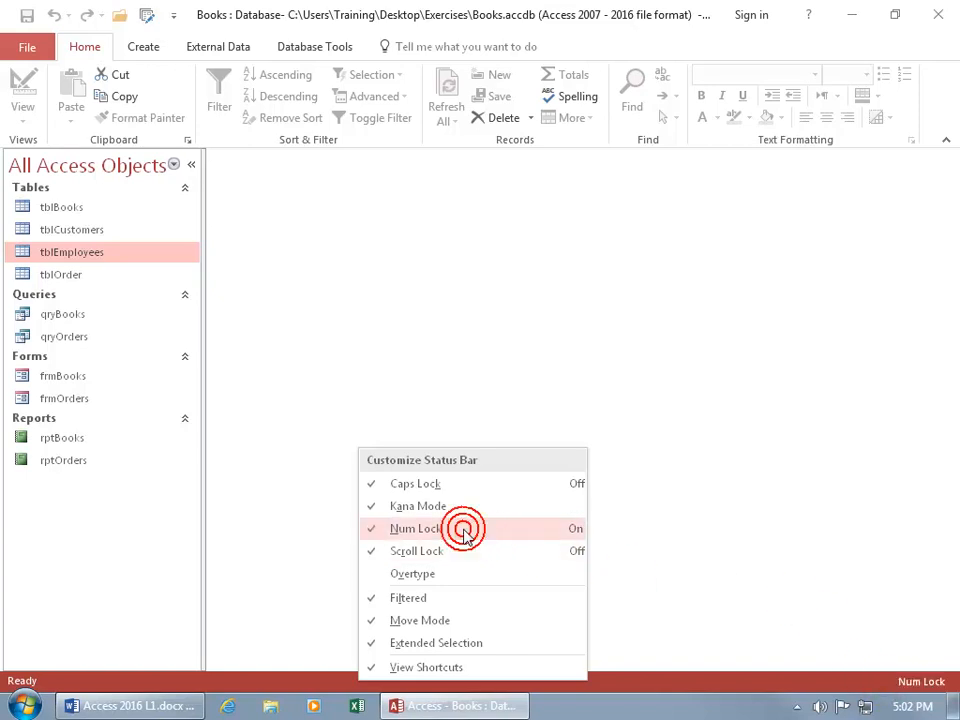